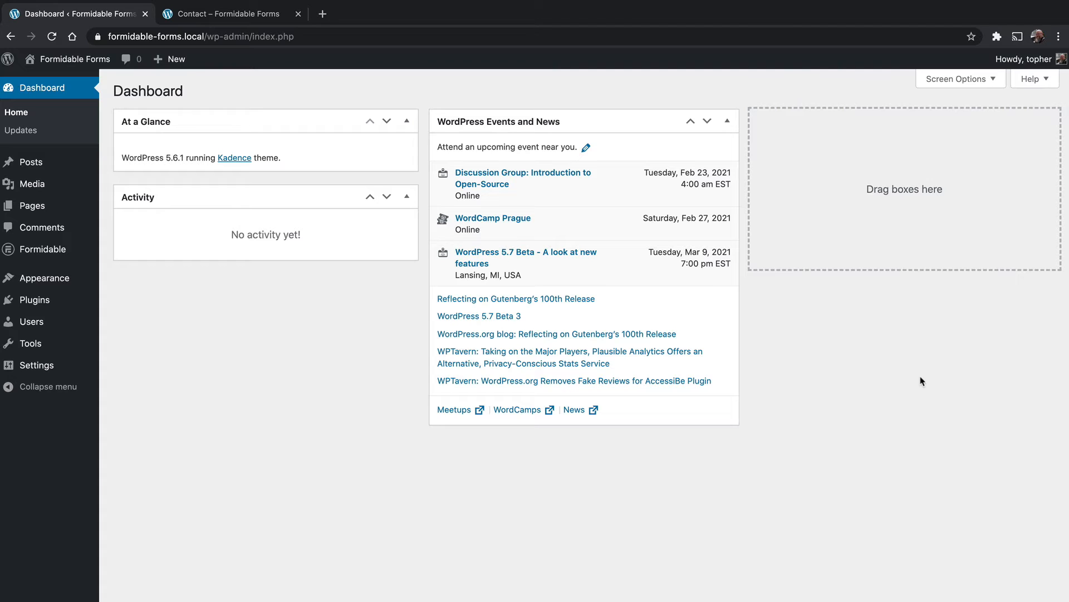
pyautogui.moveTo(921, 376)
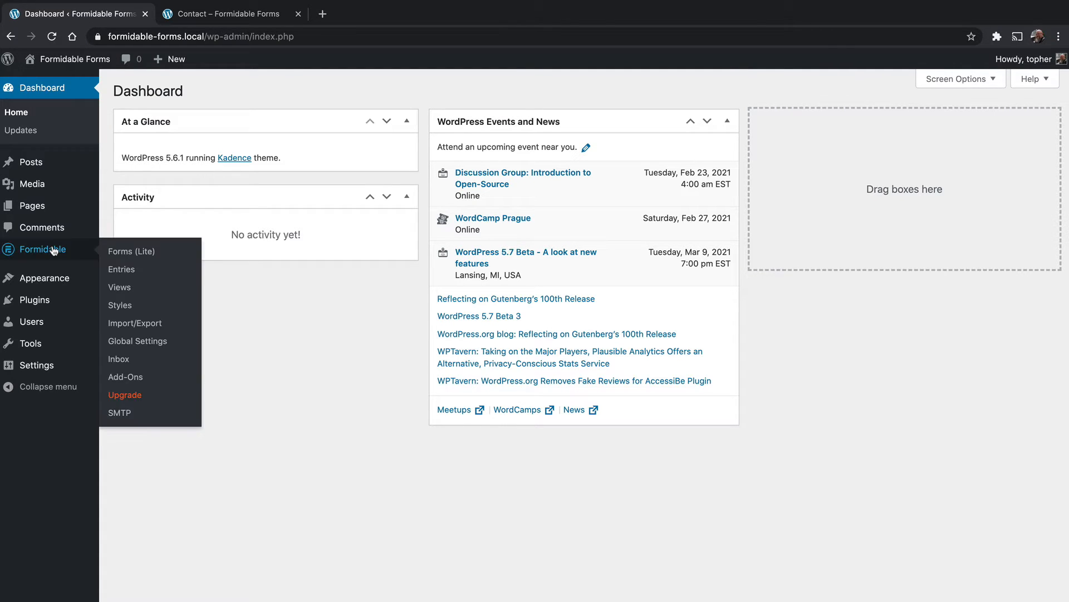
# Show the Formidable forms list containing the single Contact Us form.
pyautogui.click(131, 251)
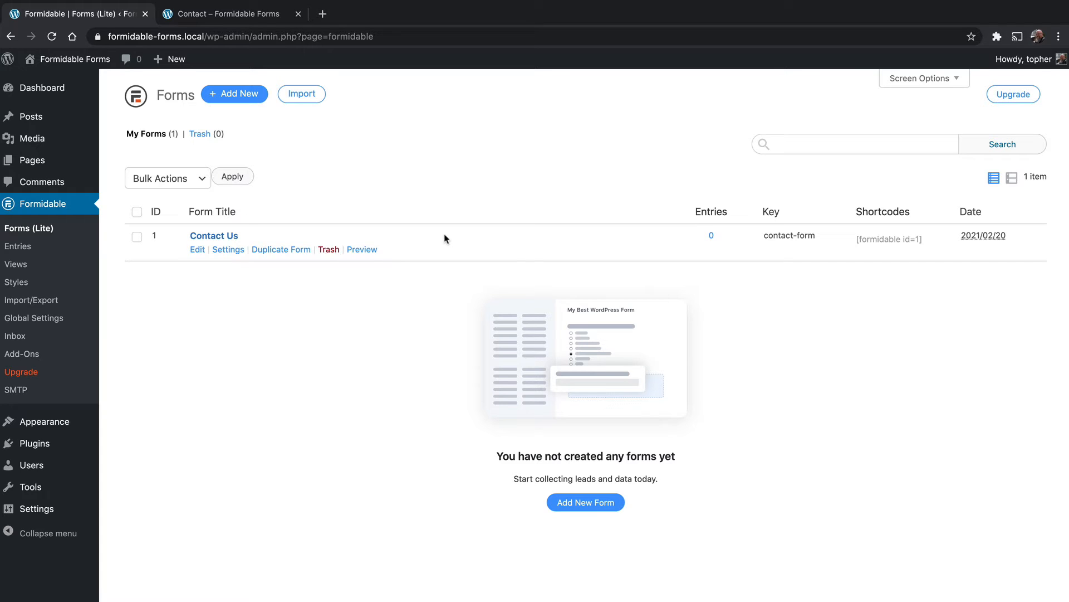
pyautogui.moveTo(228, 254)
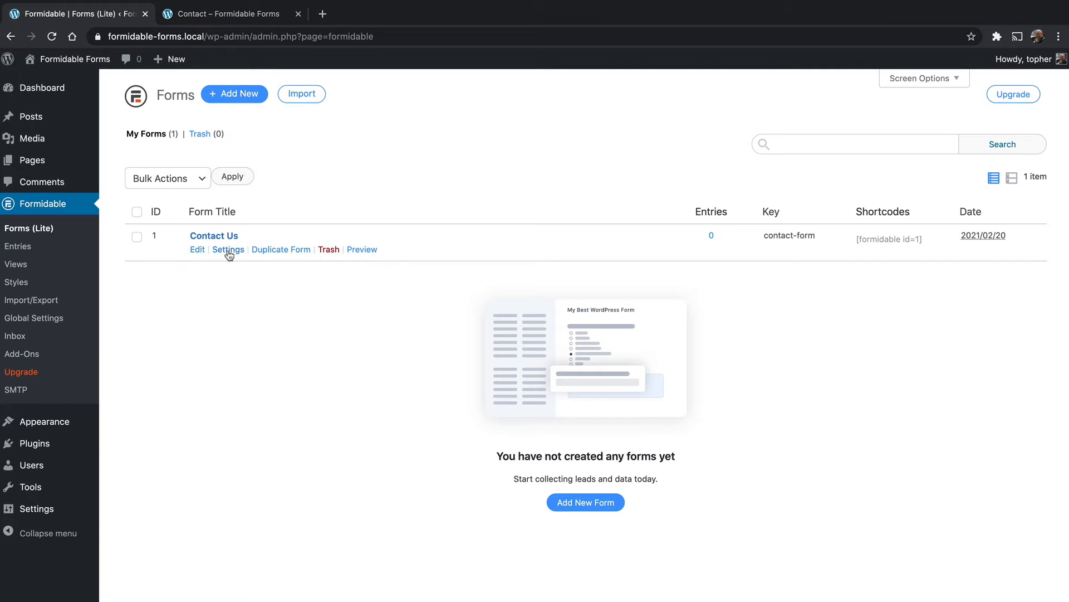
pyautogui.moveTo(290, 252)
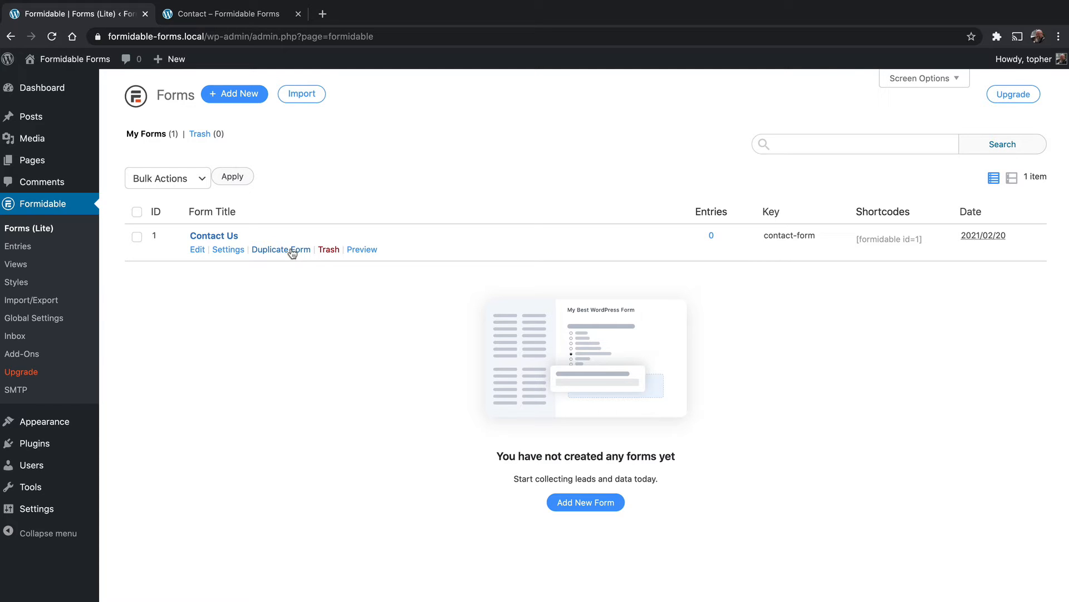
pyautogui.moveTo(353, 253)
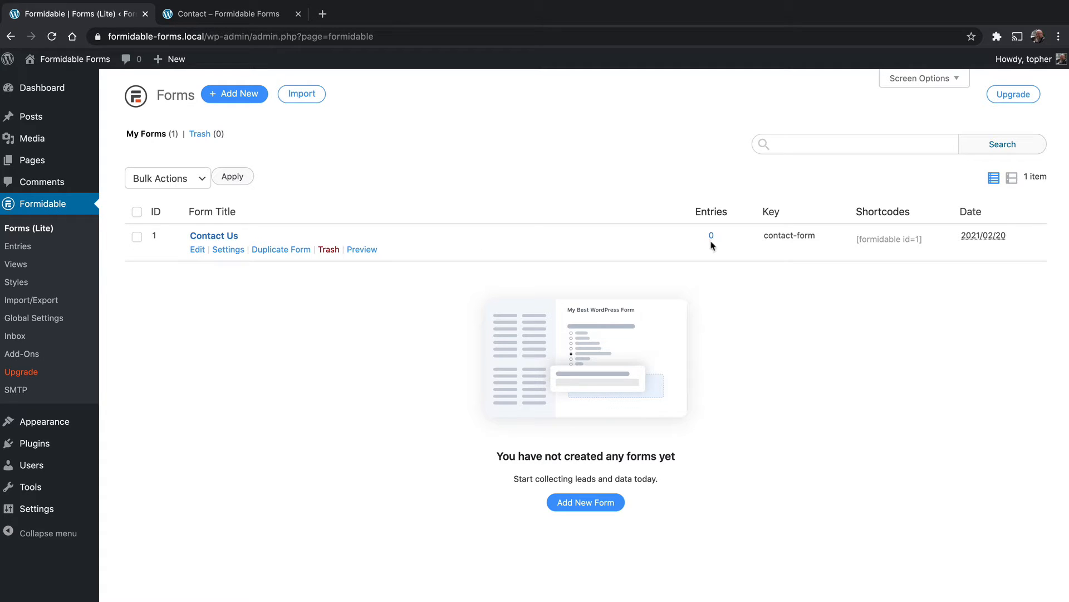
pyautogui.moveTo(800, 238)
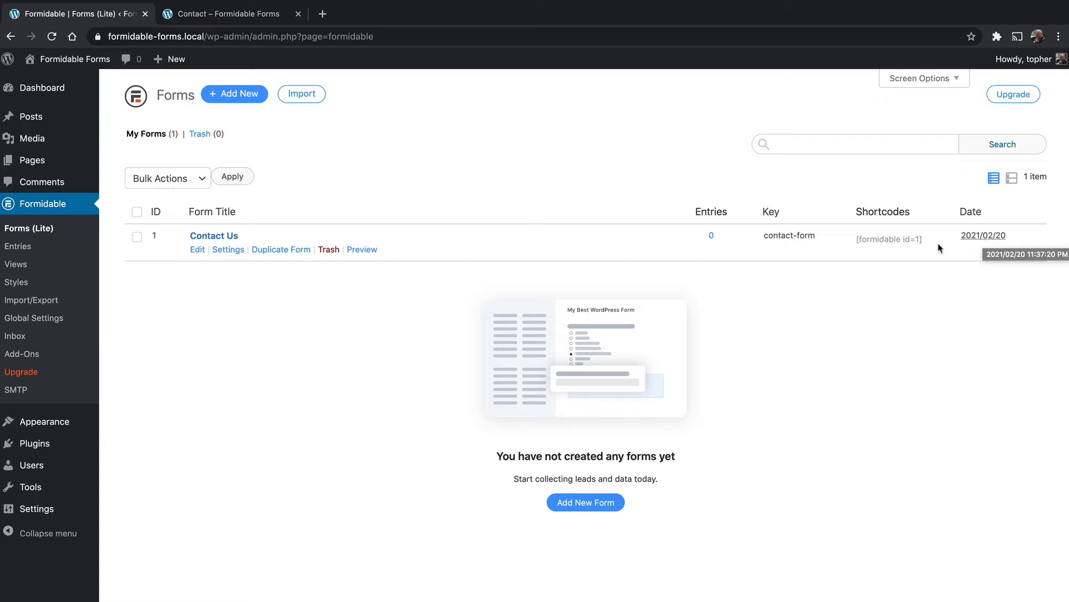
pyautogui.moveTo(198, 252)
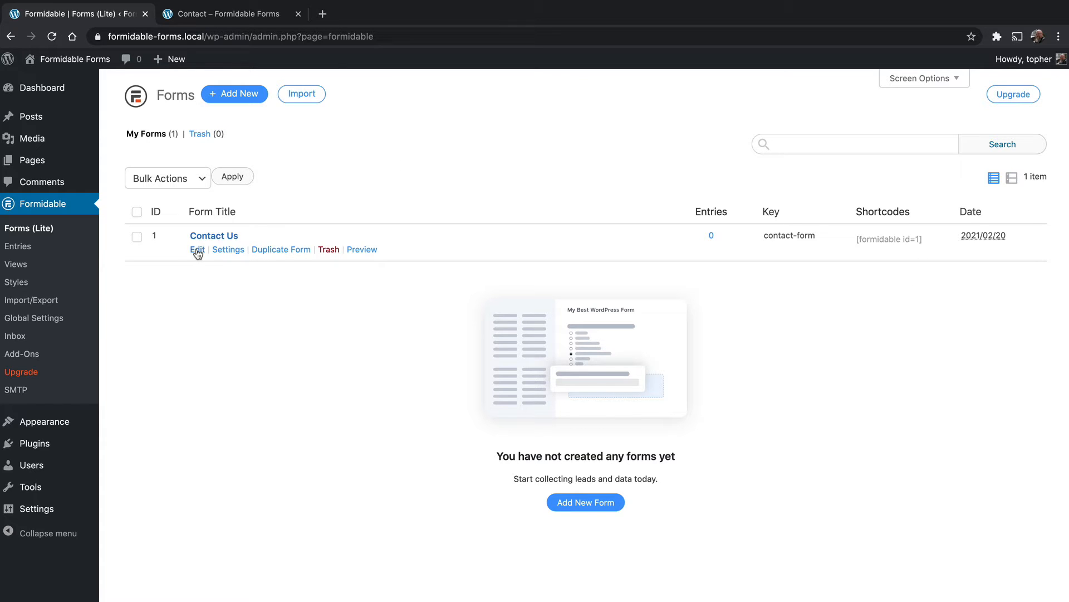
# Load the Contact Us form into the builder with its Name, Last, Email, Subject and Message fields.
pyautogui.click(197, 249)
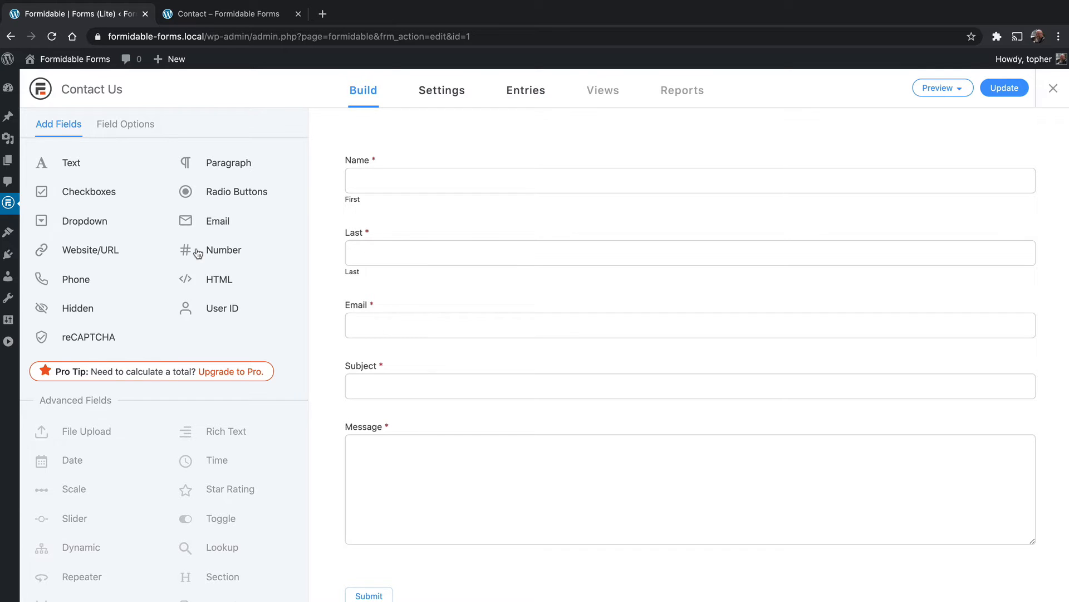
pyautogui.click(689, 325)
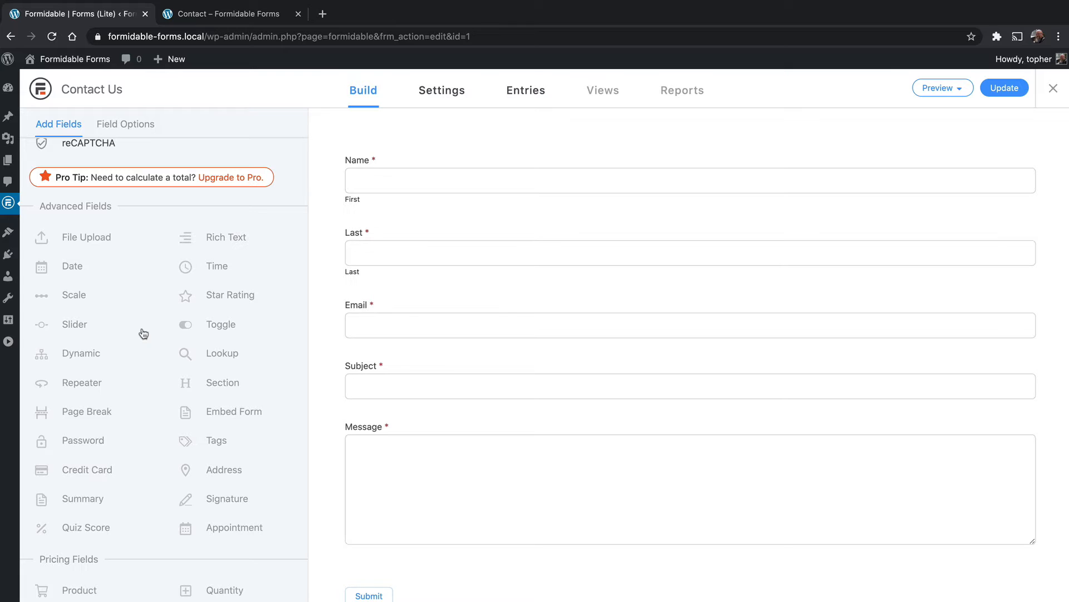
pyautogui.moveTo(176, 306)
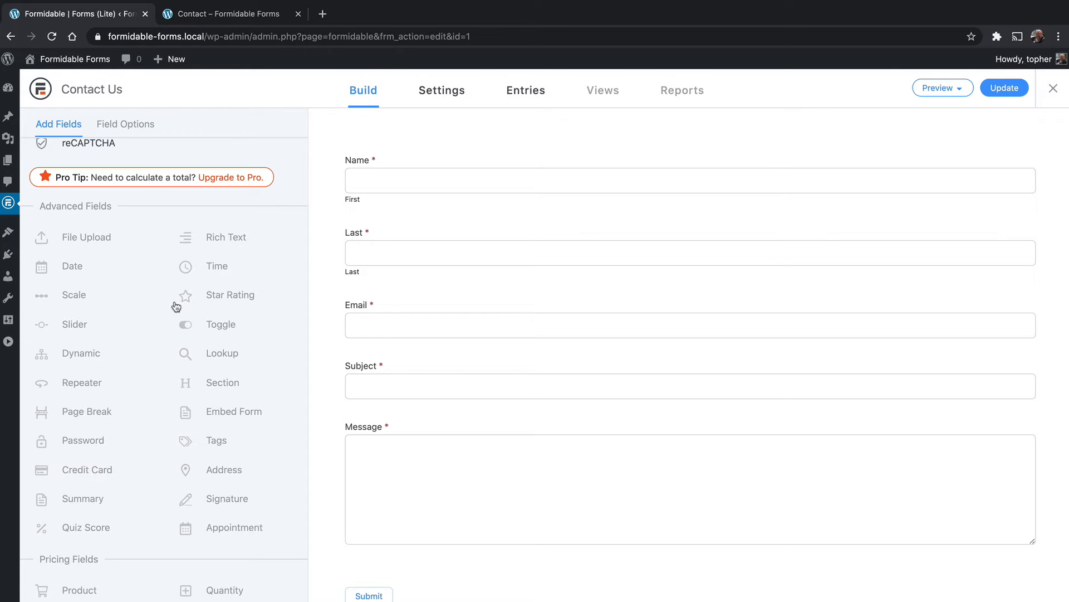
pyautogui.moveTo(83, 341)
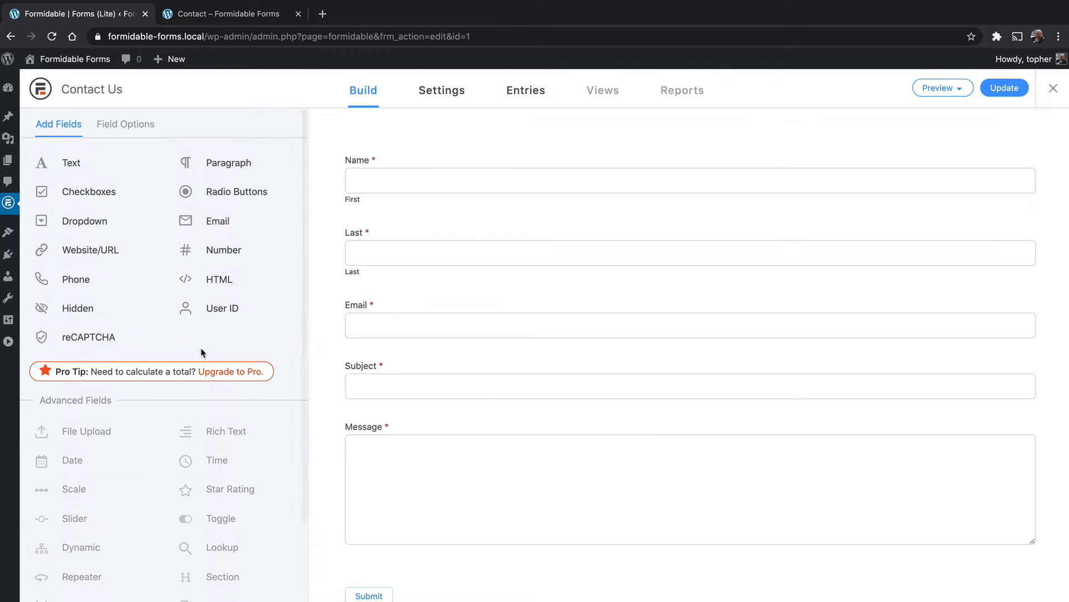
pyautogui.moveTo(180, 327)
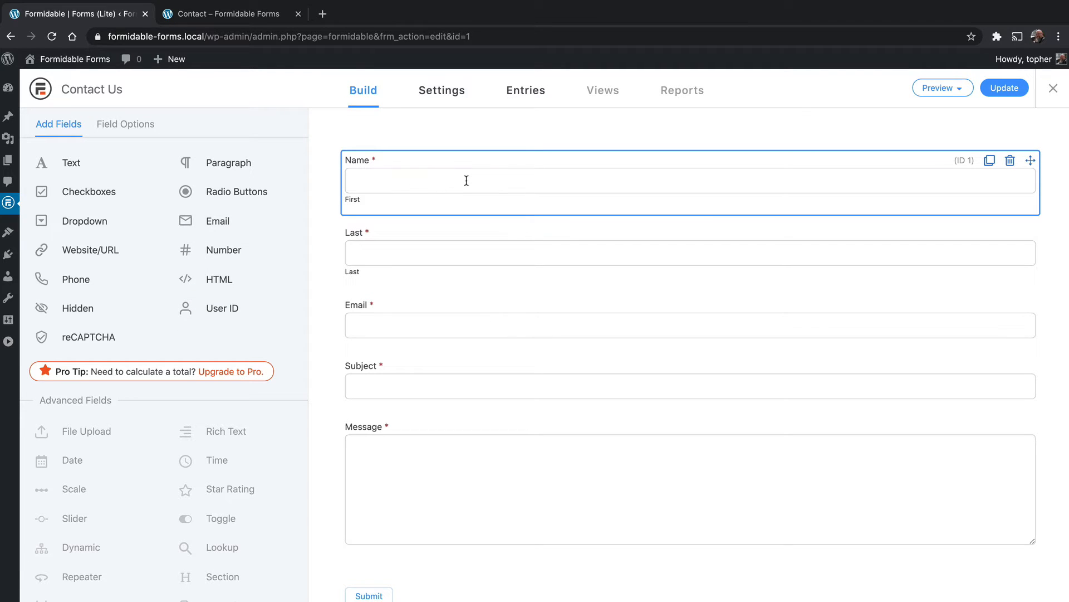
pyautogui.moveTo(381, 169)
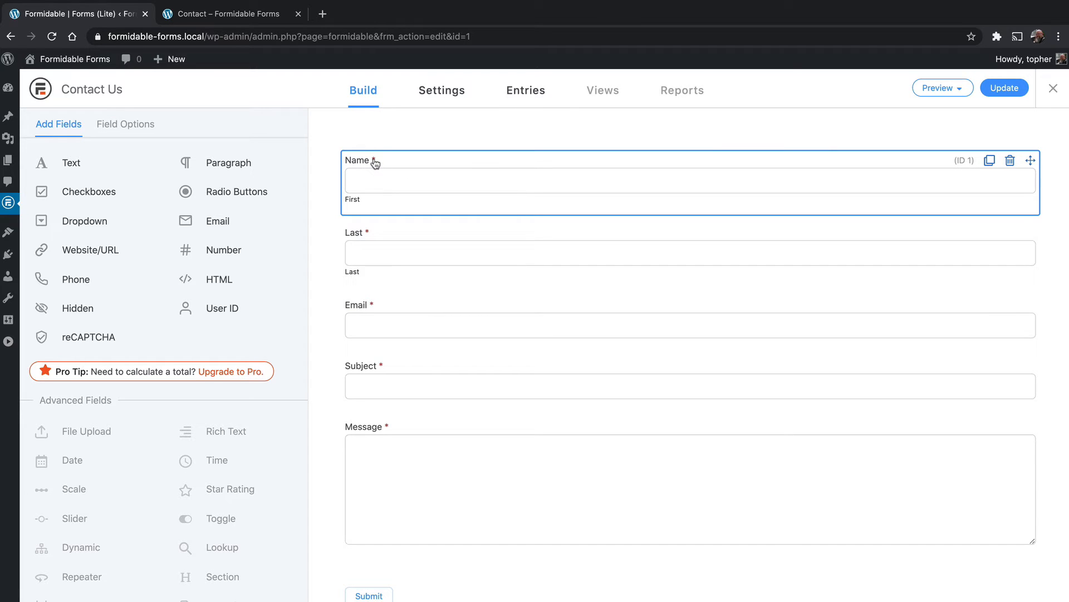
pyautogui.moveTo(889, 170)
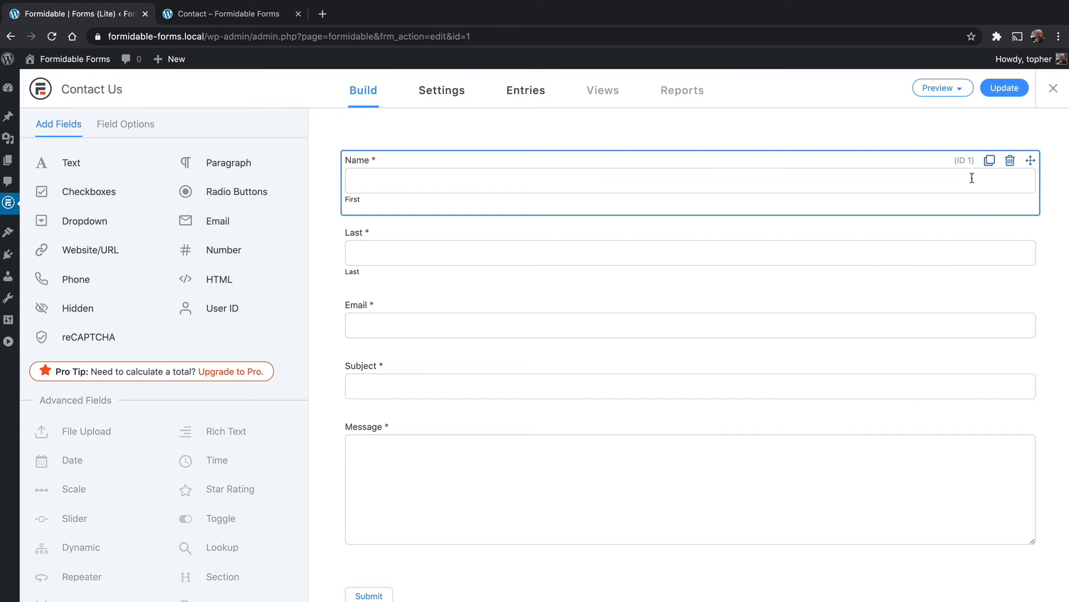
pyautogui.moveTo(990, 160)
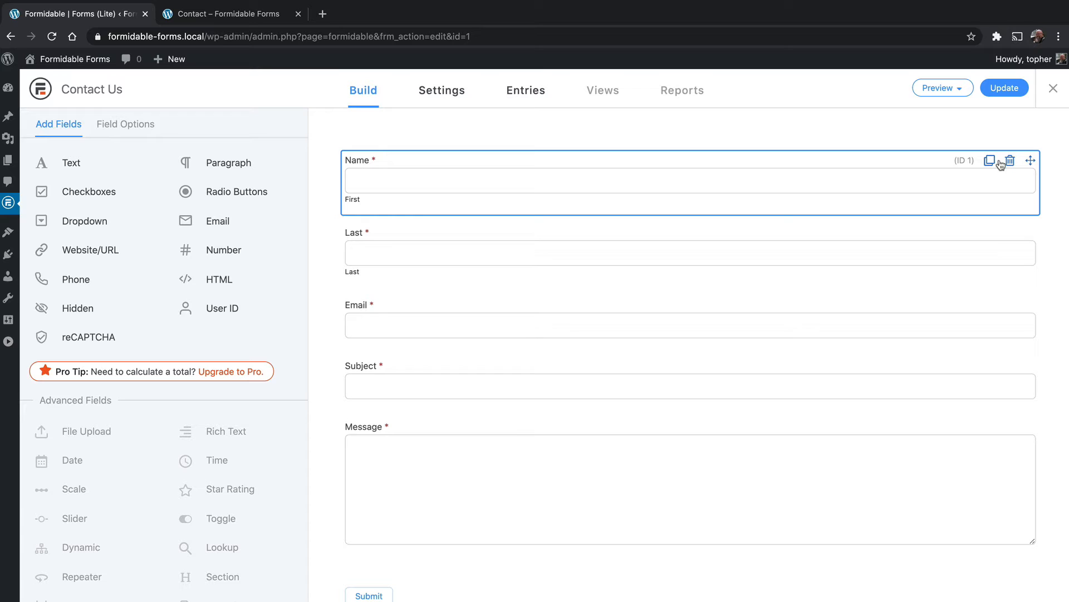
pyautogui.moveTo(1029, 163)
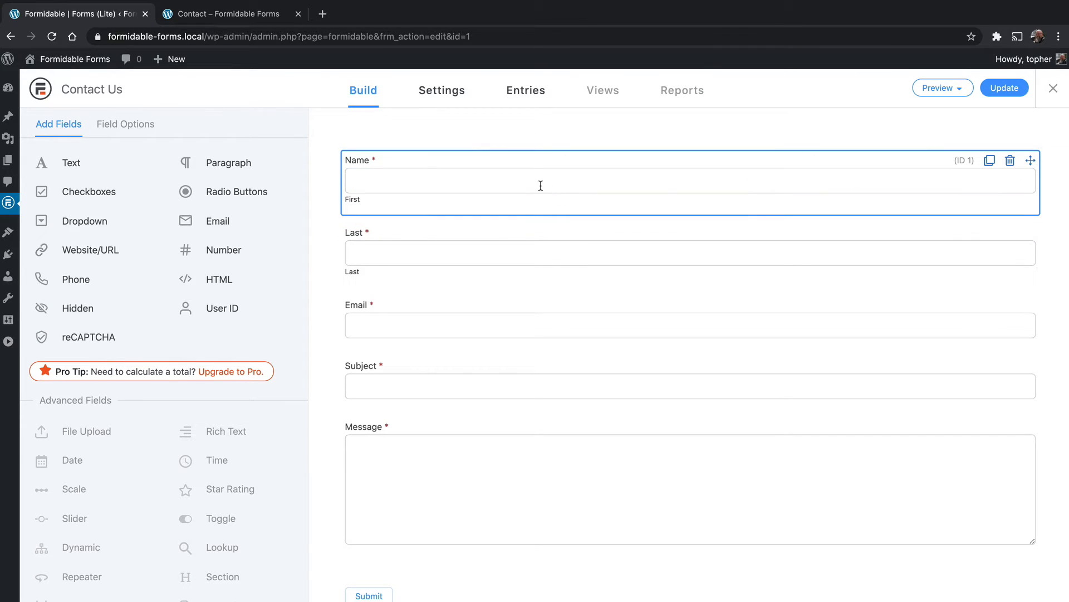
# Show the Name field's options, toggling Required off and back on so it stays required.
pyautogui.click(682, 180)
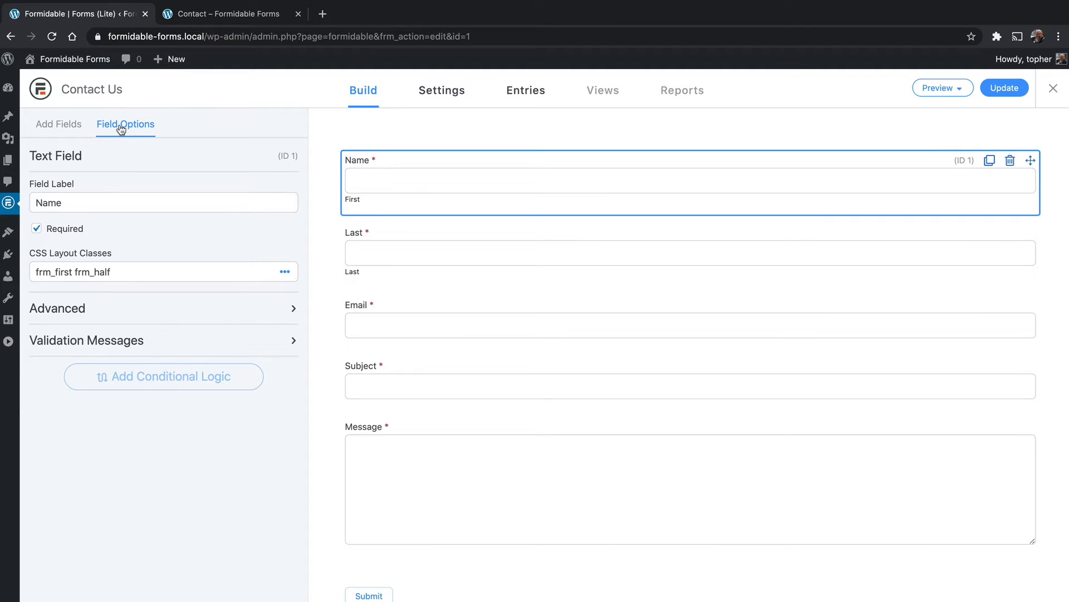
pyautogui.moveTo(108, 201)
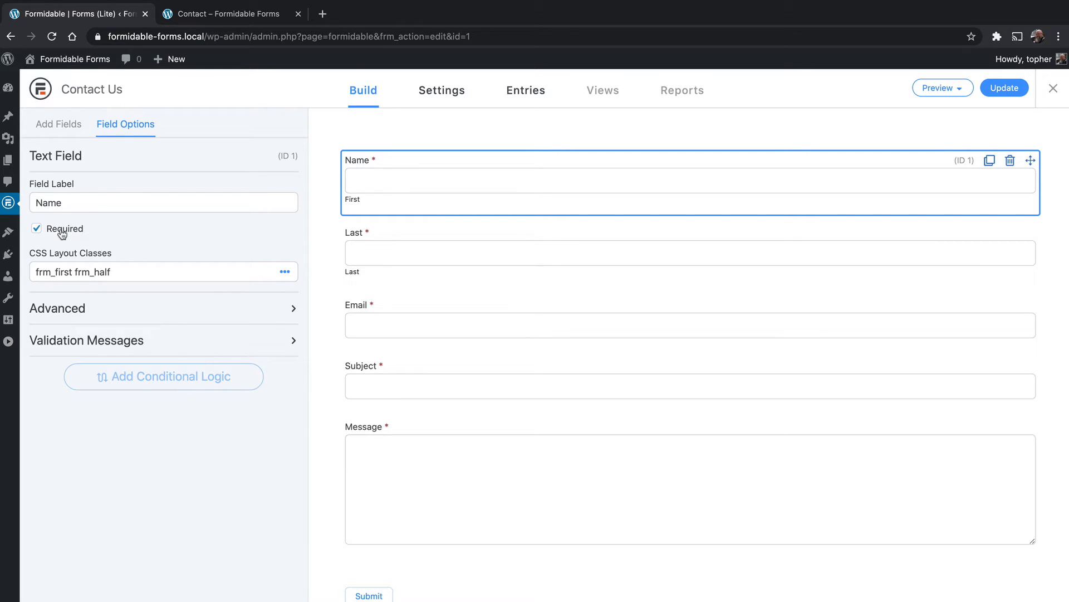
pyautogui.click(36, 228)
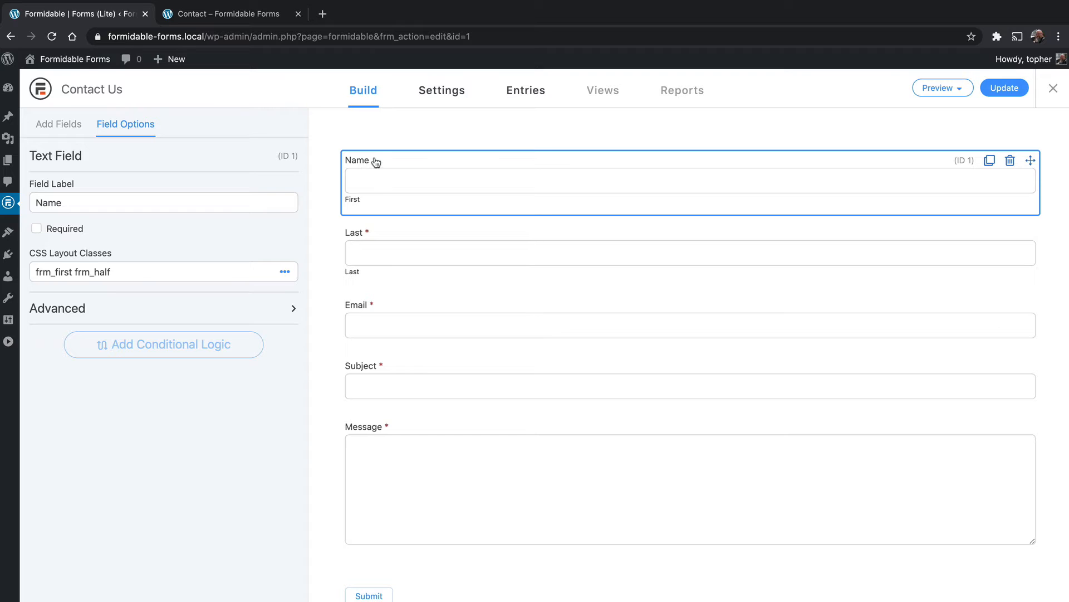
pyautogui.click(37, 229)
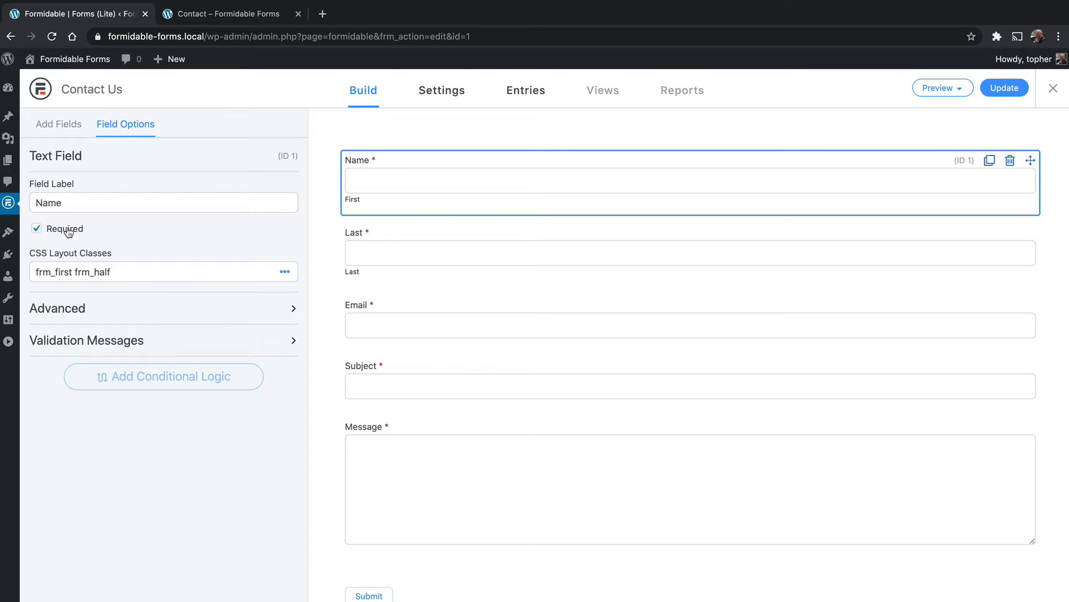
pyautogui.moveTo(132, 342)
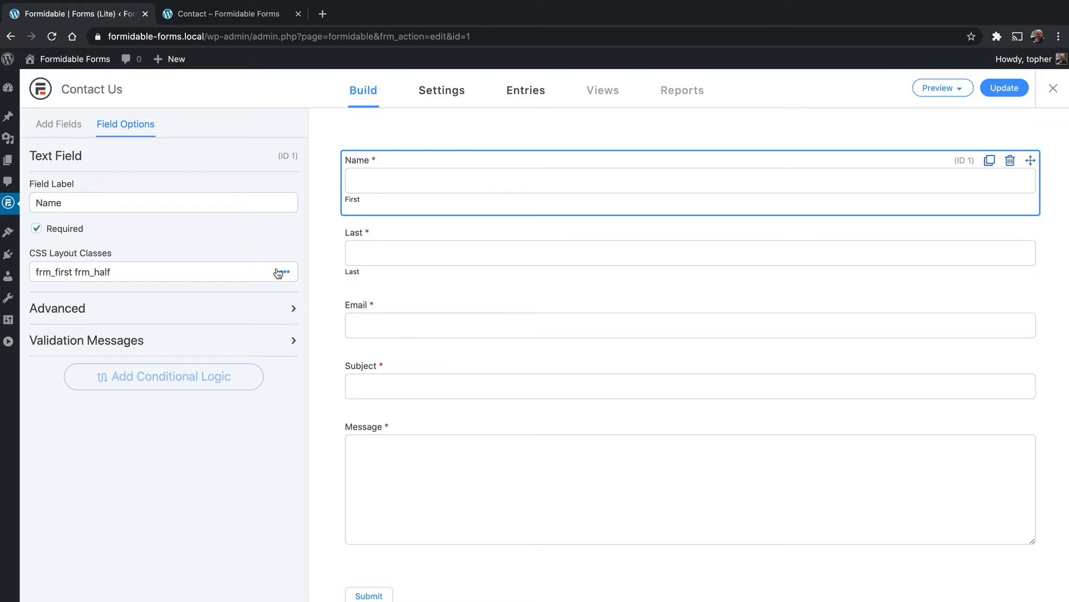
pyautogui.moveTo(266, 269)
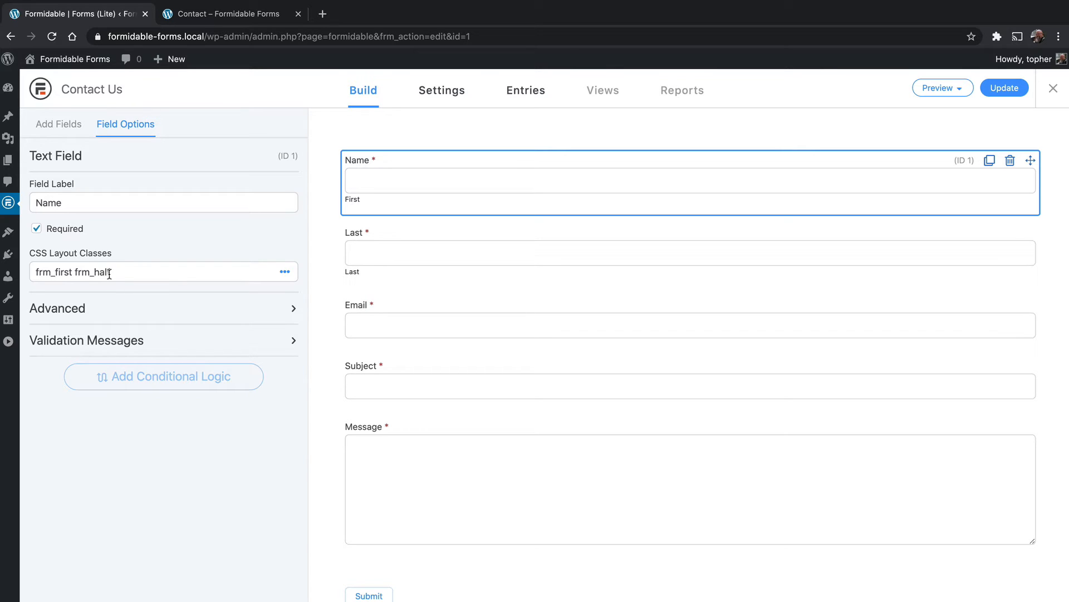
pyautogui.moveTo(749, 205)
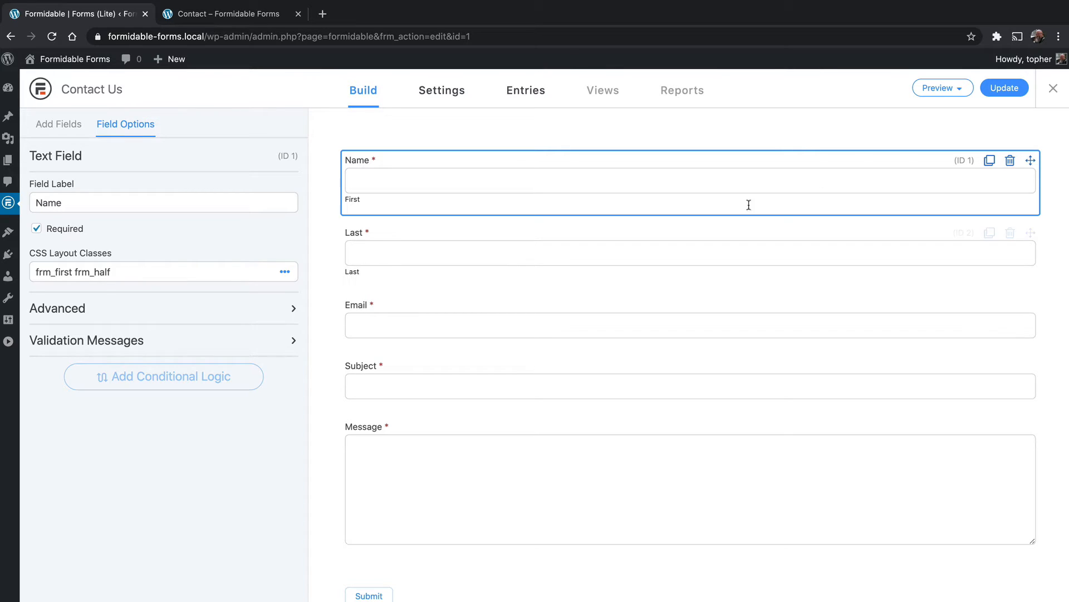
pyautogui.moveTo(730, 215)
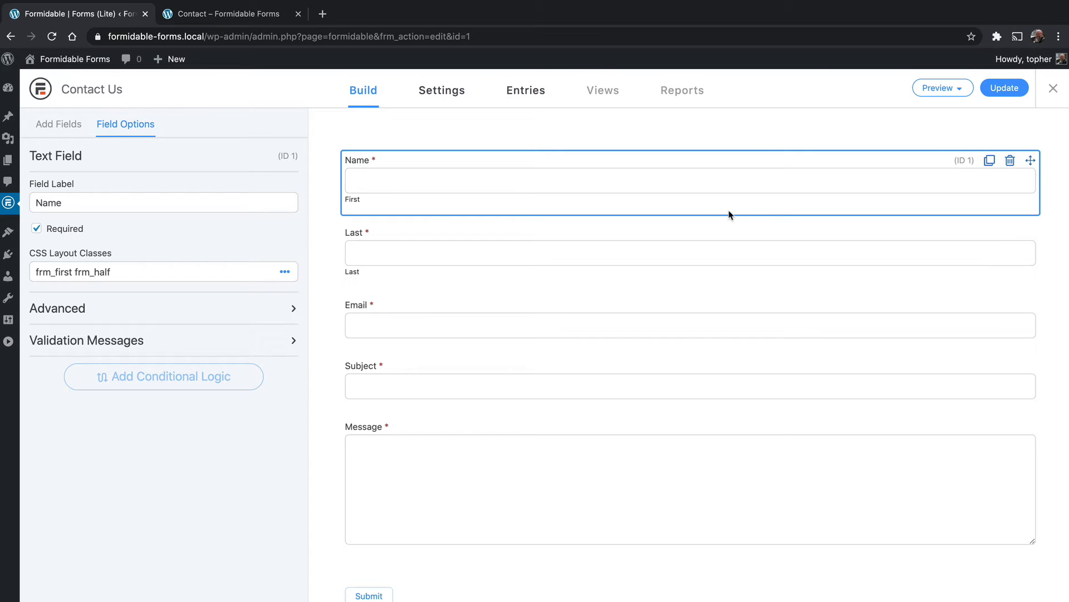
pyautogui.moveTo(333, 285)
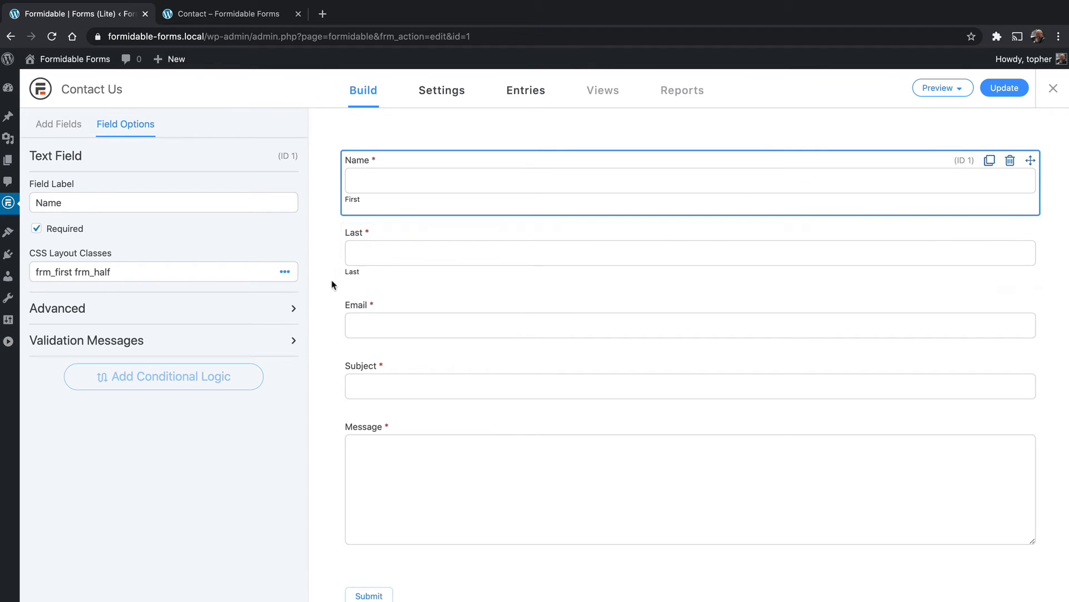
# View the CSS layout class choices available for the Name field.
pyautogui.click(283, 272)
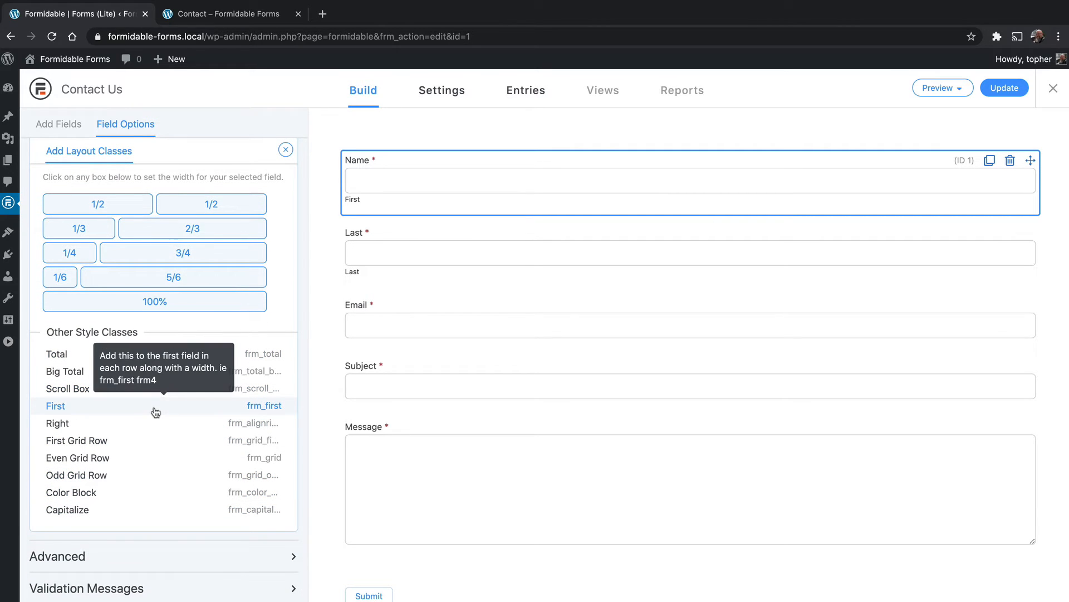
pyautogui.moveTo(157, 440)
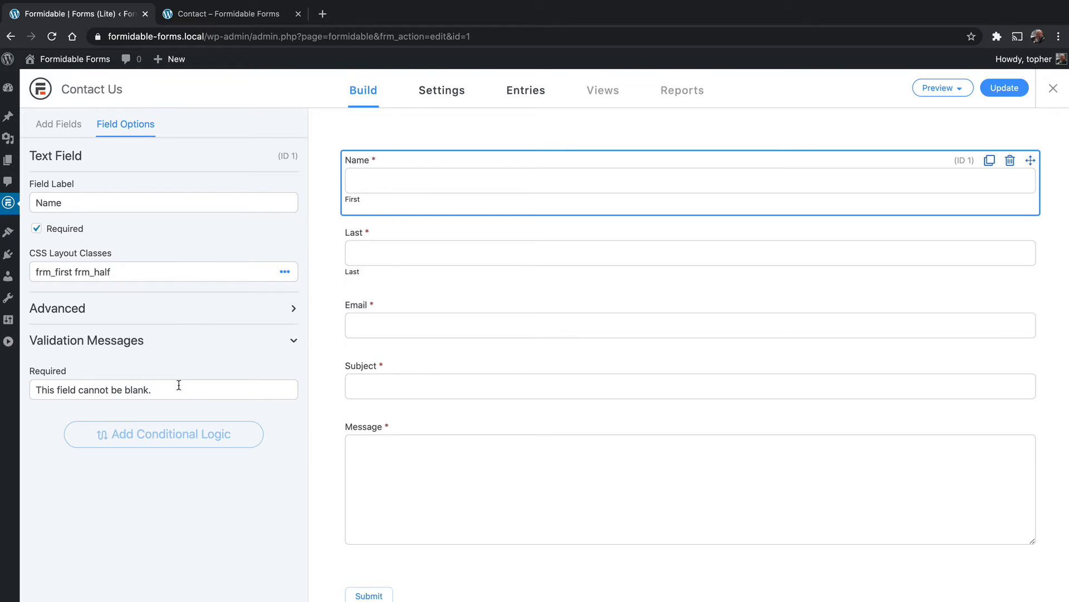
pyautogui.click(86, 341)
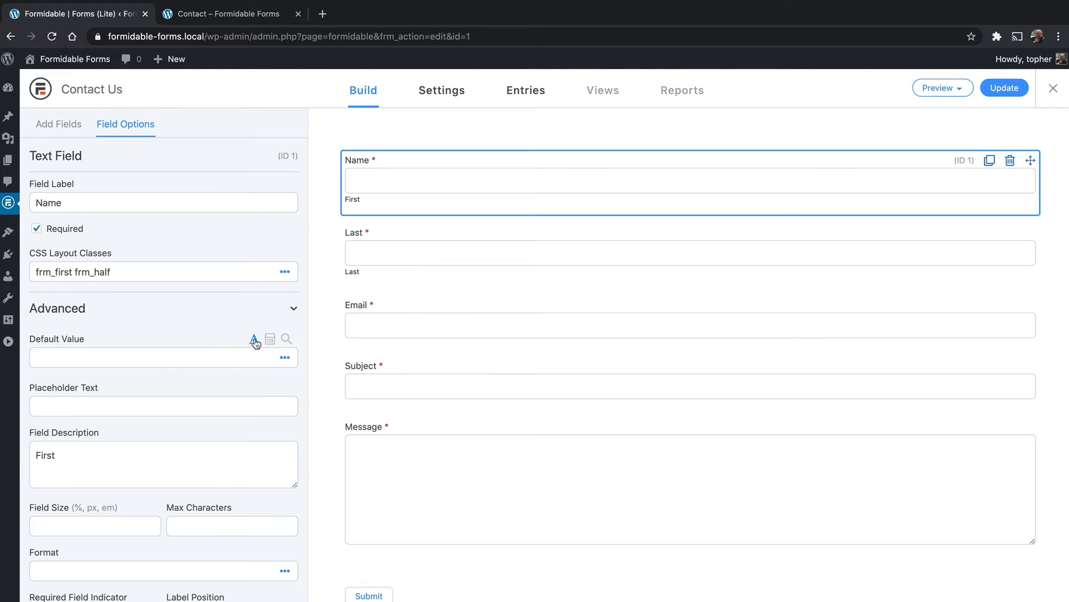
pyautogui.moveTo(270, 338)
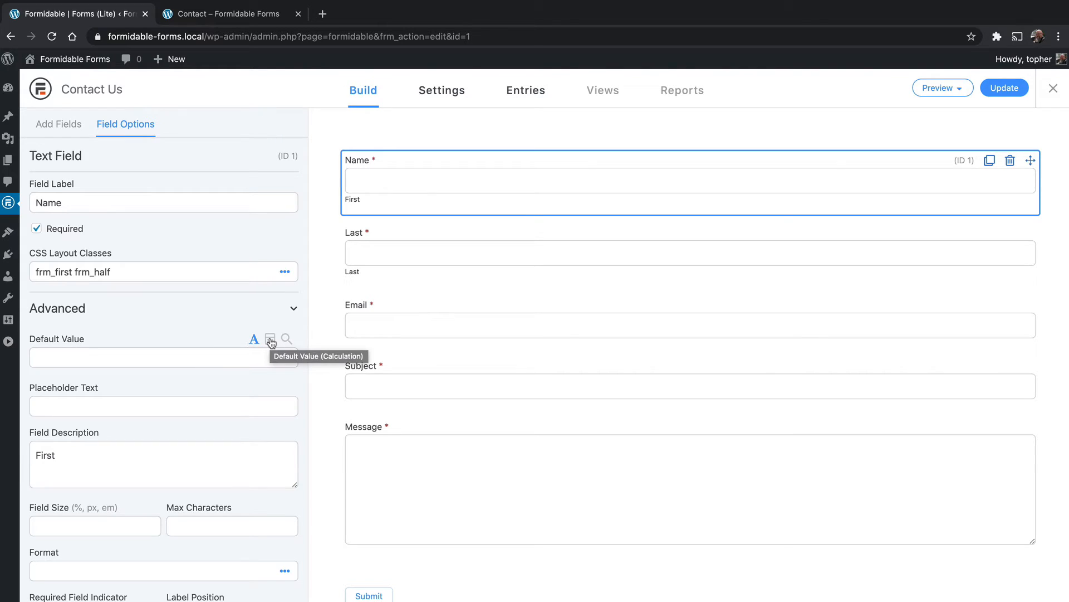
pyautogui.click(269, 339)
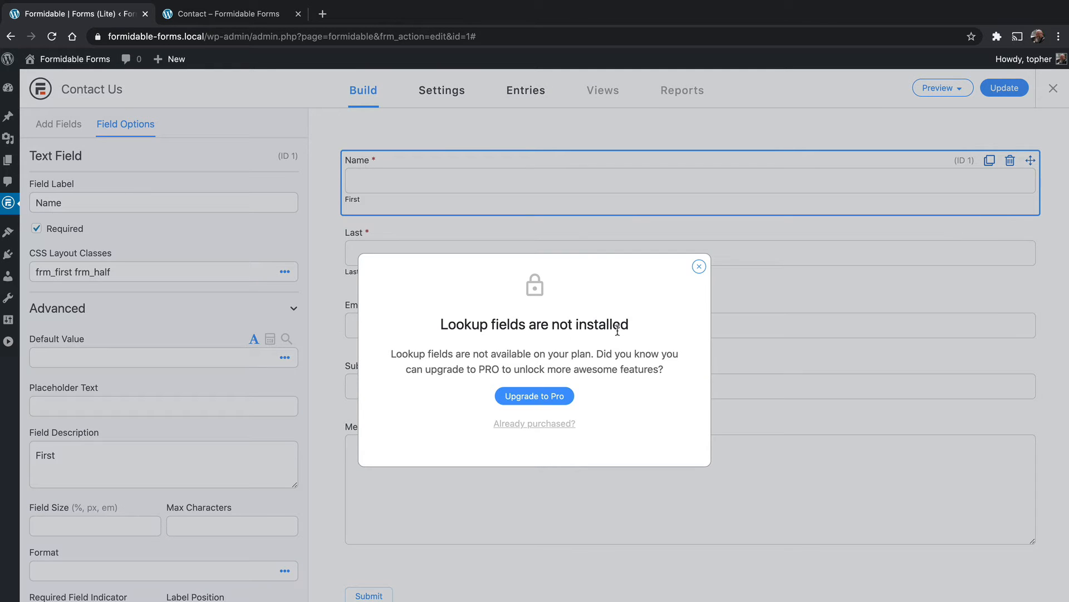
pyautogui.click(700, 266)
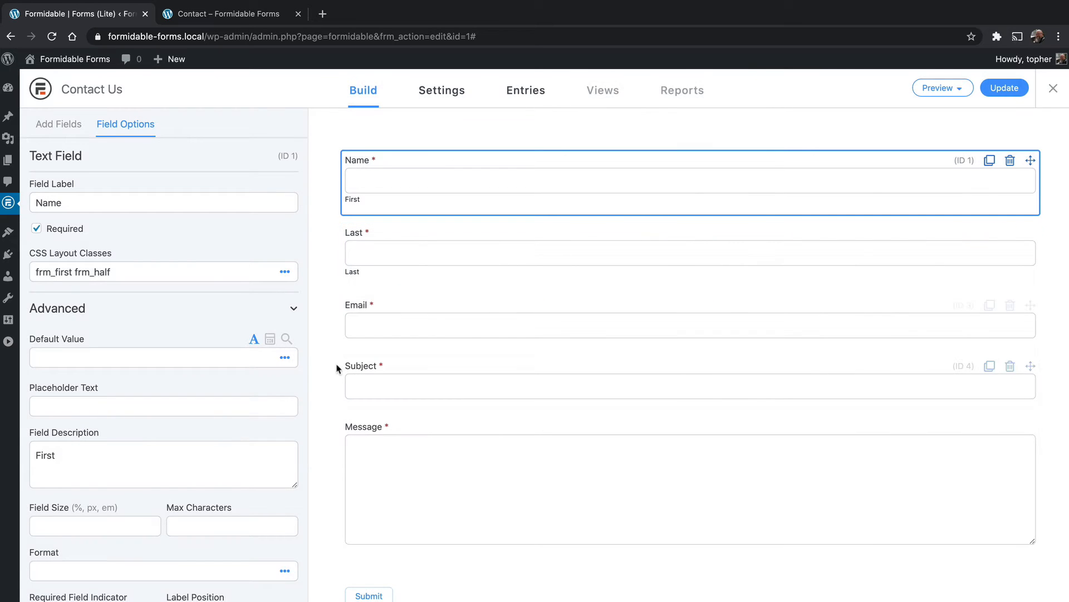
pyautogui.click(284, 357)
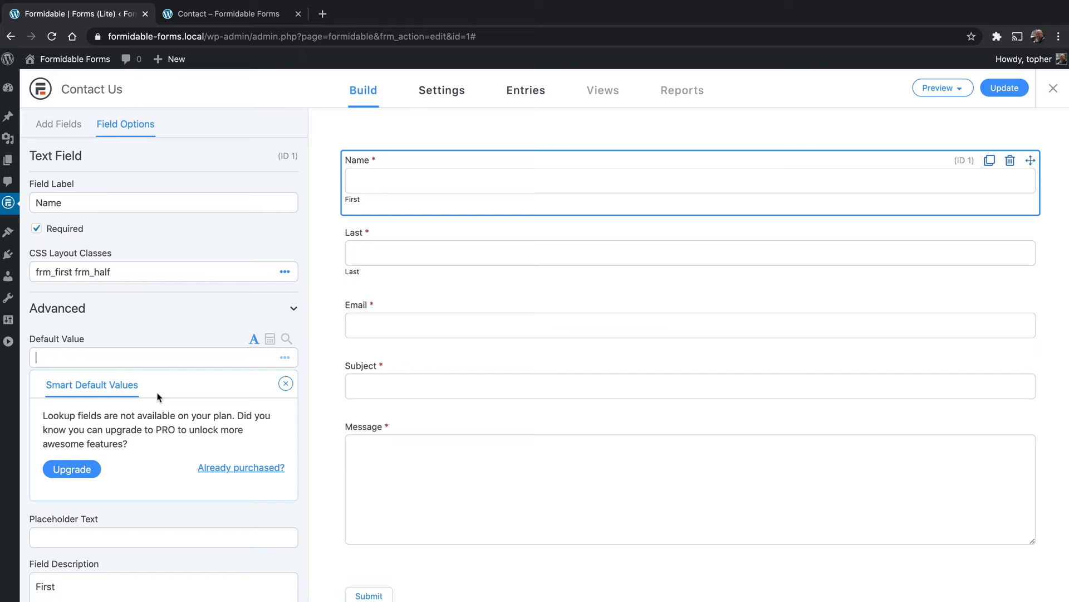
pyautogui.moveTo(111, 390)
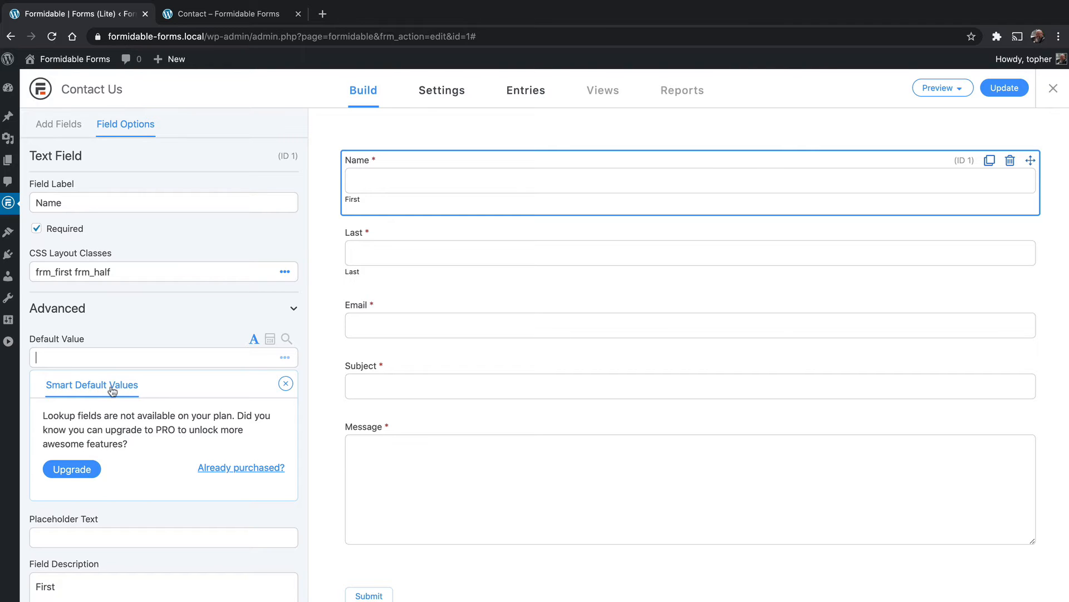
pyautogui.click(286, 383)
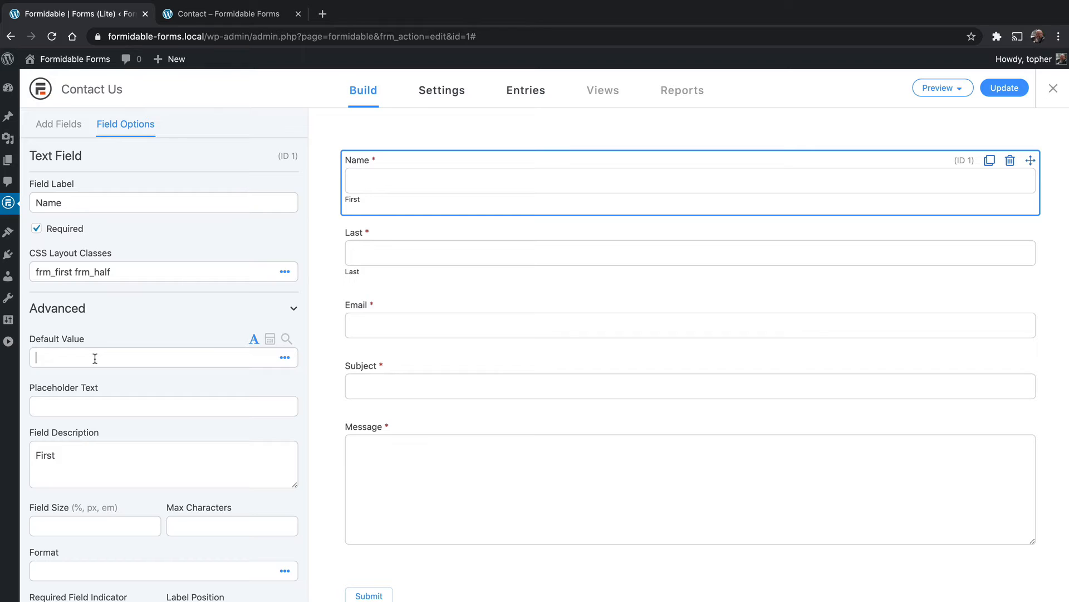
# Enter Topher as the Name field's default value, clear it, and set Topher as placeholder instead.
pyautogui.write('Topher')
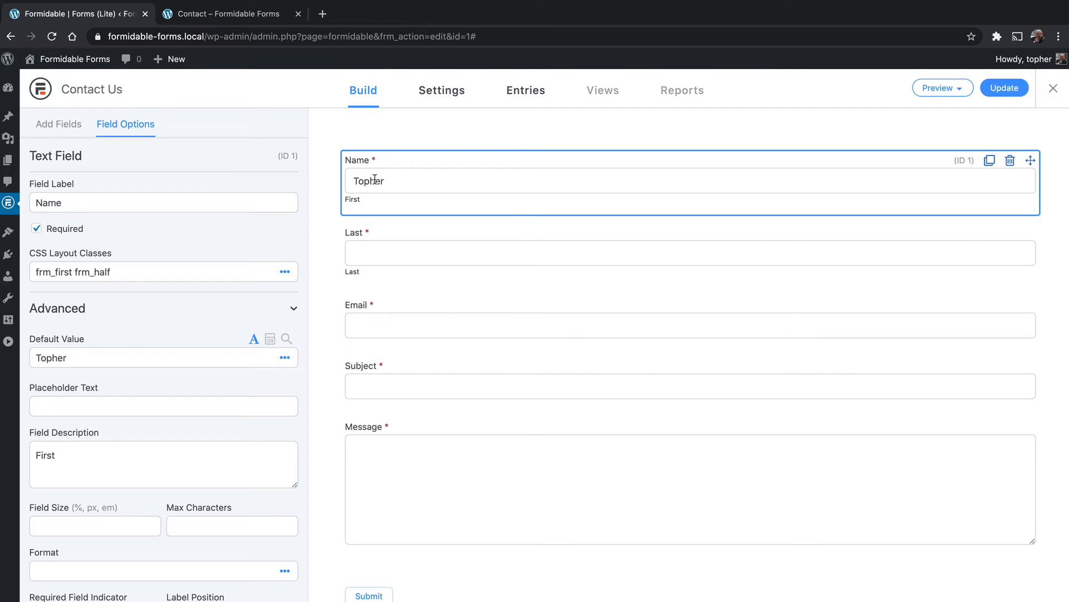
pyautogui.moveTo(409, 181)
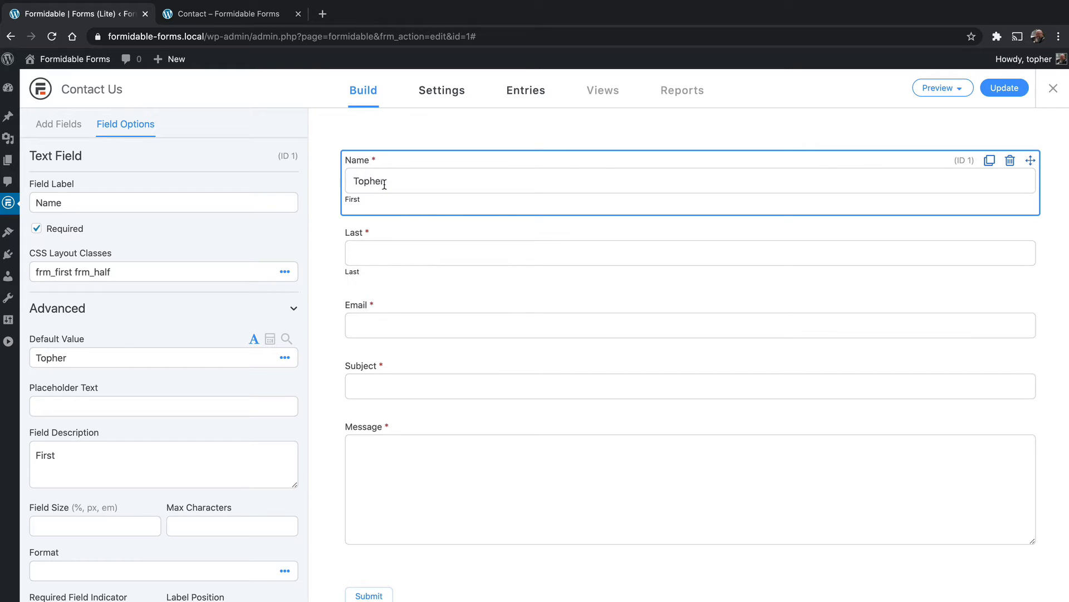
pyautogui.doubleClick(50, 358)
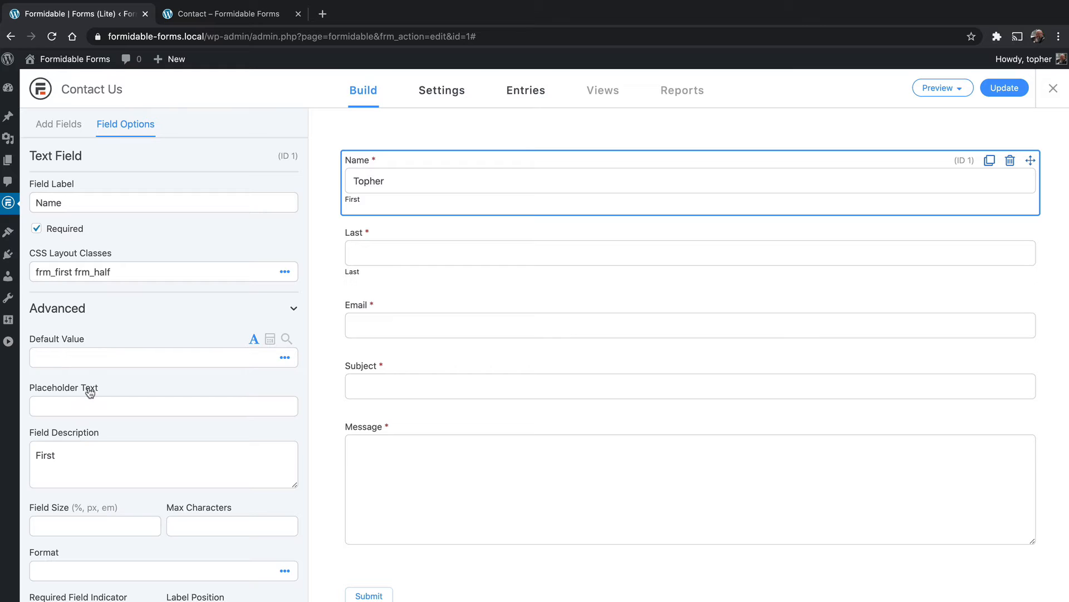
pyautogui.write('Topher')
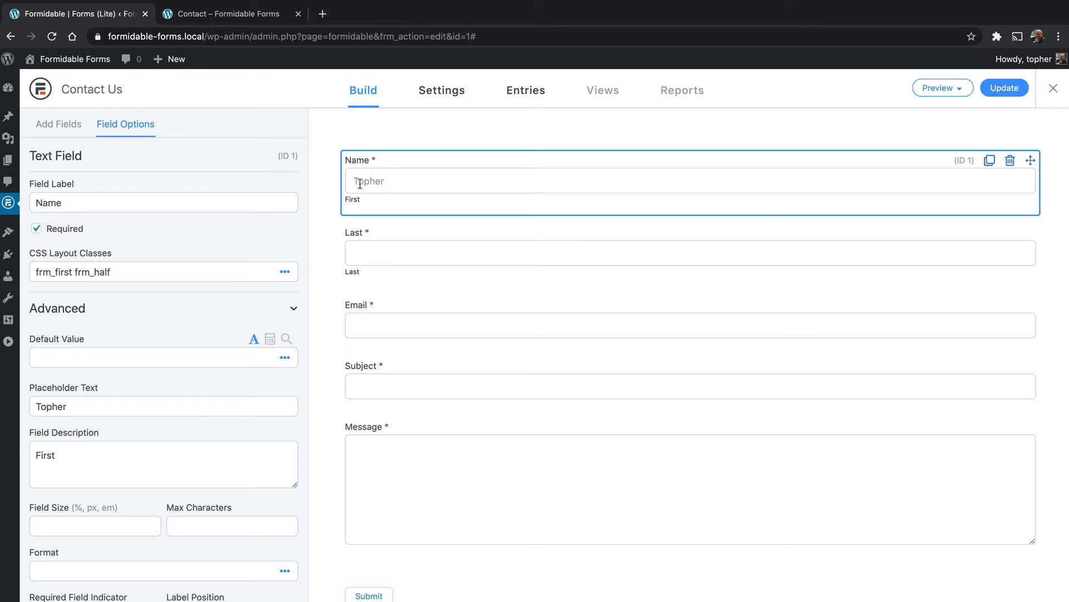
pyautogui.moveTo(399, 180)
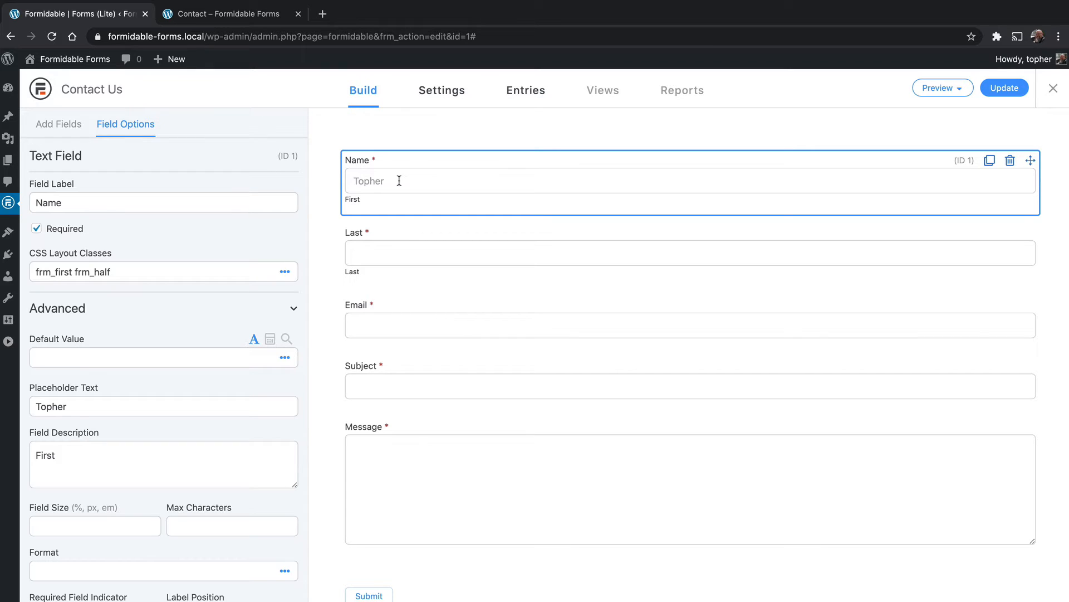
# Delete the Topher placeholder, leaving the Name field's size and format settings blank.
pyautogui.doubleClick(50, 405)
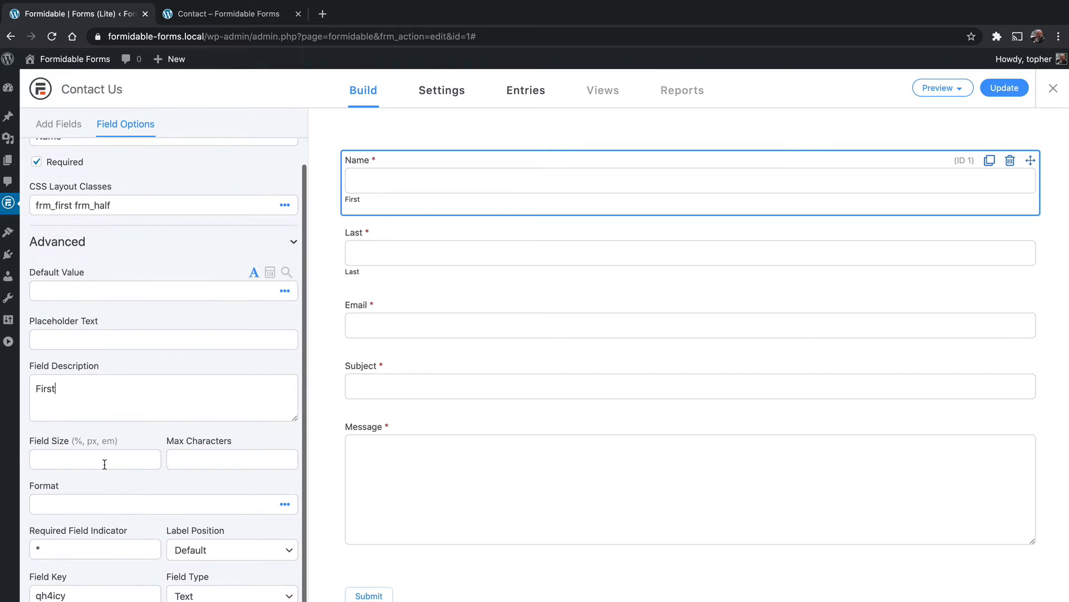
pyautogui.click(95, 458)
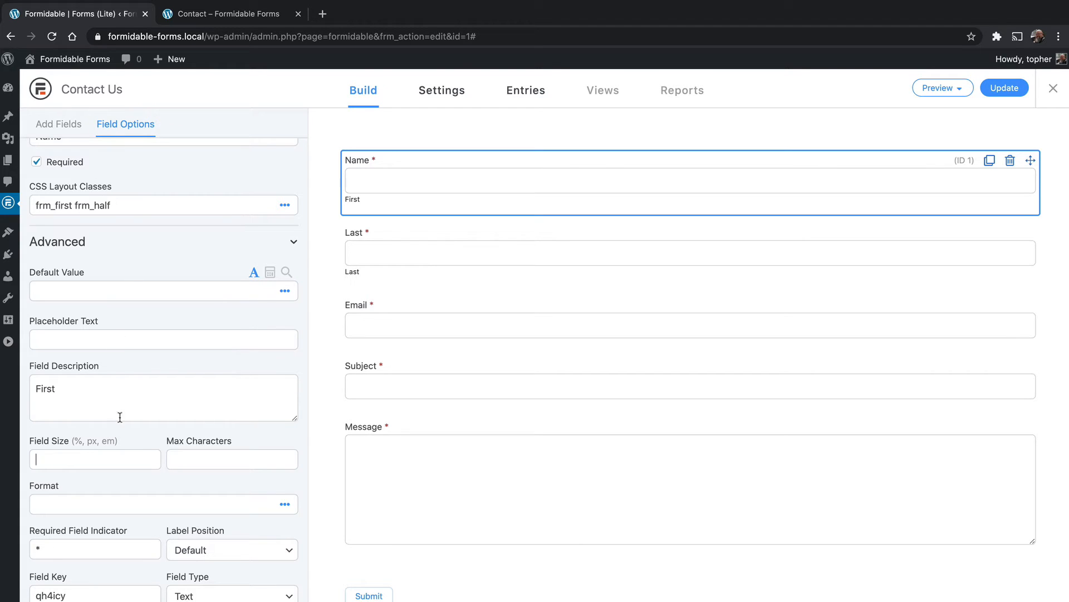
pyautogui.moveTo(94, 214)
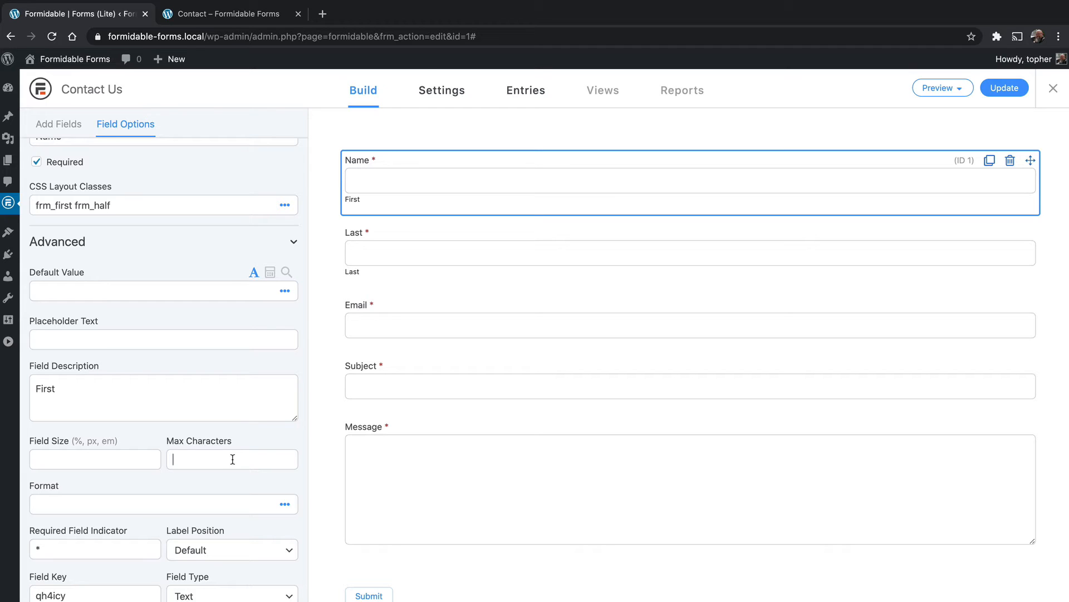
pyautogui.moveTo(266, 504)
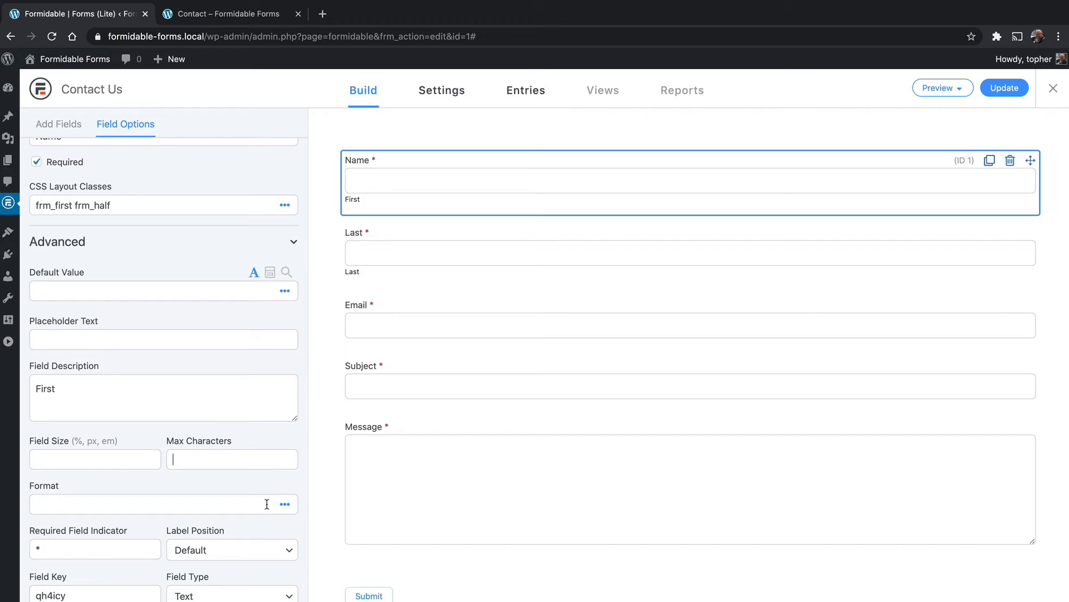
pyautogui.click(151, 503)
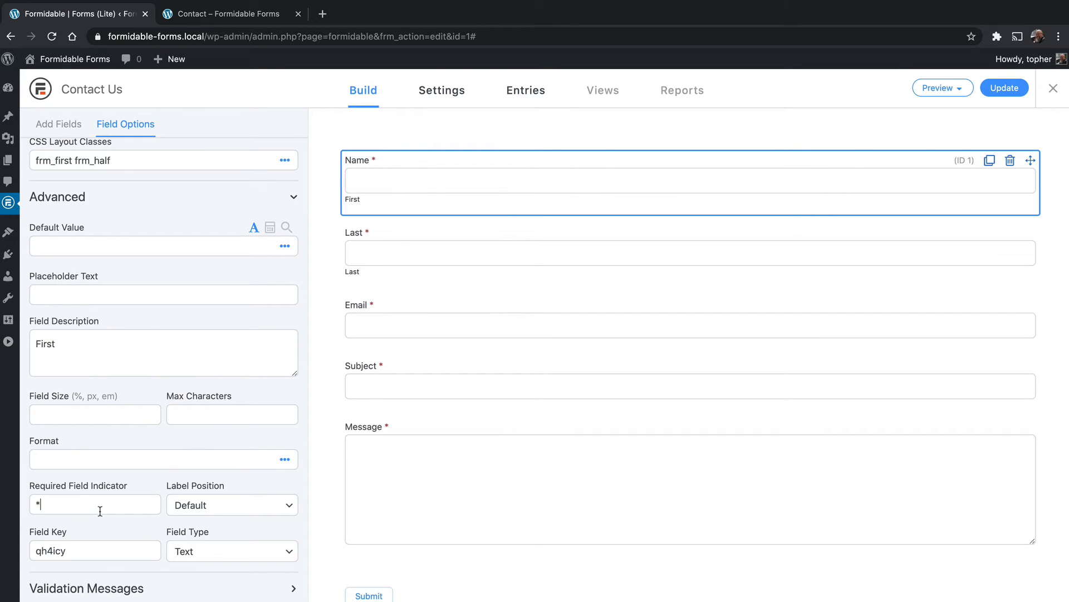
pyautogui.moveTo(279, 510)
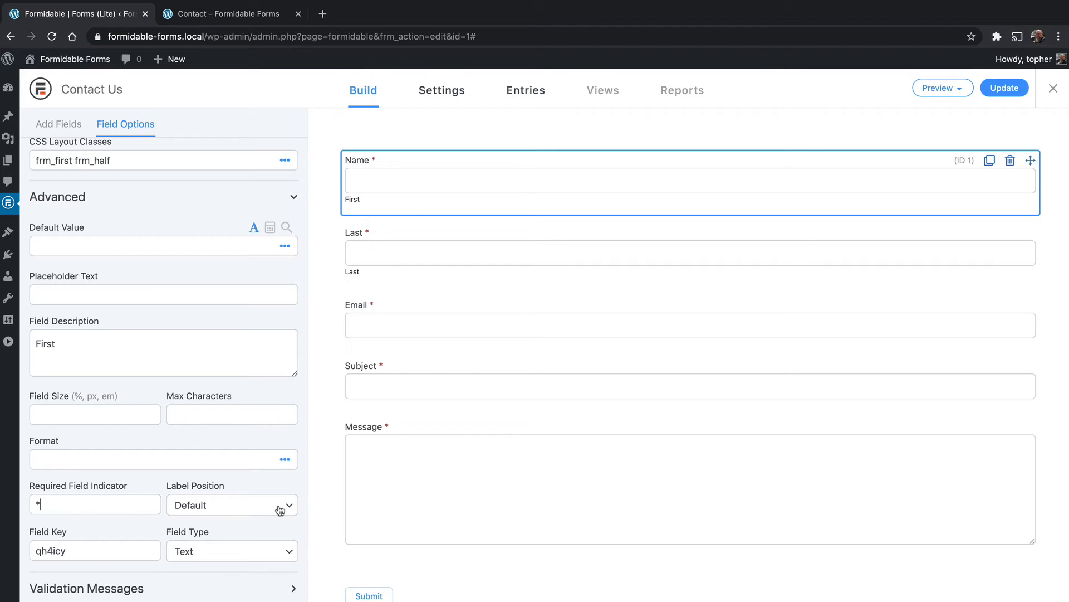
pyautogui.click(232, 505)
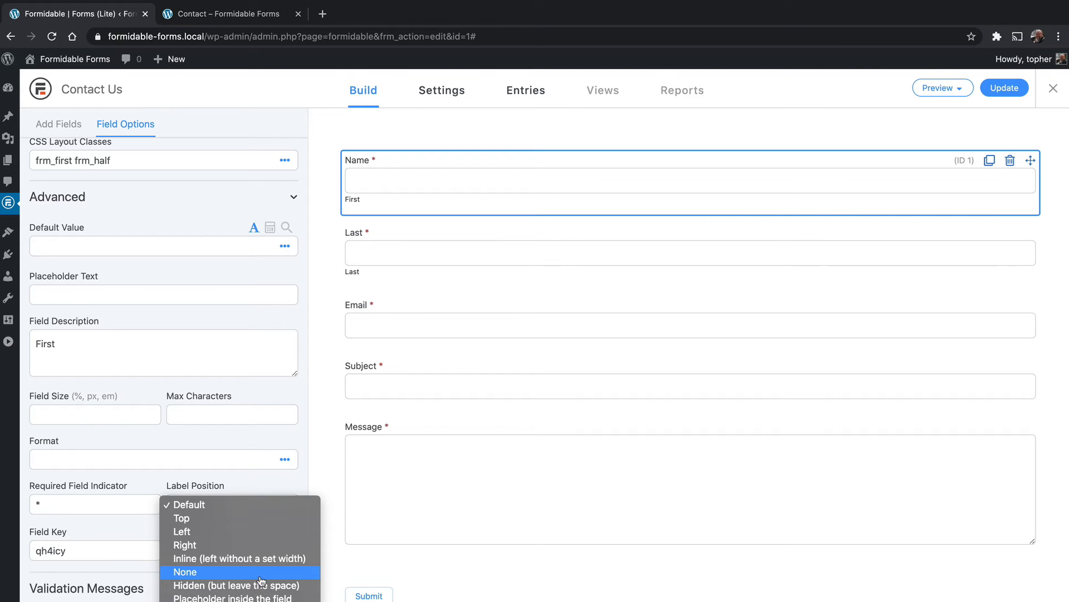
pyautogui.moveTo(239, 585)
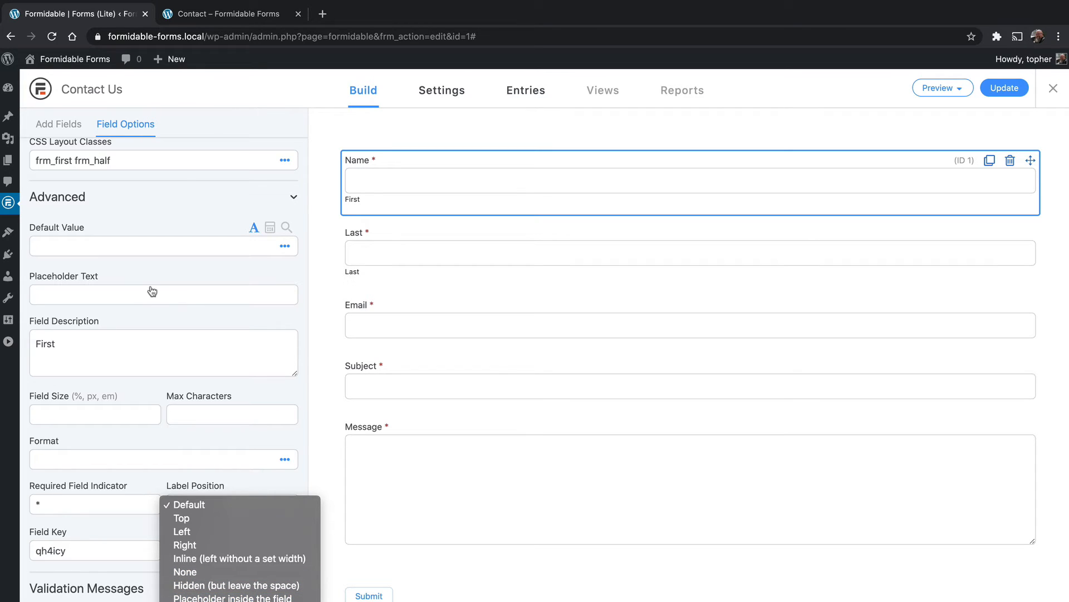
pyautogui.moveTo(233, 597)
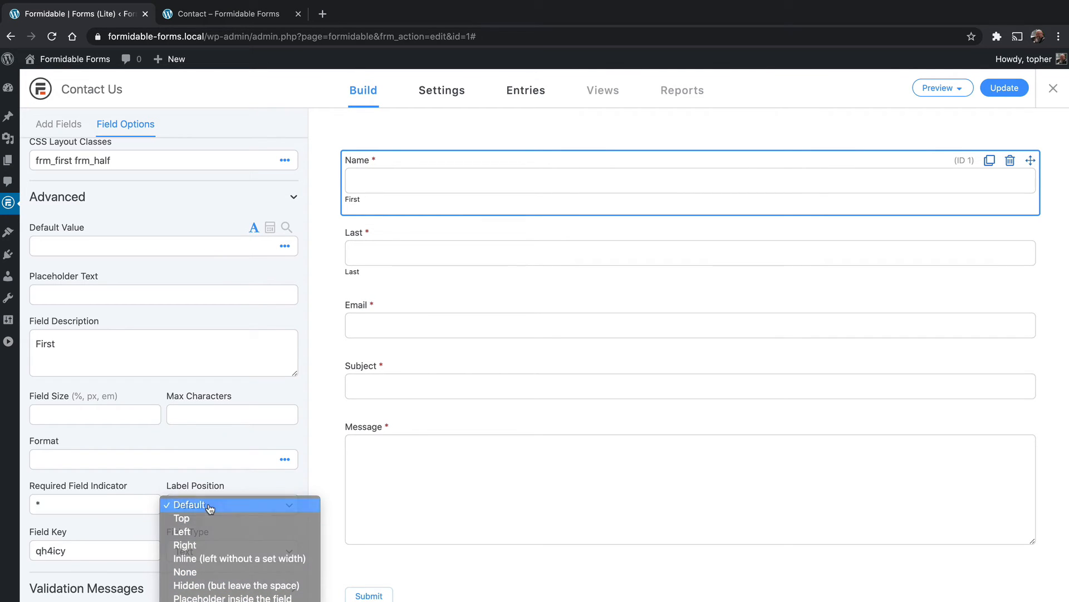
pyautogui.click(190, 504)
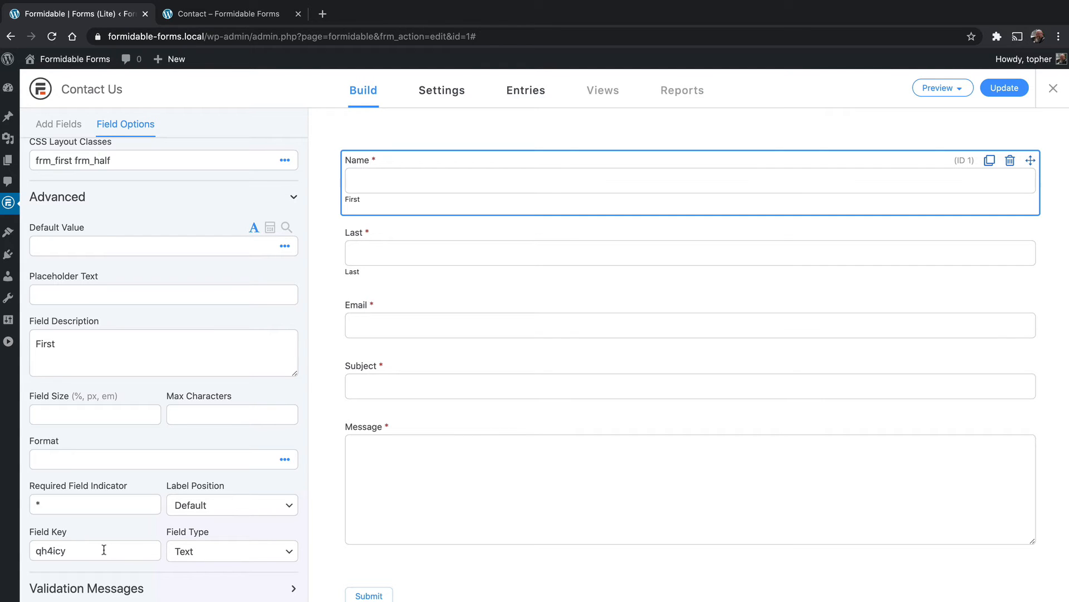
# Review the Name field's type choices, keeping Text as its type.
pyautogui.scroll(-3)
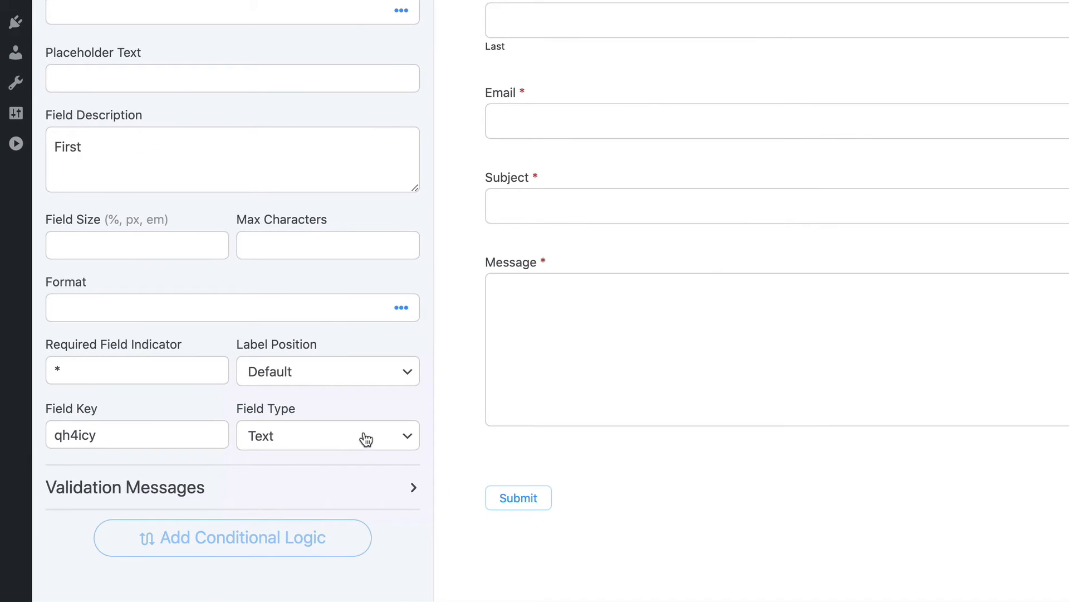
pyautogui.click(328, 436)
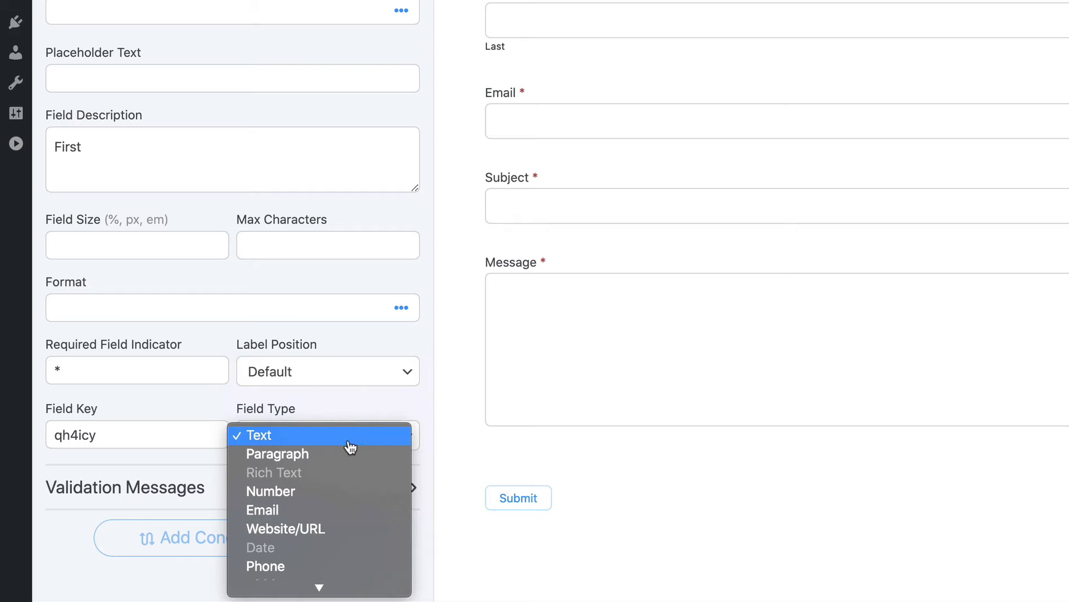
pyautogui.moveTo(345, 511)
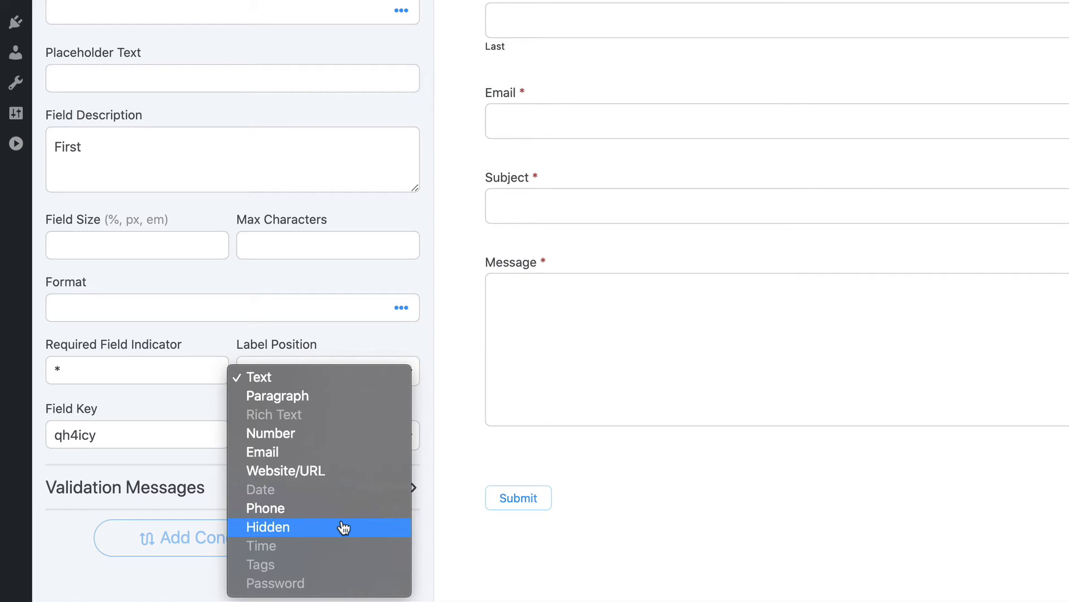
pyautogui.moveTo(331, 544)
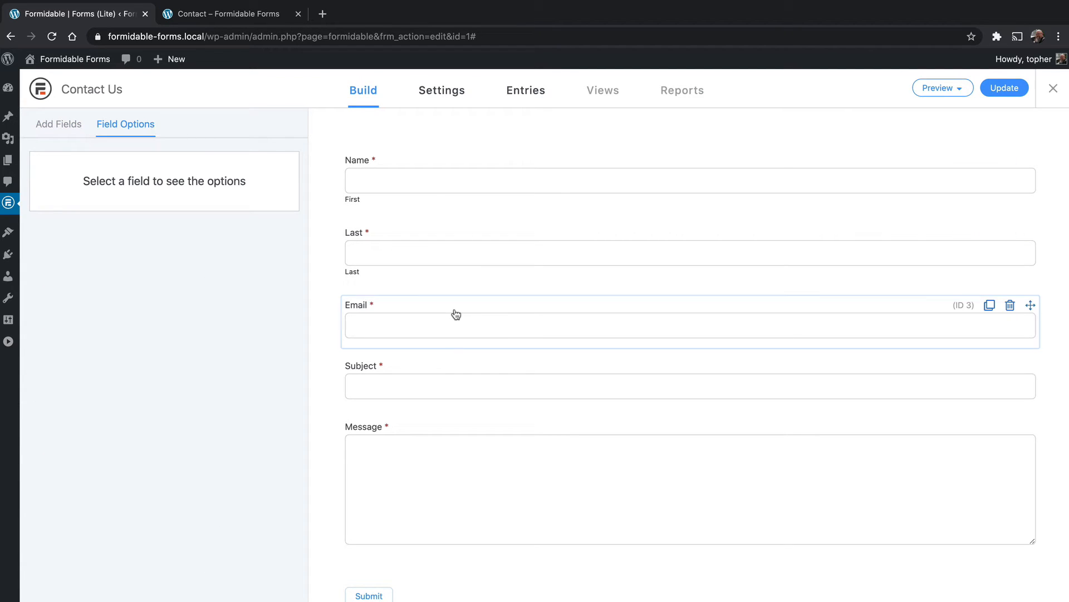
# Review the Email field's type, keep it as Email, and deselect it to return to the field palette.
pyautogui.click(455, 314)
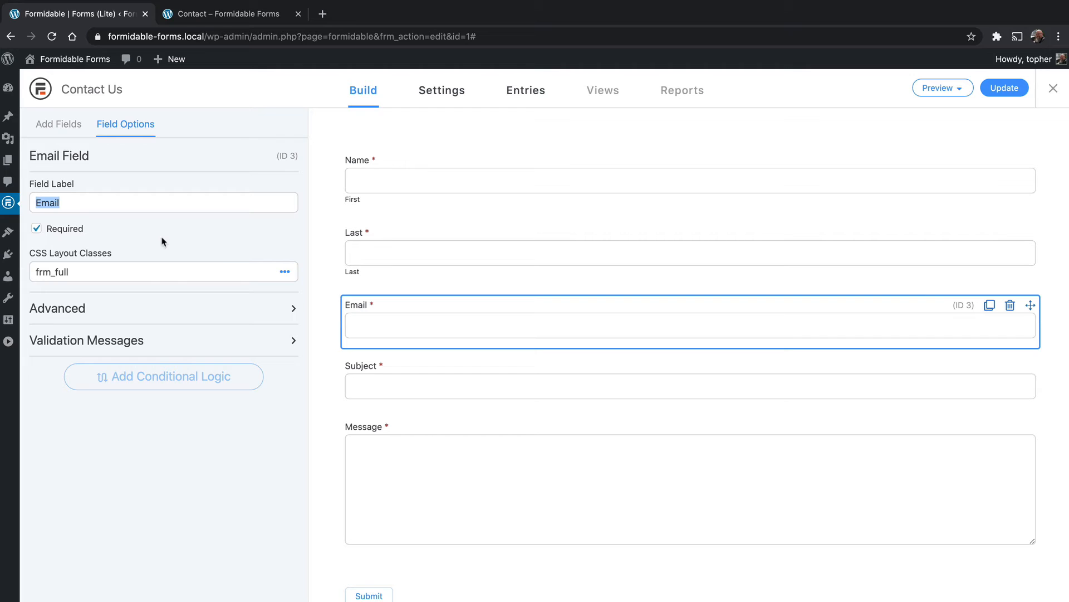
pyautogui.moveTo(205, 260)
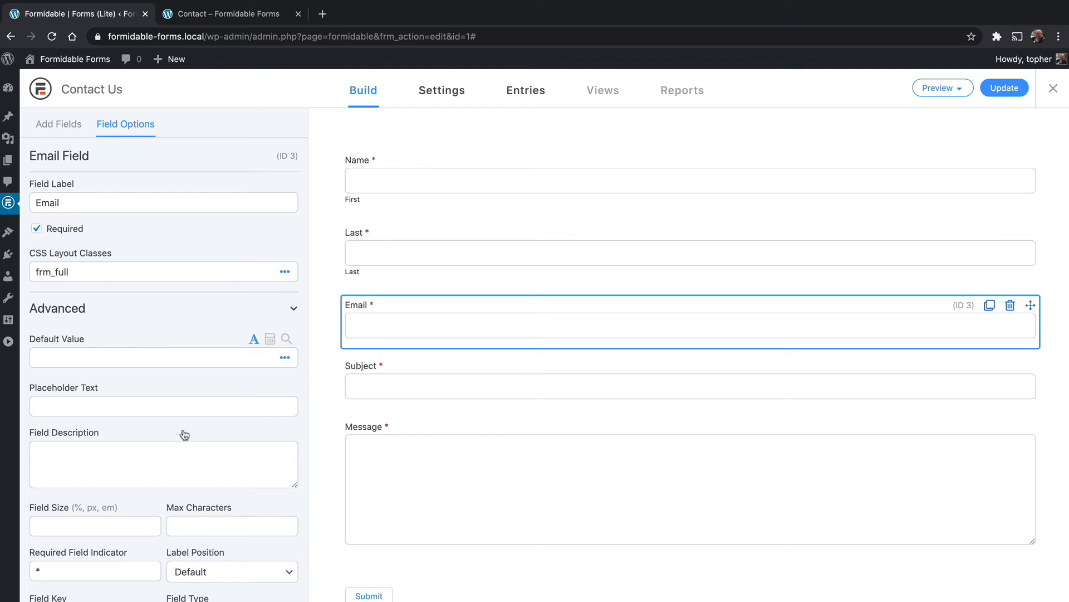
pyautogui.scroll(-3)
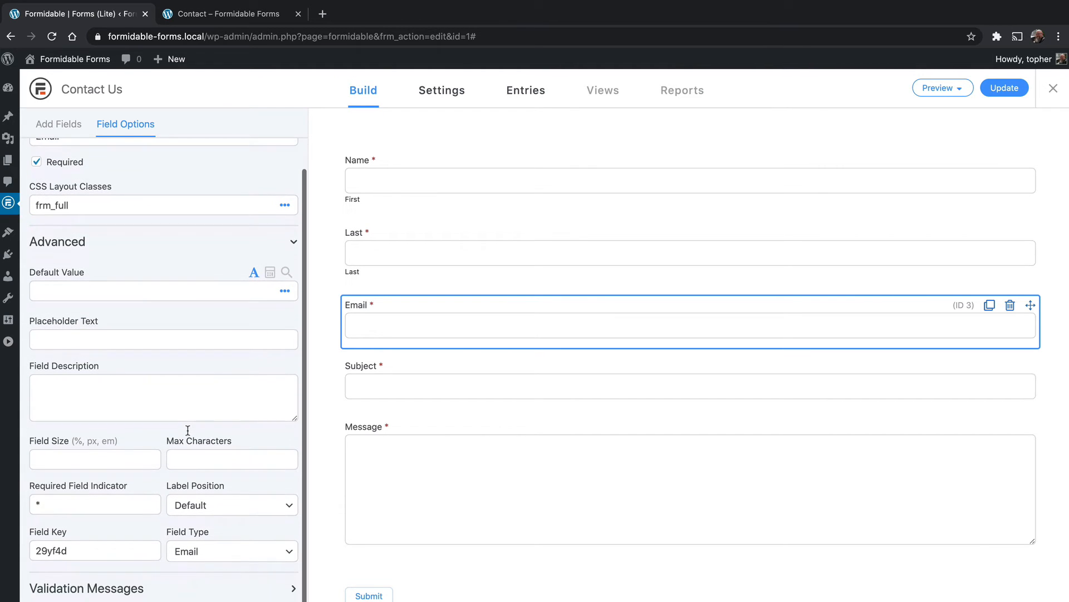
pyautogui.click(232, 551)
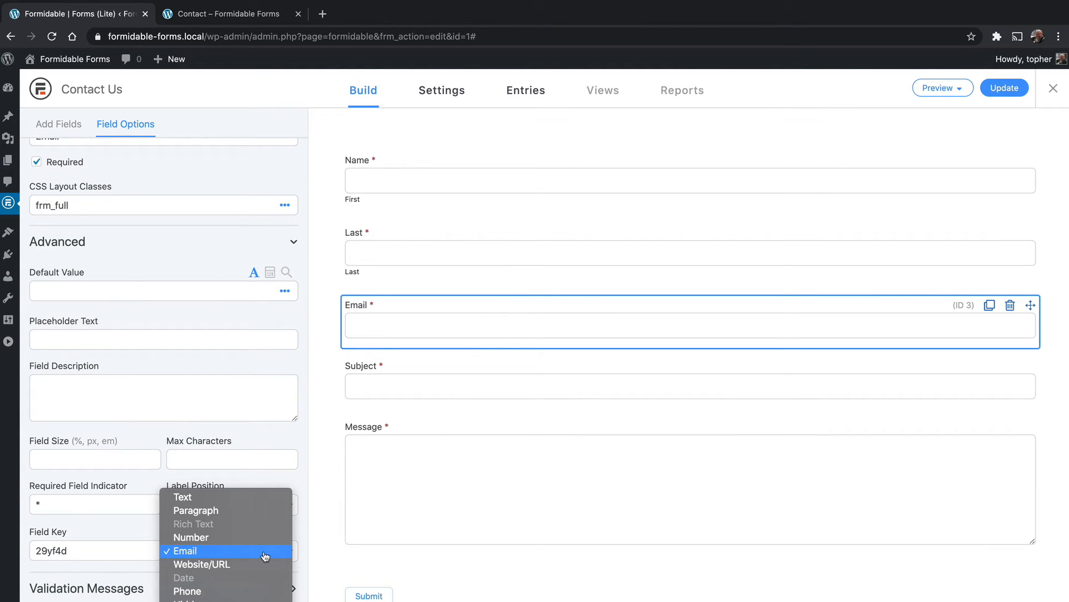
pyautogui.click(183, 550)
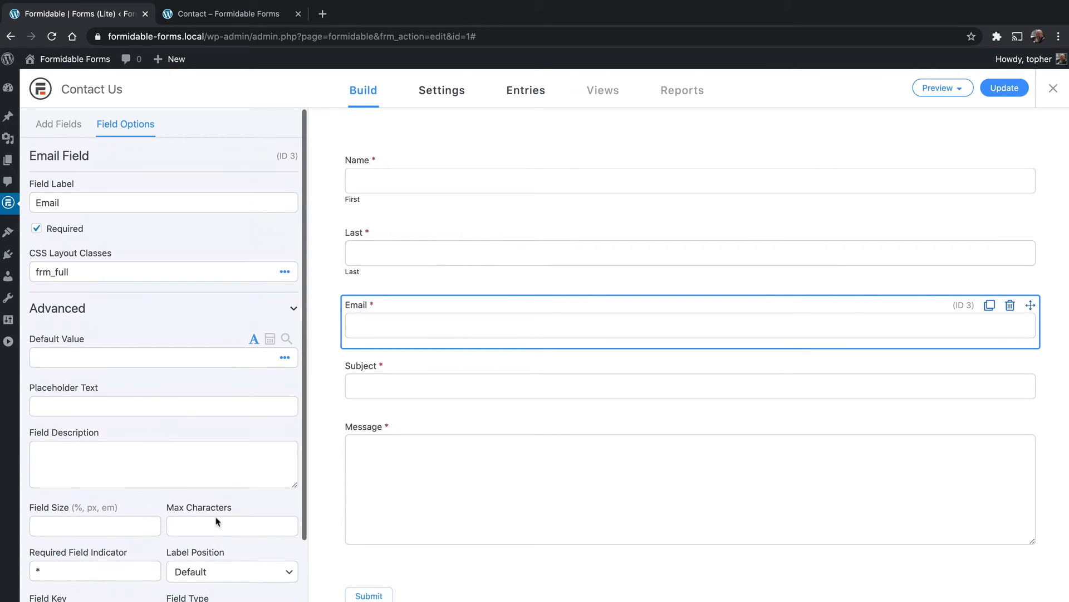
pyautogui.moveTo(221, 312)
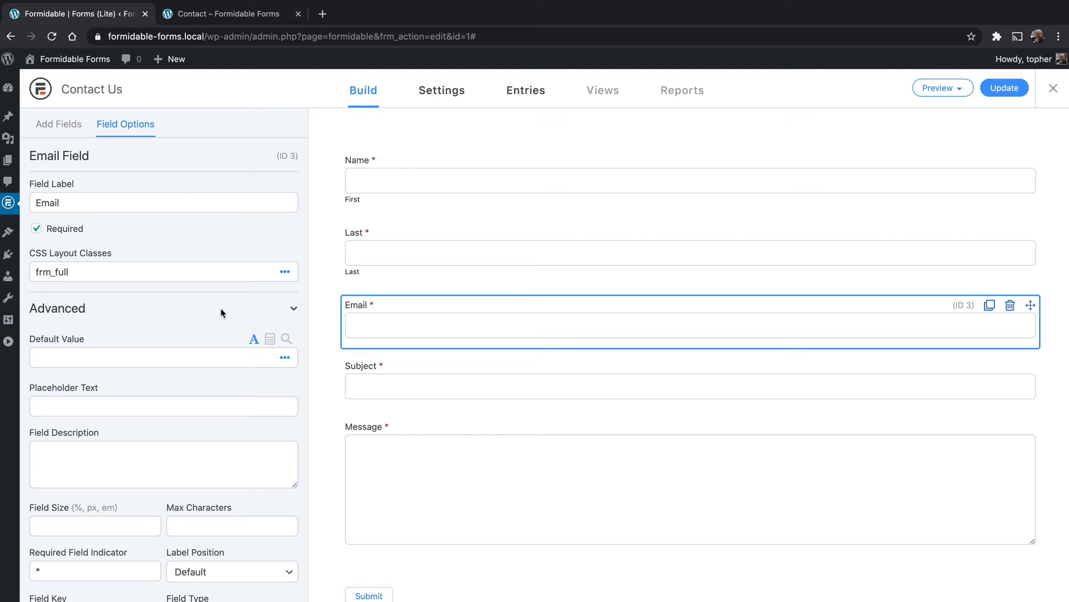
pyautogui.moveTo(332, 320)
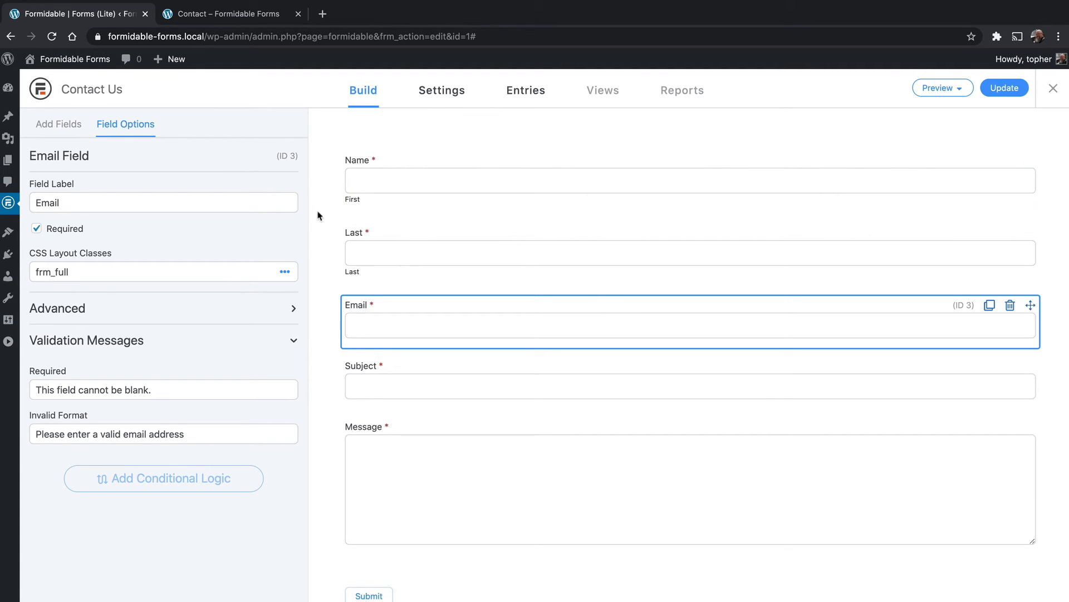
pyautogui.click(59, 123)
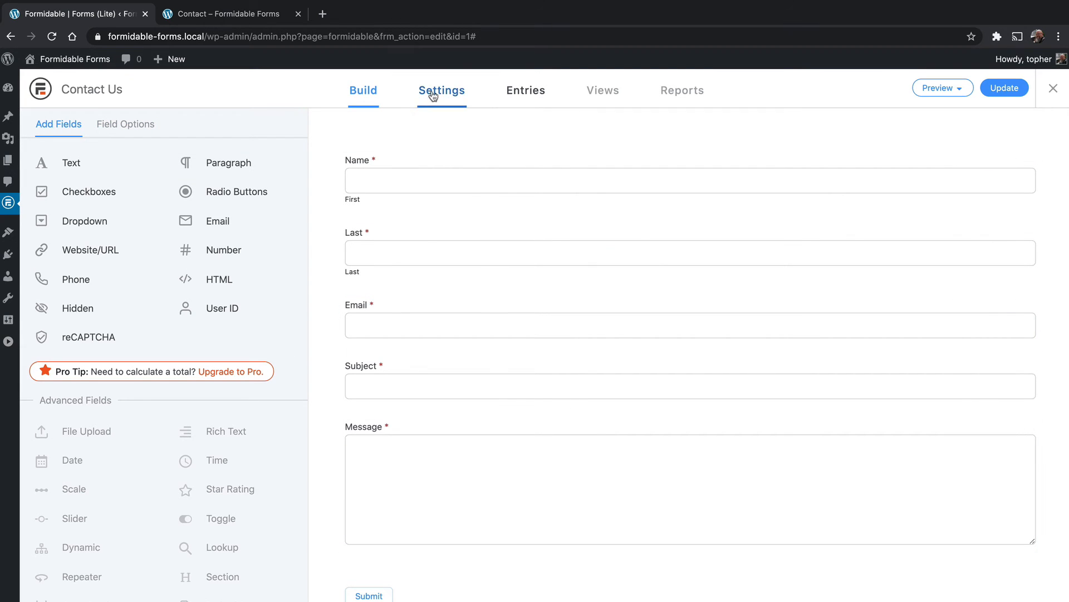
# Switch to the Contact Us form's General Settings, confirming the browser's leave-page prompt.
pyautogui.click(442, 89)
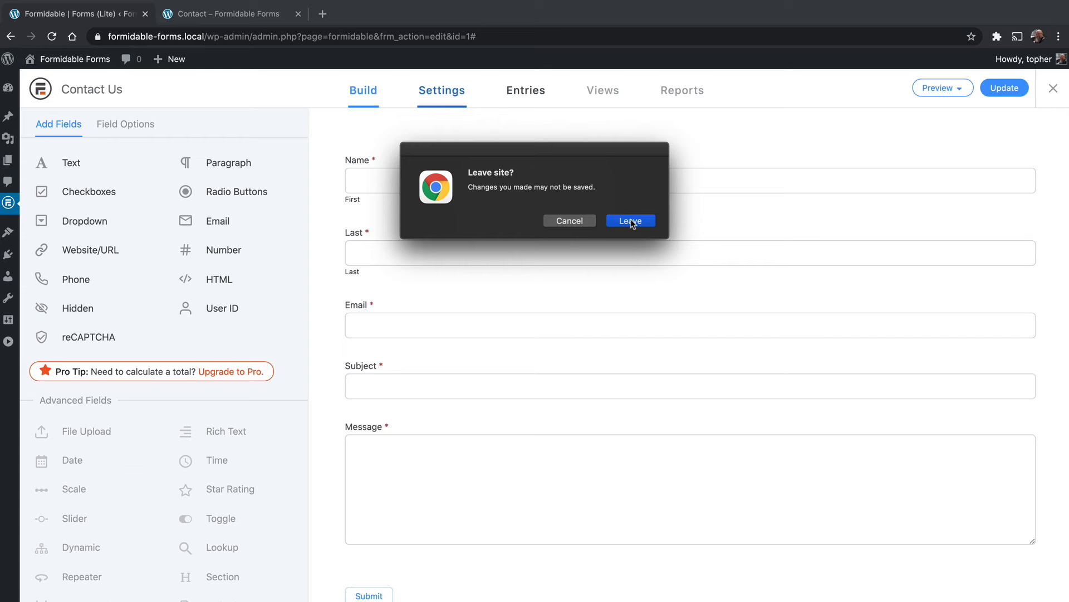
pyautogui.click(628, 221)
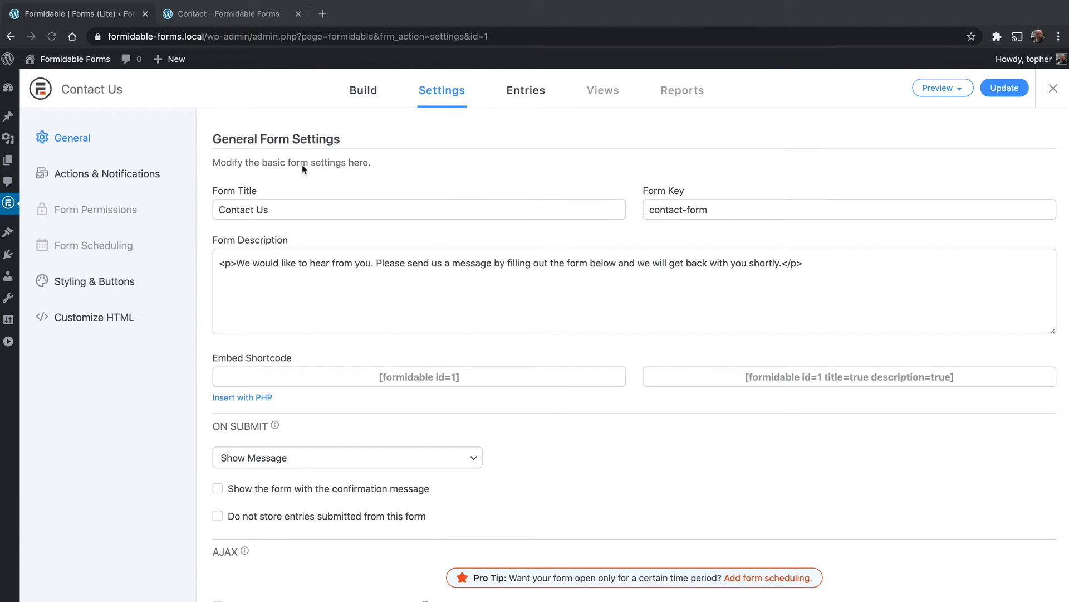
pyautogui.moveTo(277, 107)
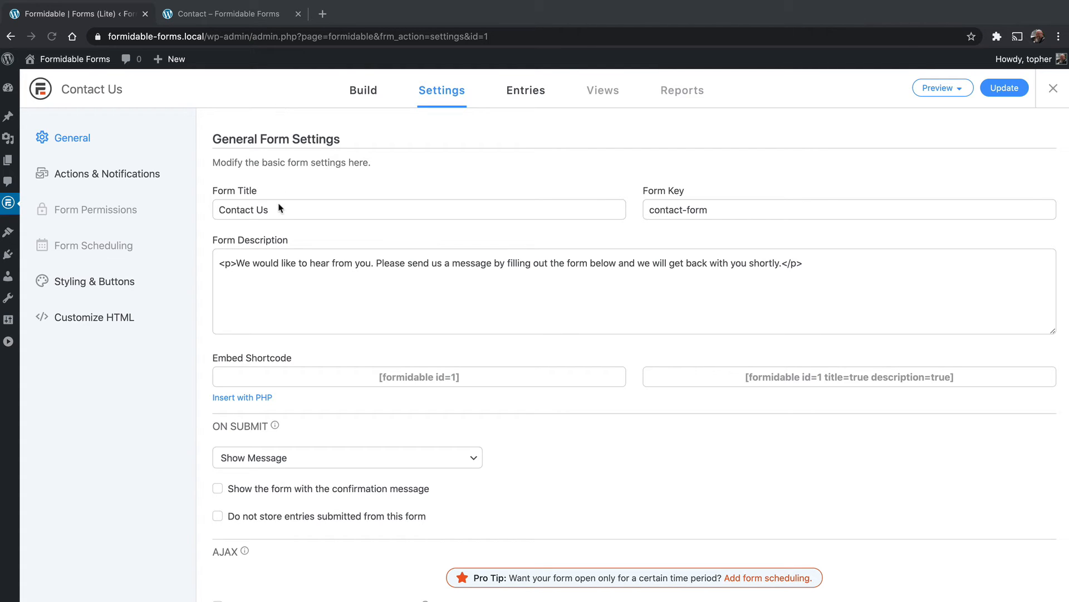
pyautogui.moveTo(293, 272)
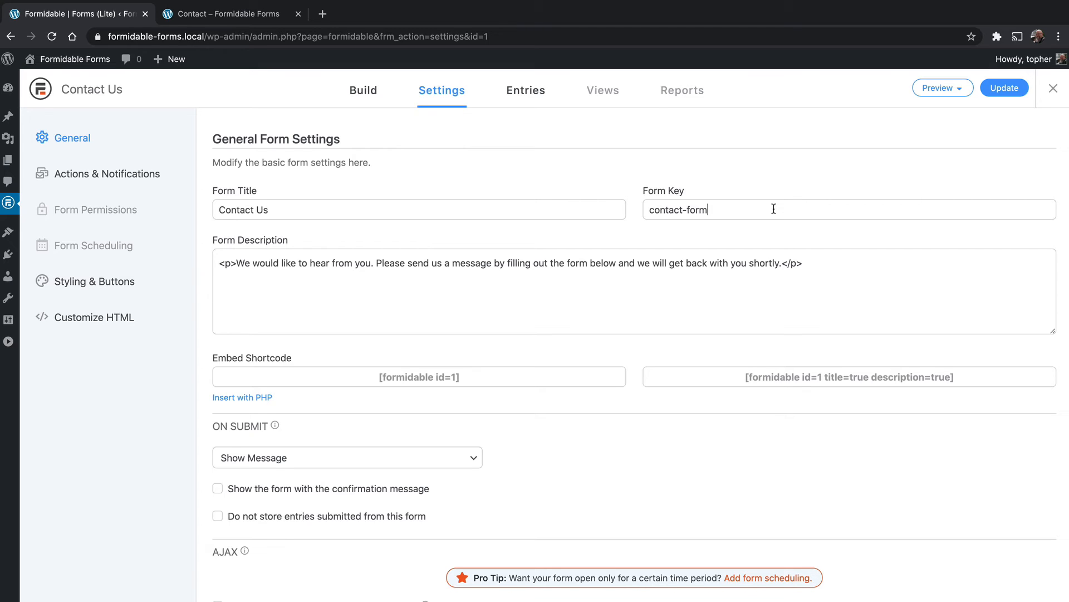
pyautogui.moveTo(661, 263)
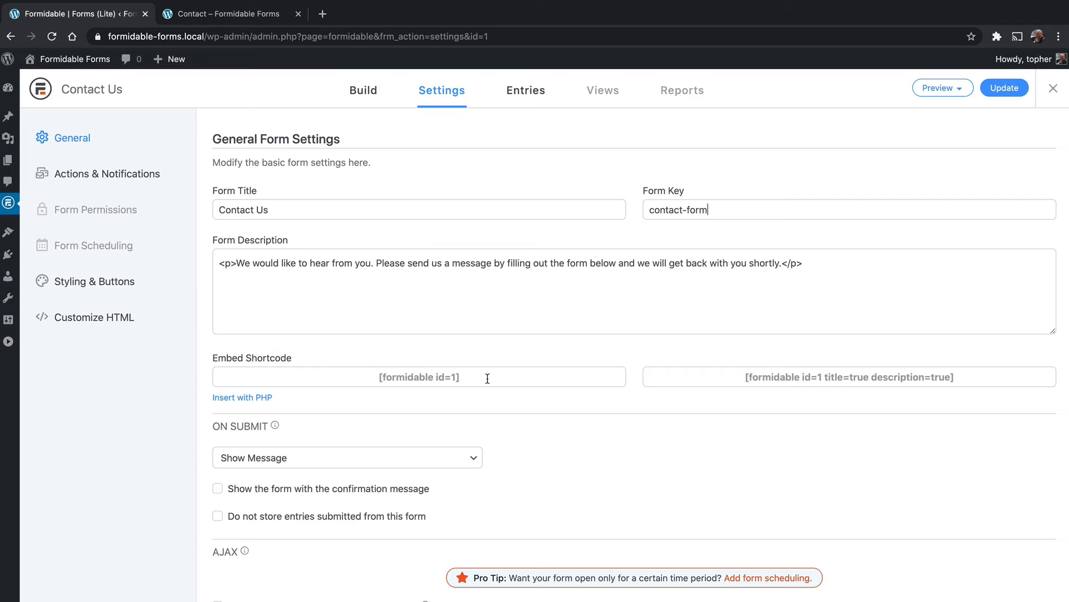
pyautogui.moveTo(774, 382)
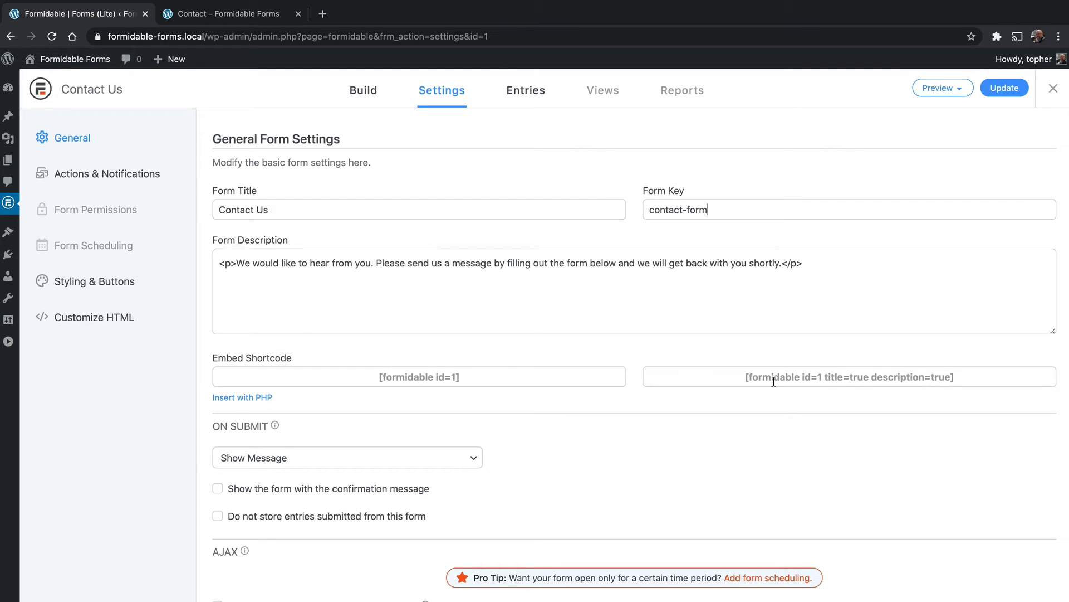
pyautogui.moveTo(899, 373)
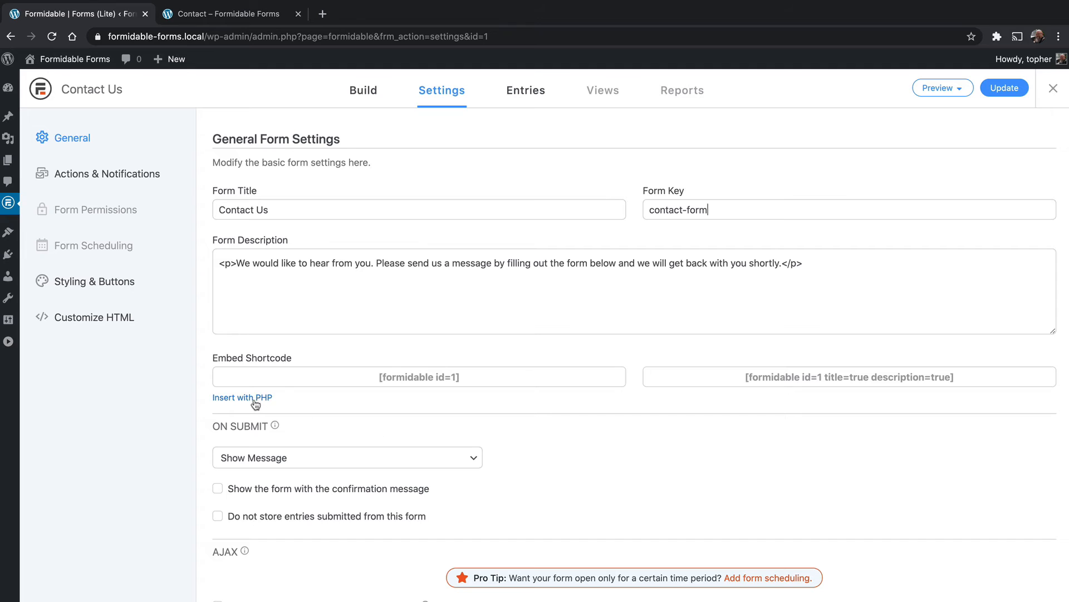
# Show the Insert with PHP template snippet for embedding the Contact Us form.
pyautogui.click(242, 397)
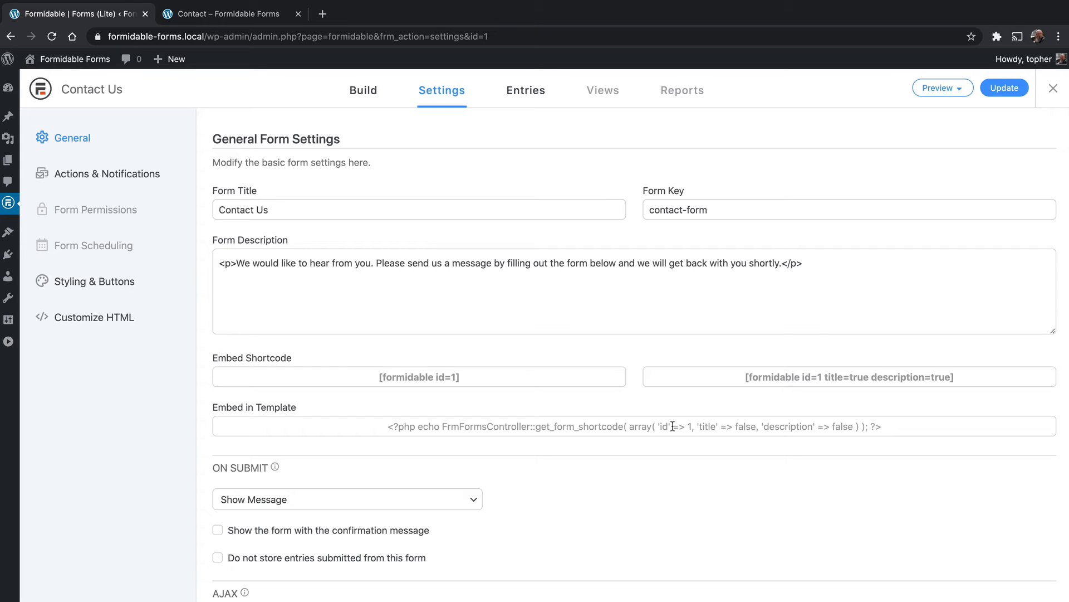
pyautogui.scroll(-3)
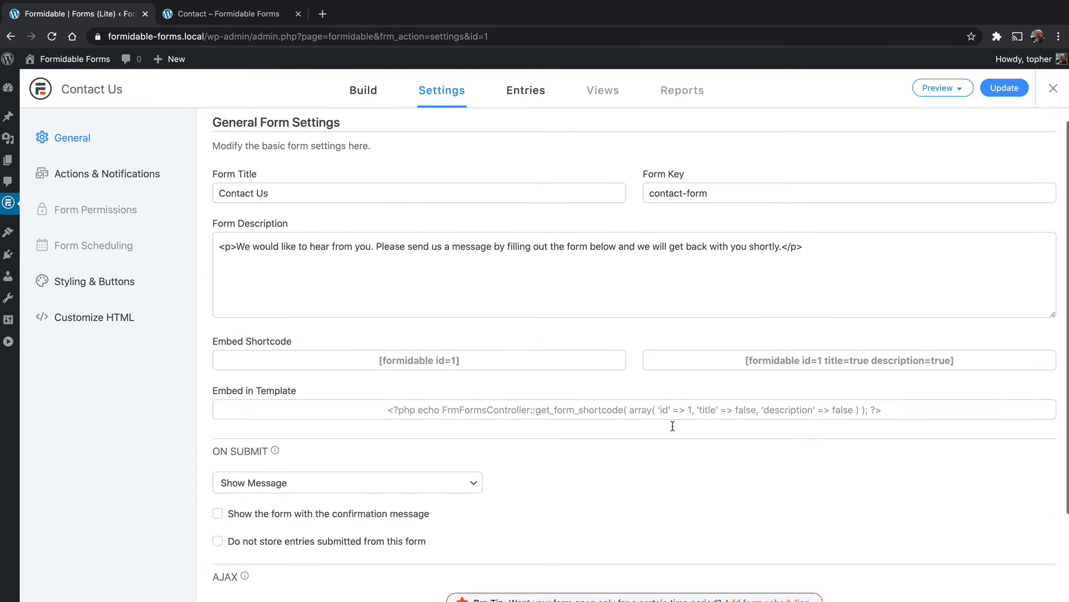
pyautogui.scroll(-3)
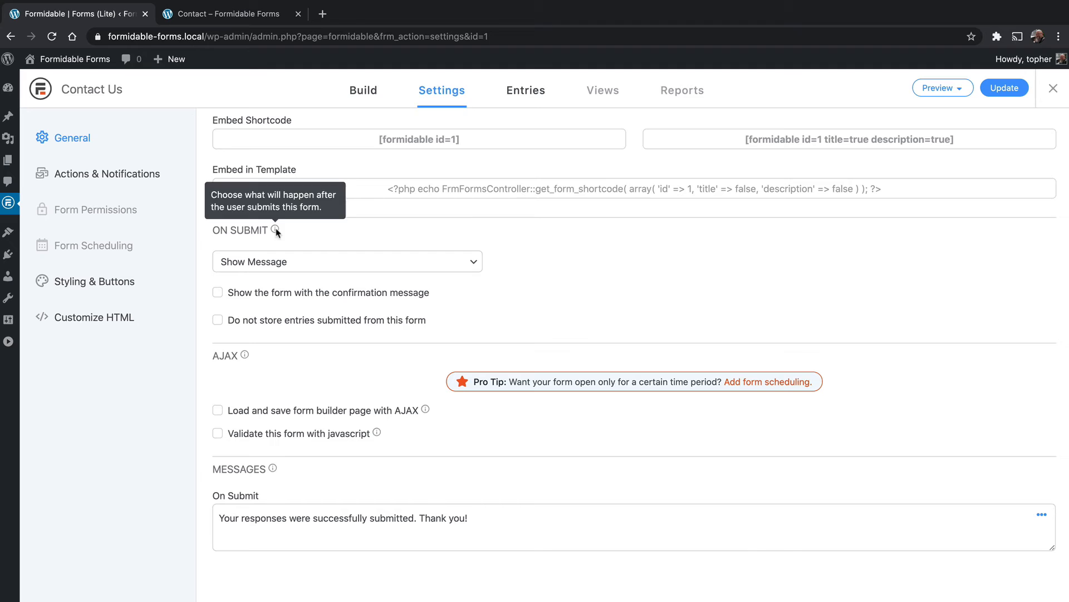
pyautogui.click(346, 261)
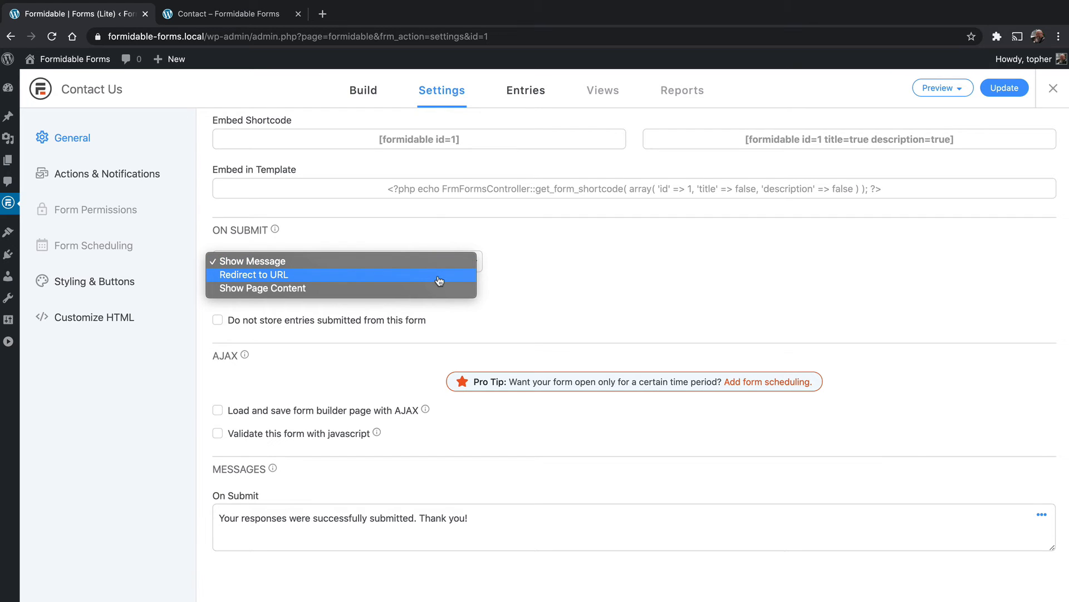
pyautogui.moveTo(417, 299)
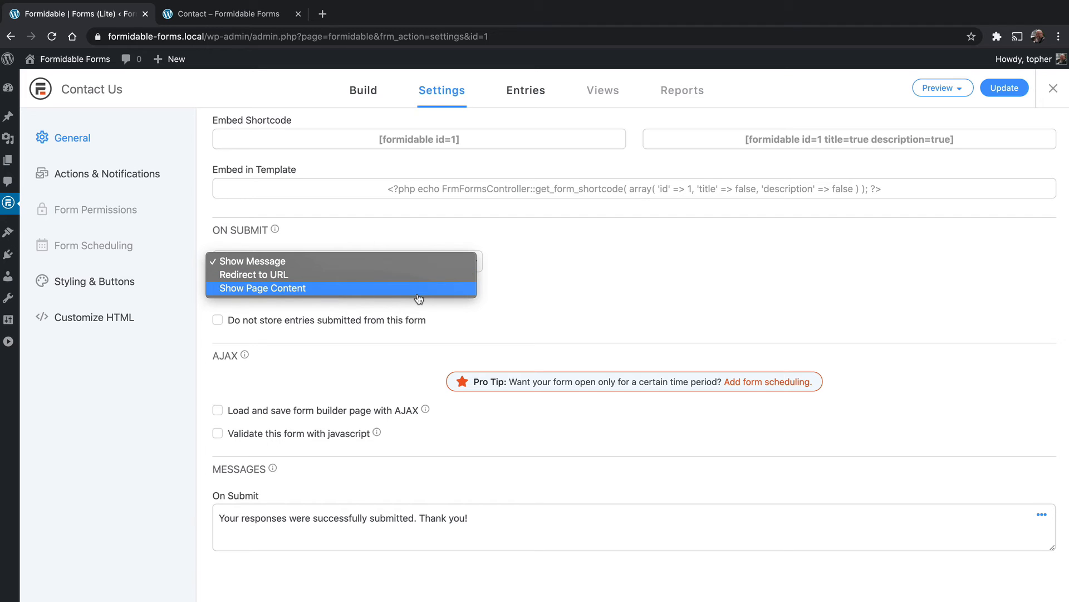
pyautogui.click(254, 260)
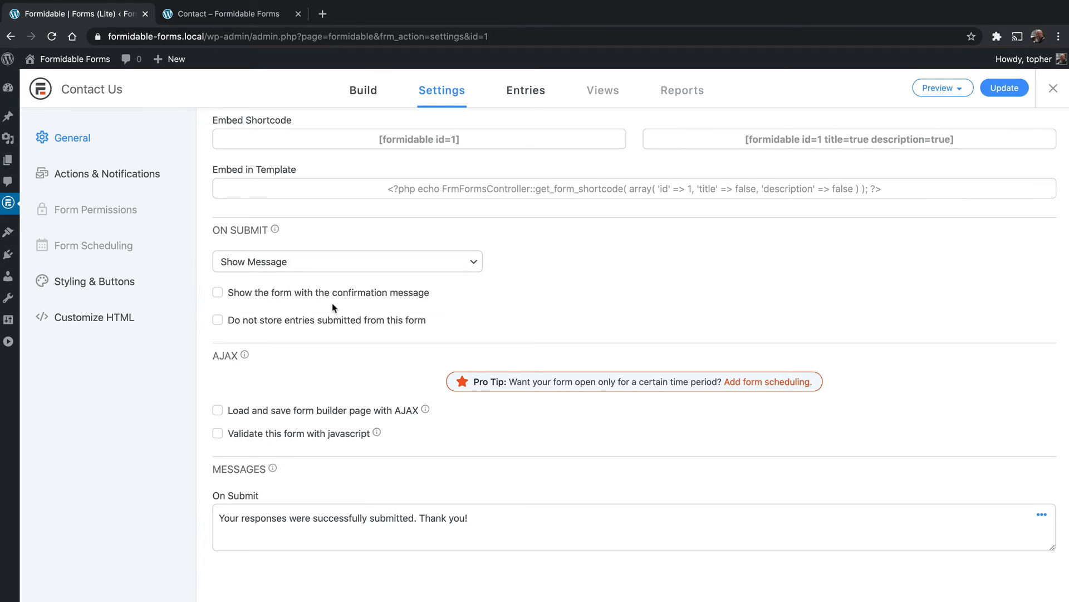
pyautogui.moveTo(271, 302)
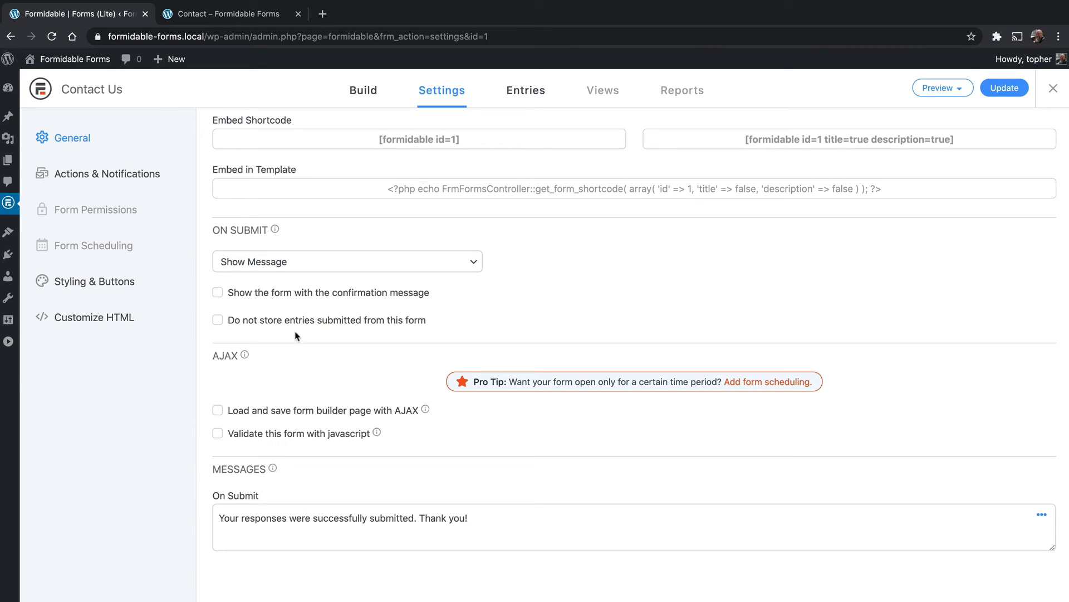
pyautogui.moveTo(257, 331)
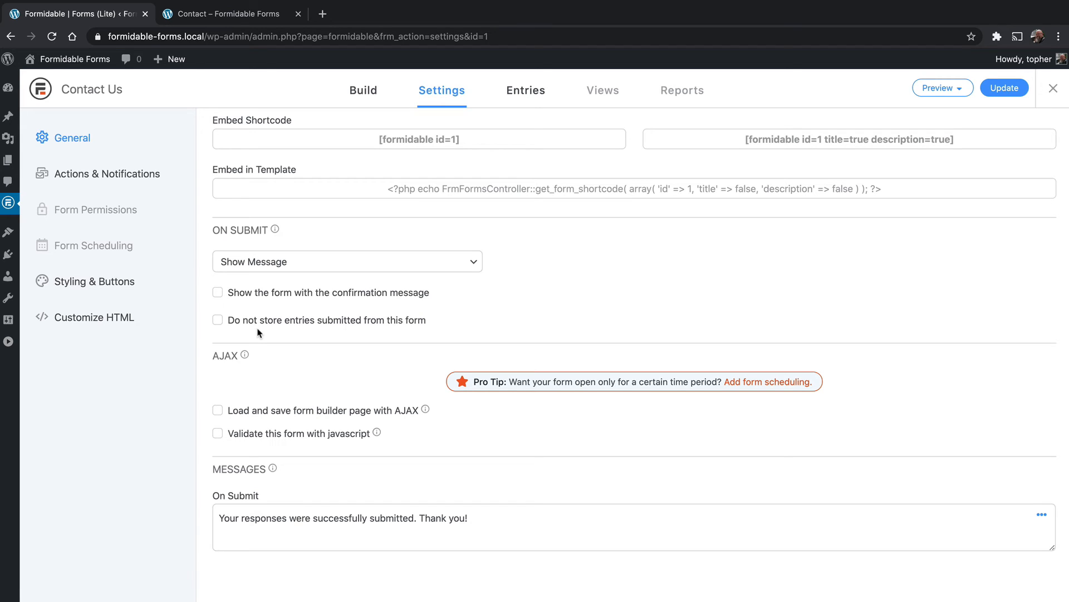
pyautogui.moveTo(399, 379)
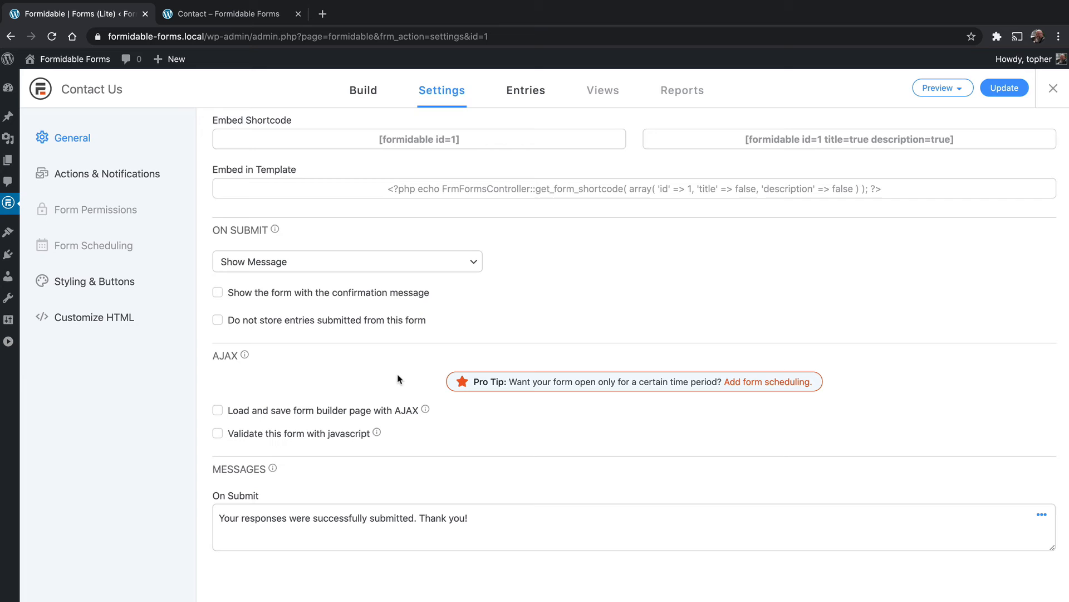
pyautogui.moveTo(333, 432)
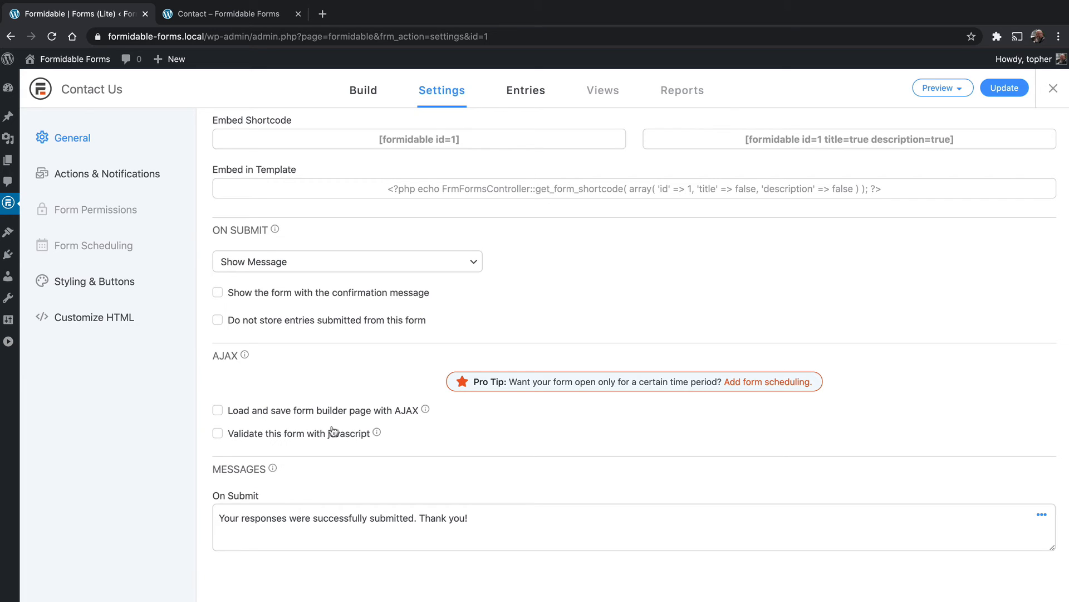
pyautogui.moveTo(328, 427)
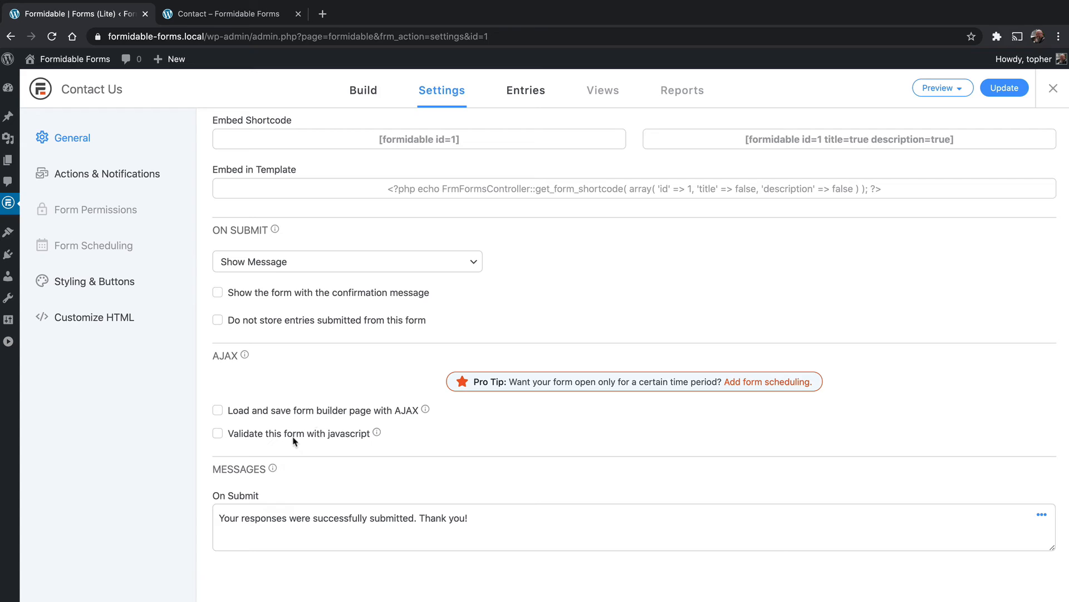
pyautogui.moveTo(333, 442)
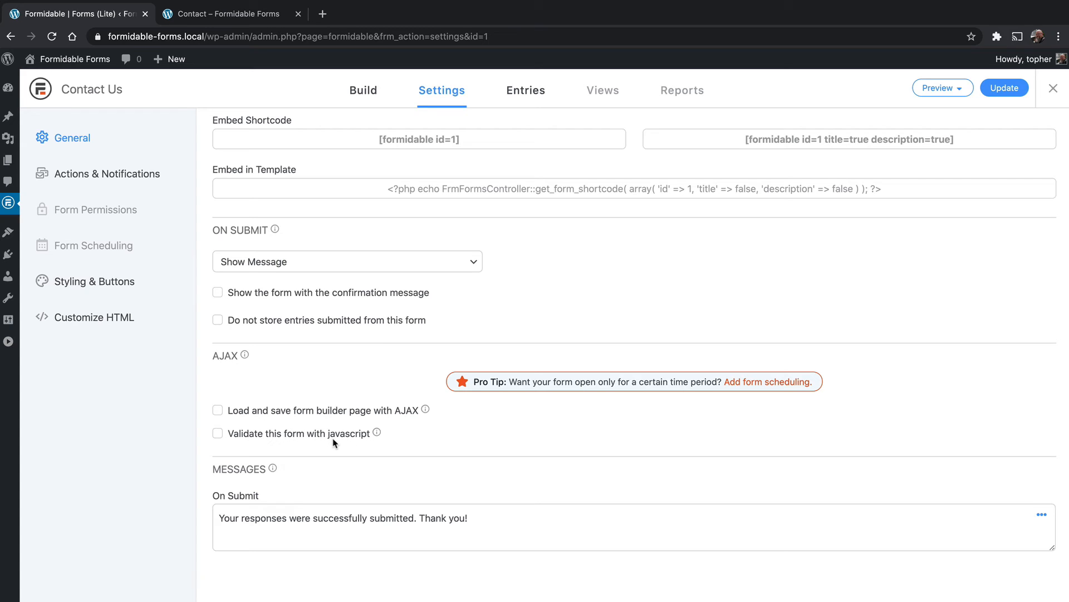
pyautogui.moveTo(351, 441)
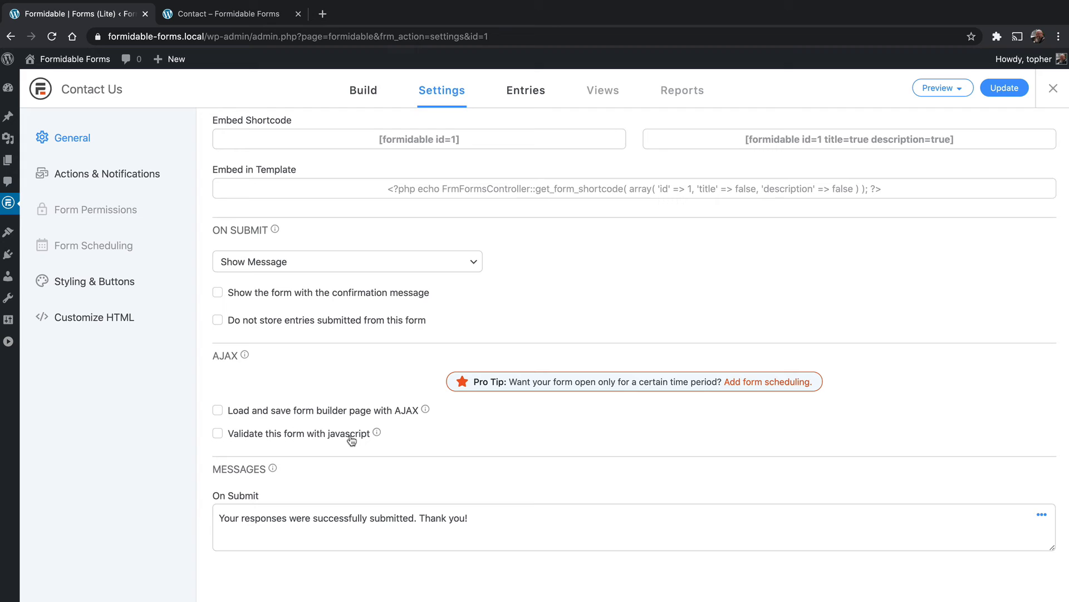
pyautogui.moveTo(335, 442)
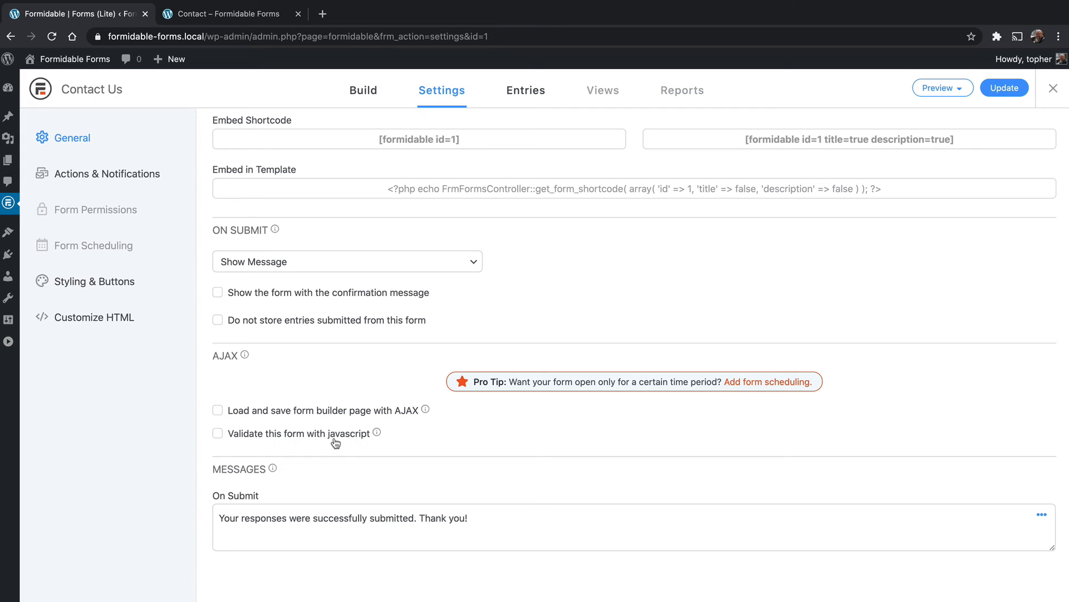
# Enable 'Validate this form with javascript' and update the Contact Us form settings.
pyautogui.click(217, 433)
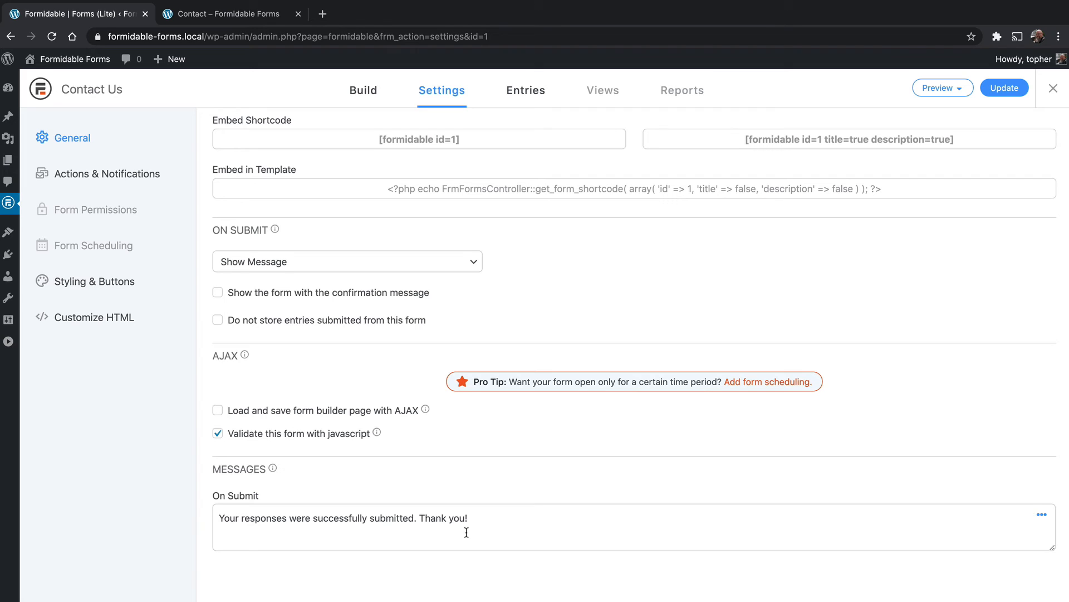
pyautogui.moveTo(695, 359)
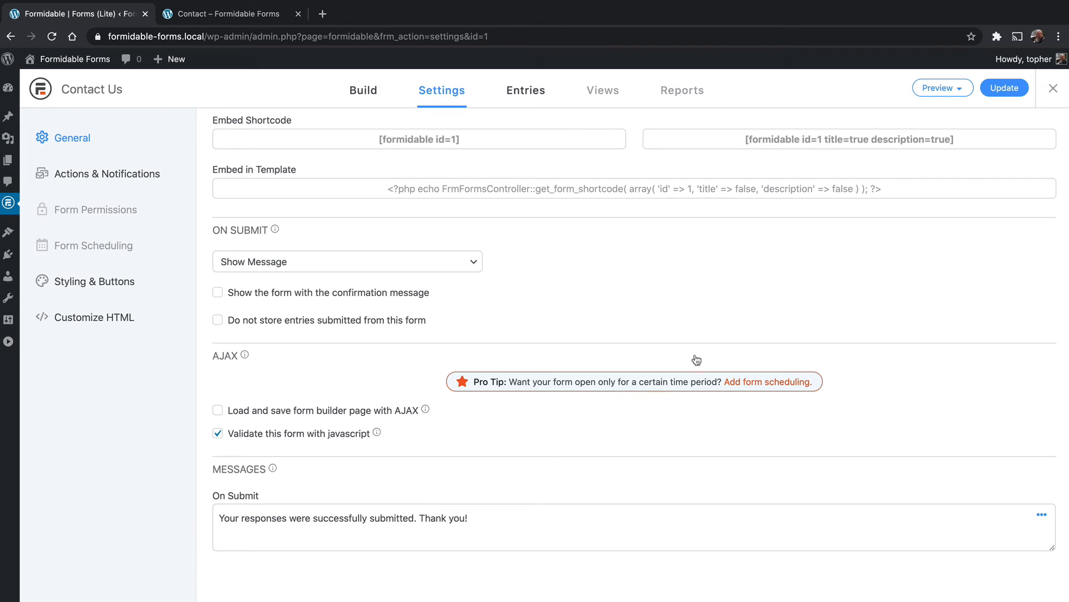
pyautogui.click(1004, 87)
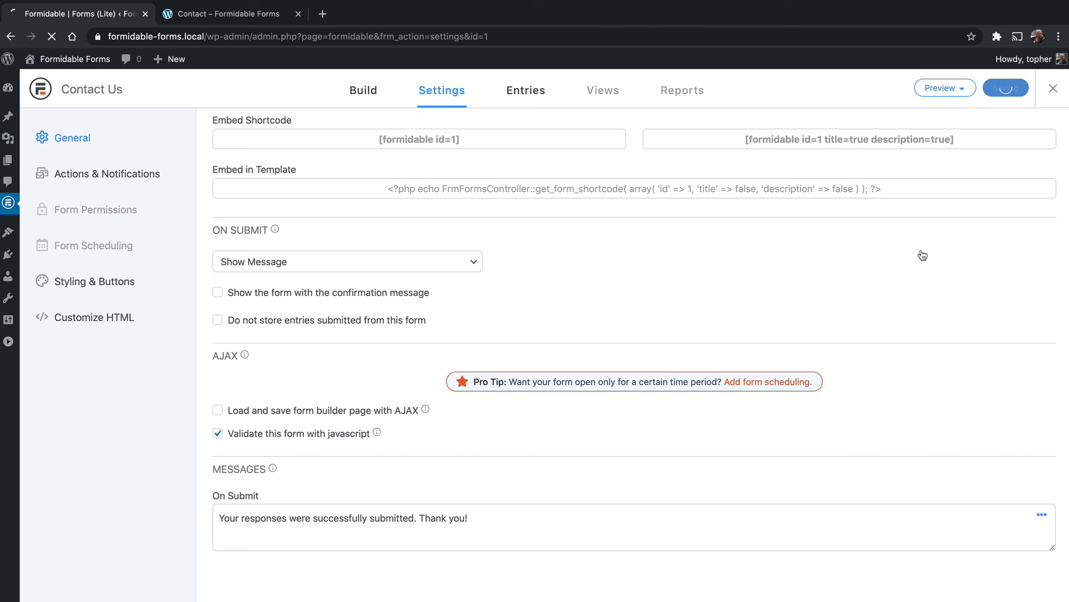
pyautogui.click(1003, 87)
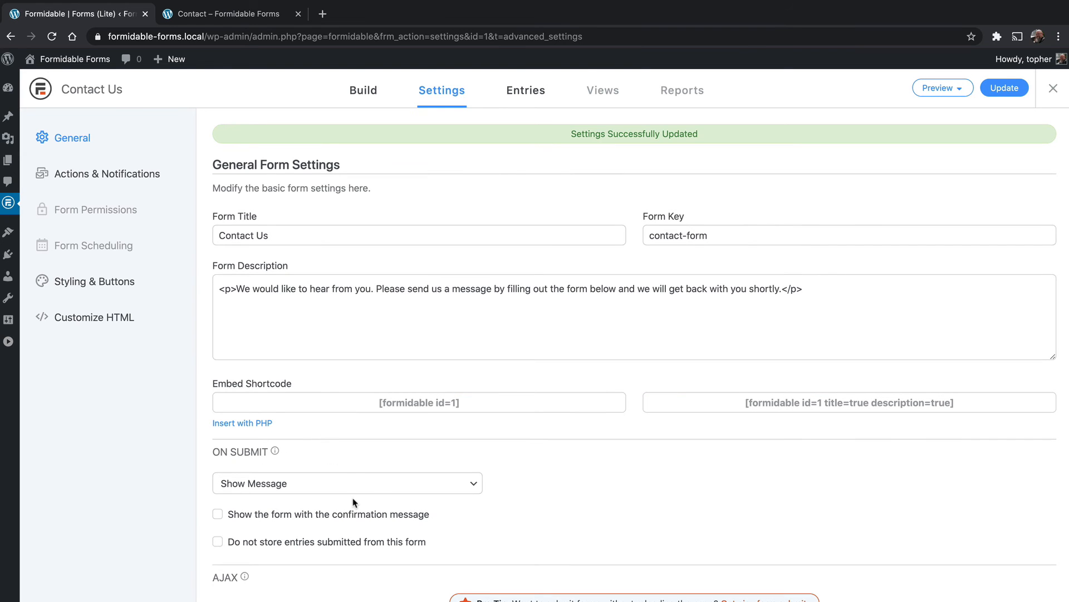
pyautogui.moveTo(168, 193)
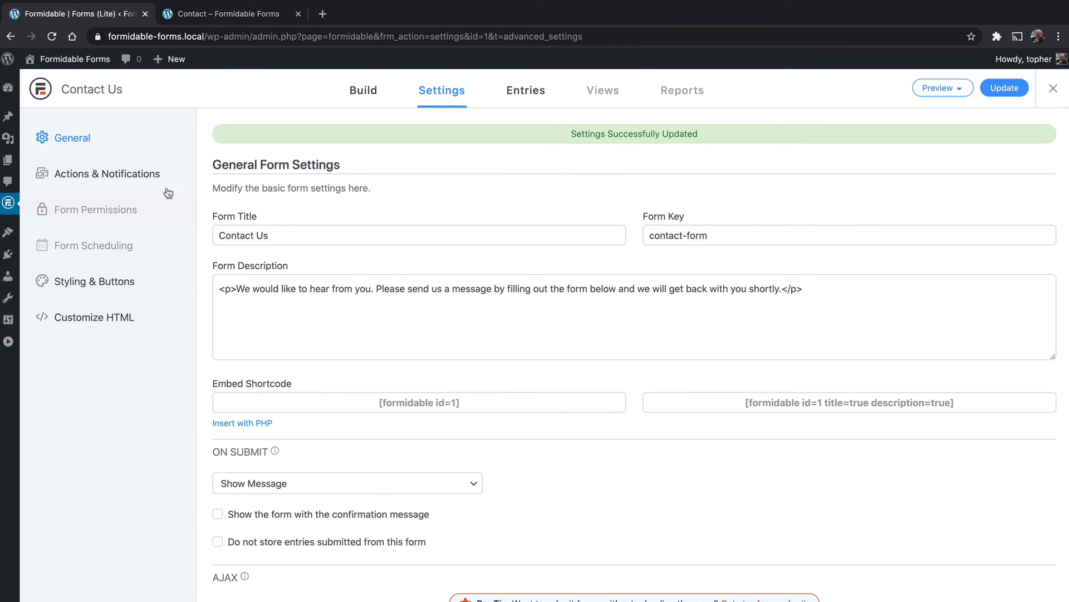
pyautogui.click(107, 174)
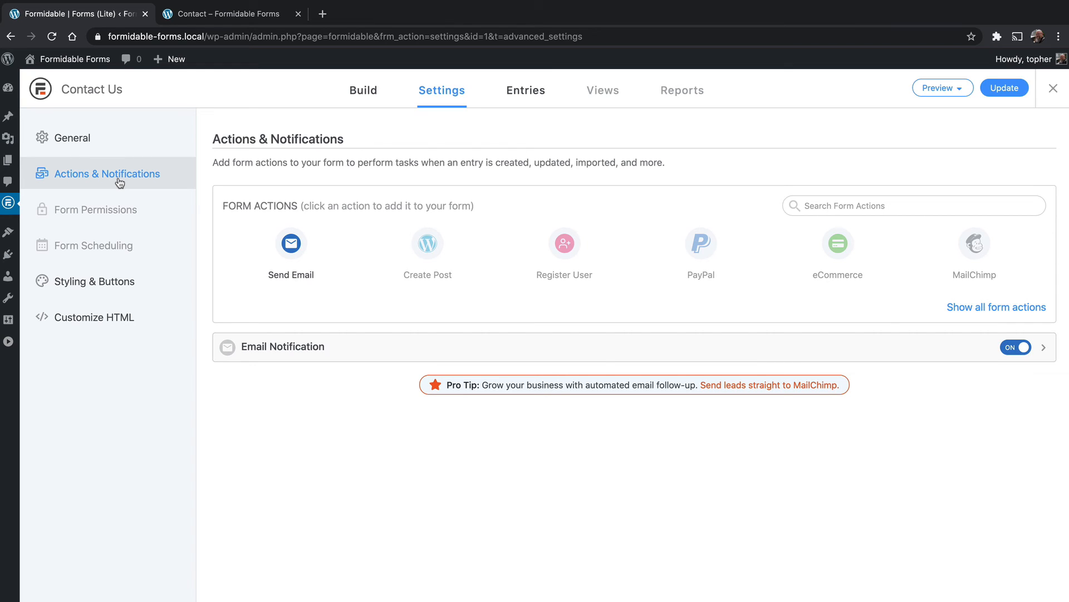
pyautogui.moveTo(291, 260)
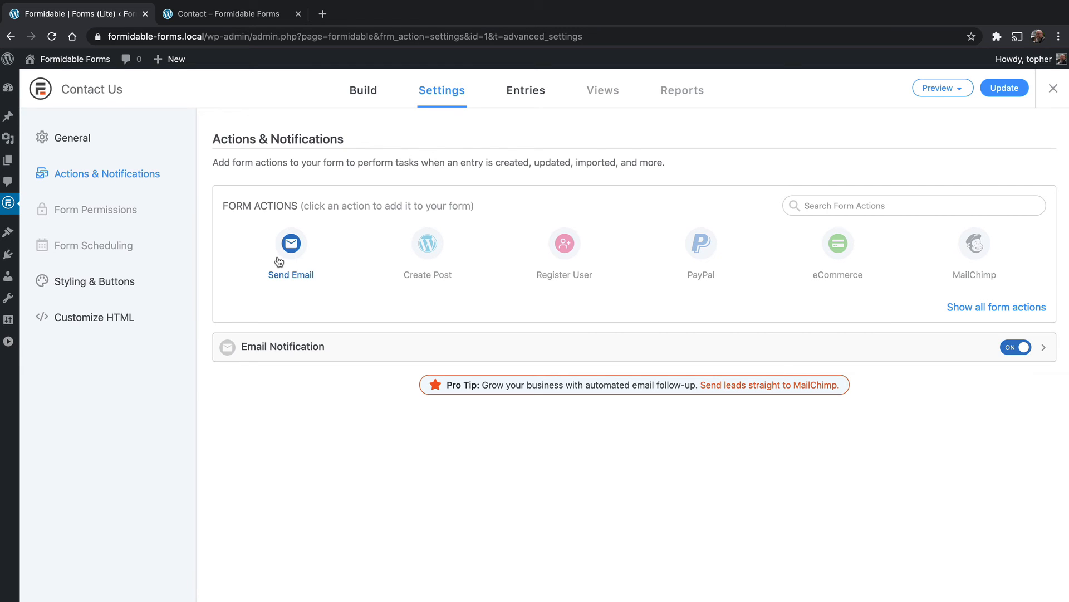
pyautogui.moveTo(751, 260)
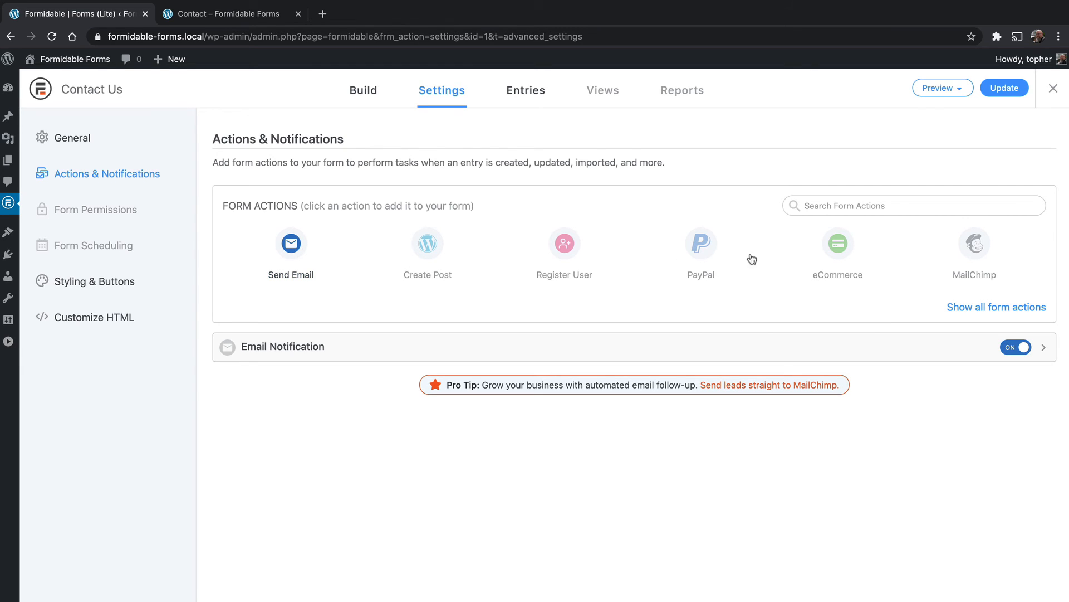
pyautogui.moveTo(979, 250)
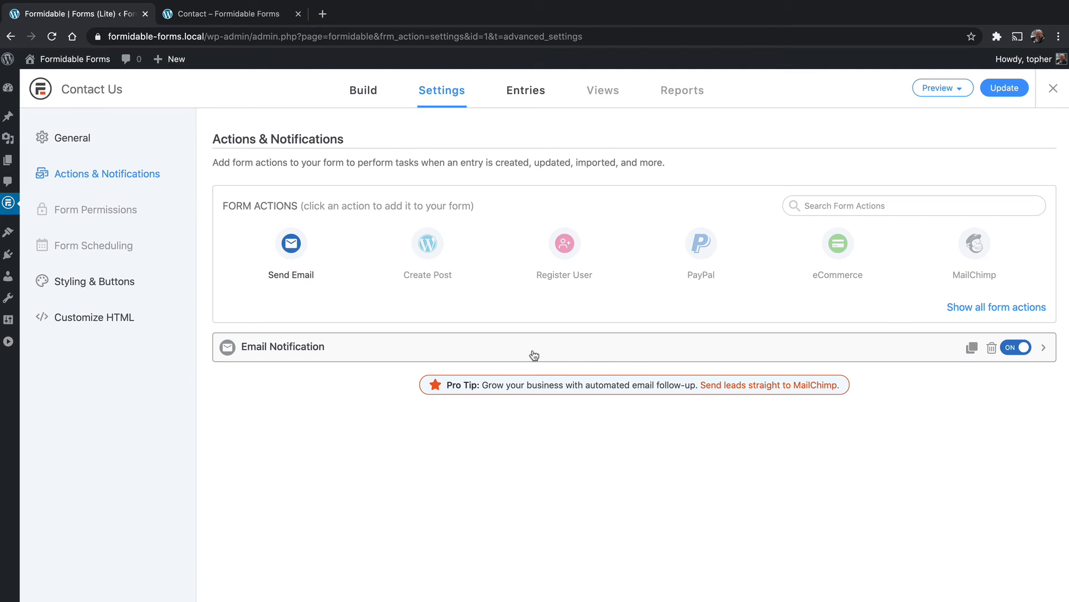
pyautogui.moveTo(902, 342)
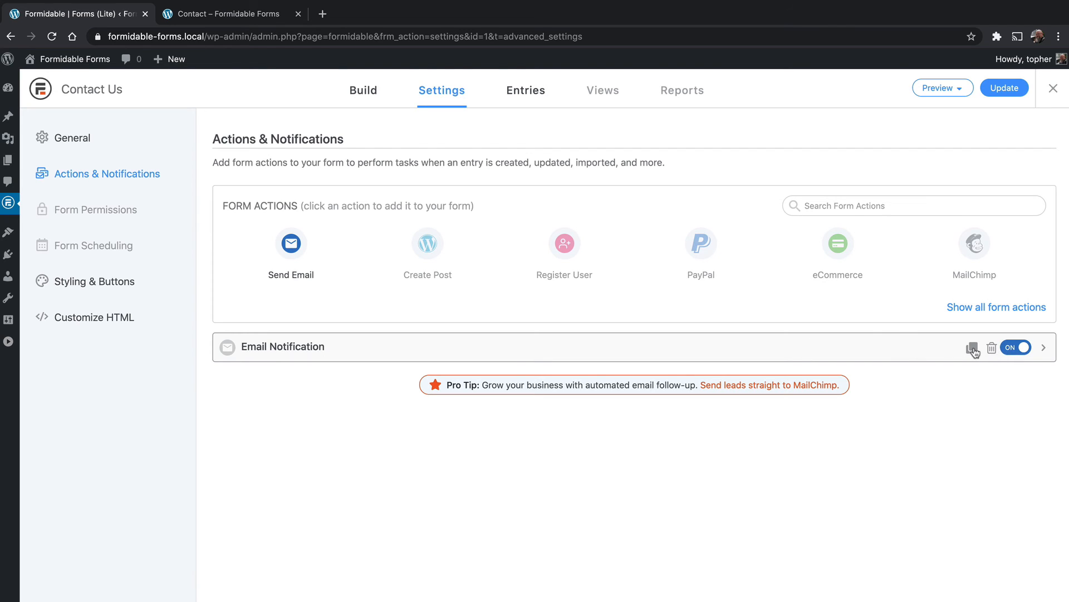
pyautogui.moveTo(745, 356)
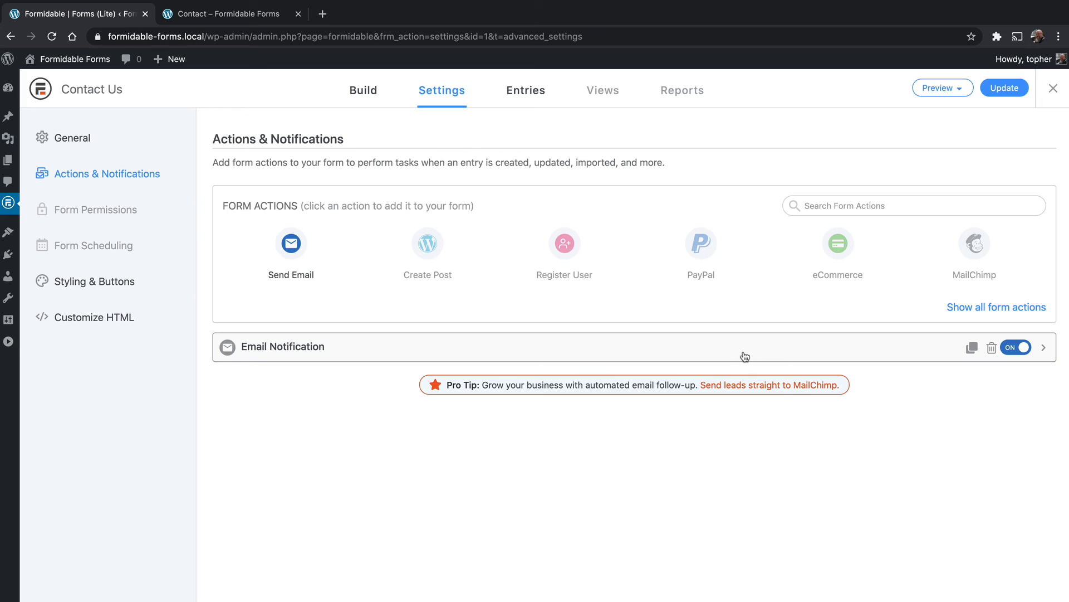
pyautogui.moveTo(691, 345)
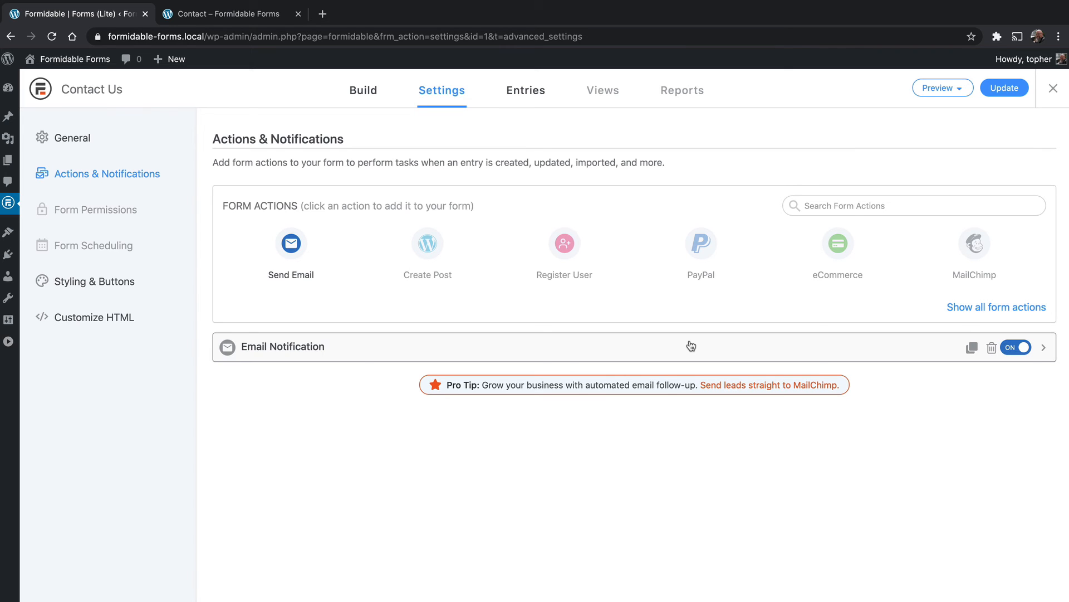
# Expand the Email Notification action and show the insertable fields for its To address.
pyautogui.click(308, 346)
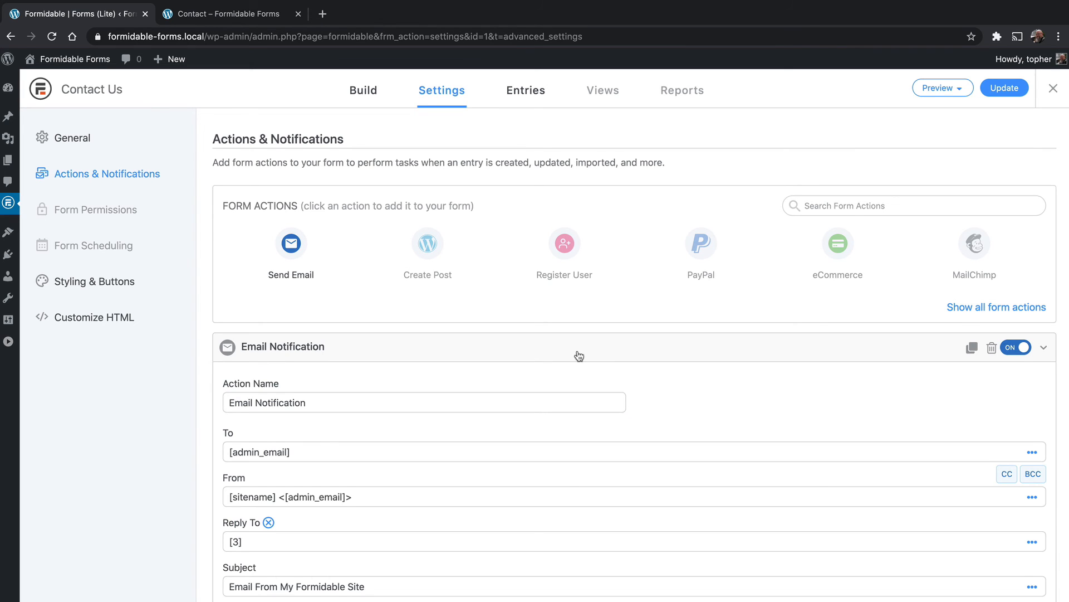
pyautogui.scroll(-3)
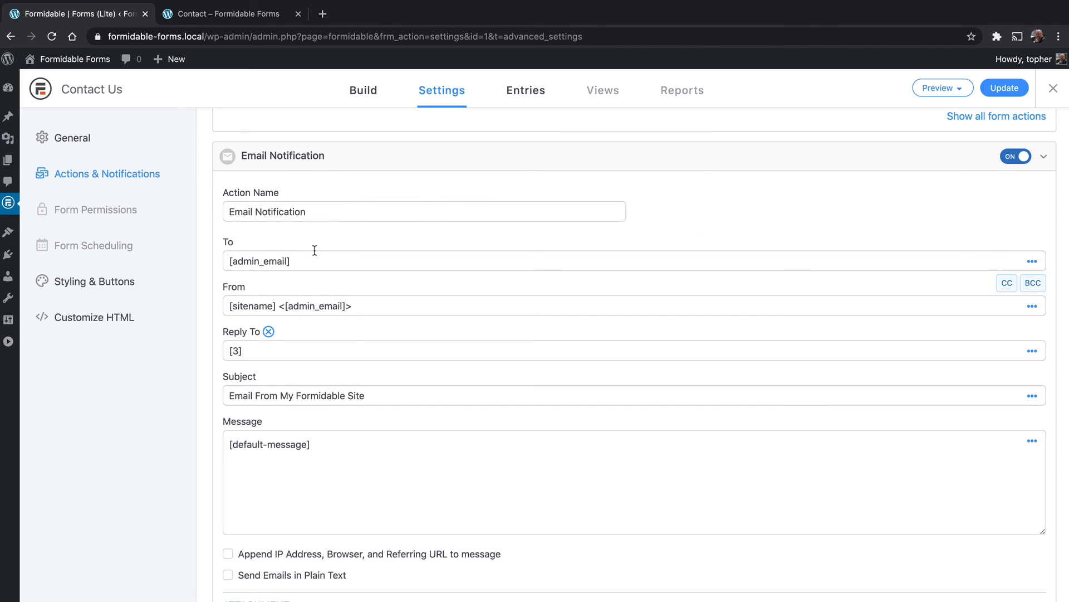
pyautogui.moveTo(1032, 266)
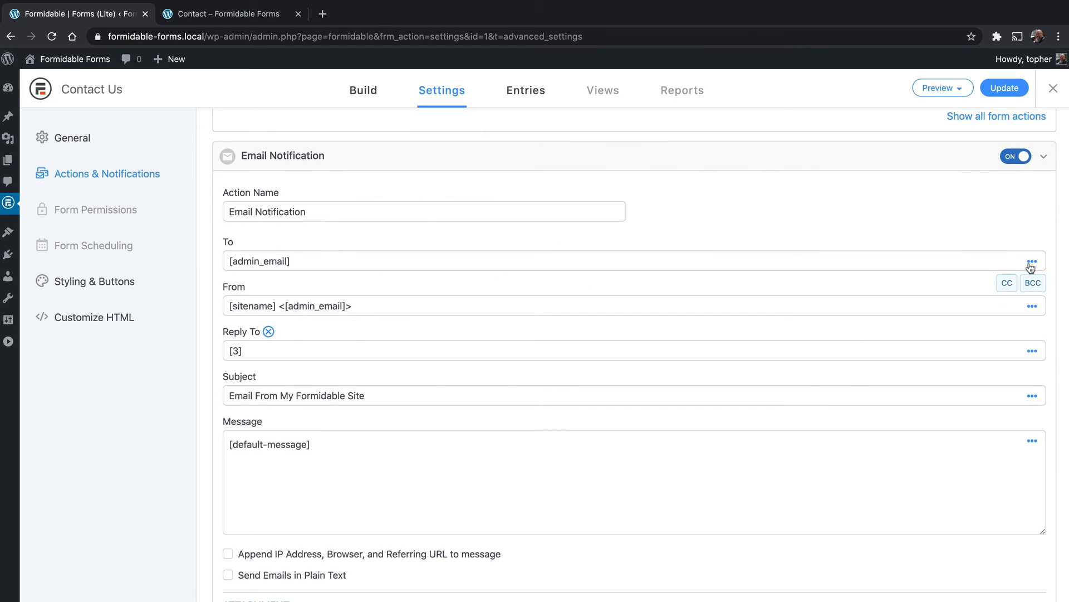
pyautogui.click(1031, 261)
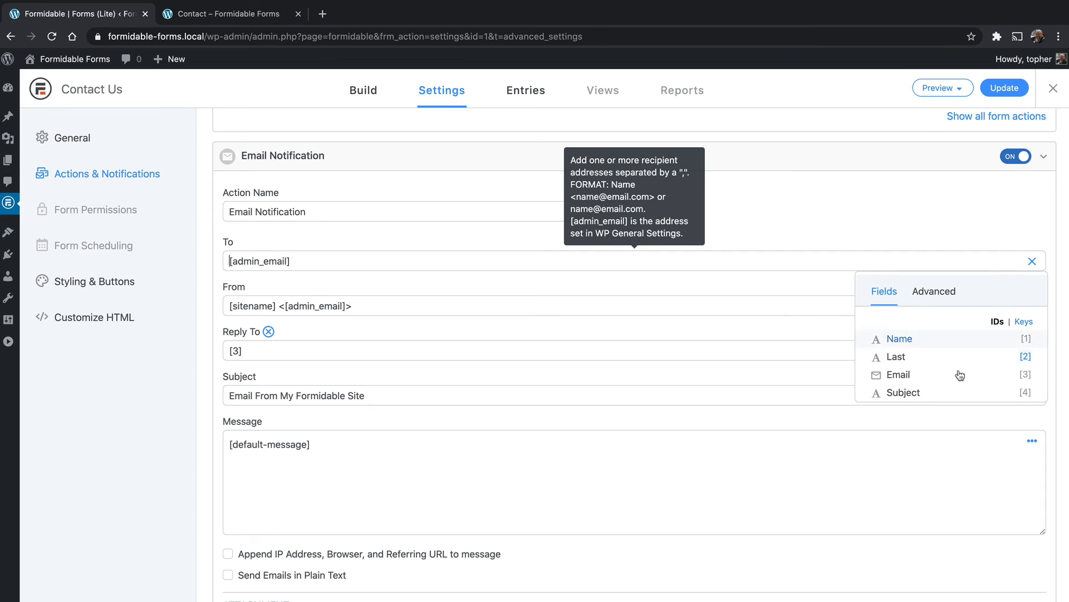
pyautogui.scroll(-3)
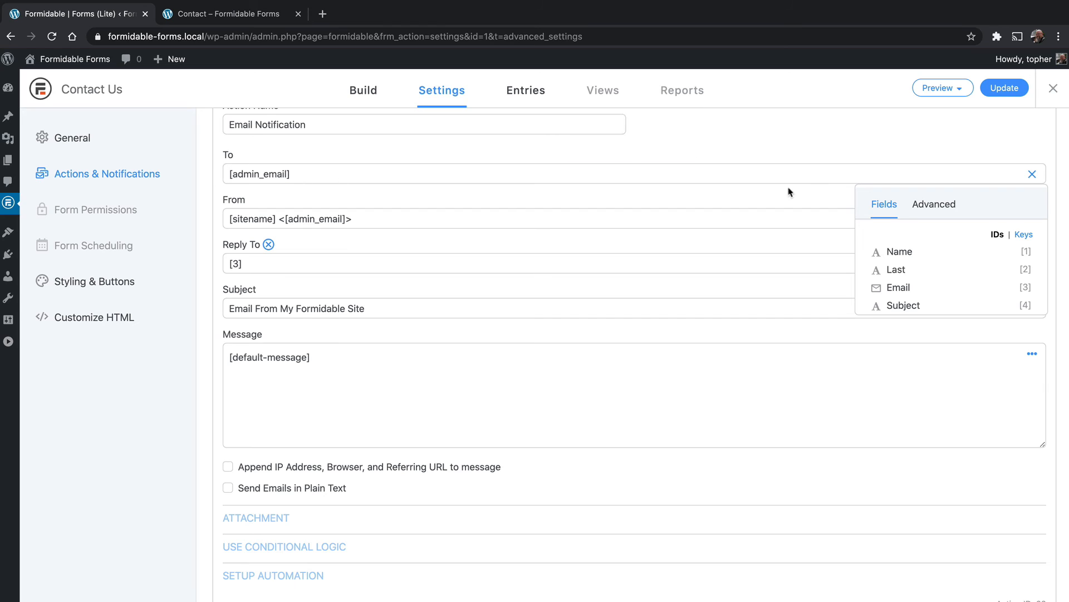
pyautogui.moveTo(1031, 212)
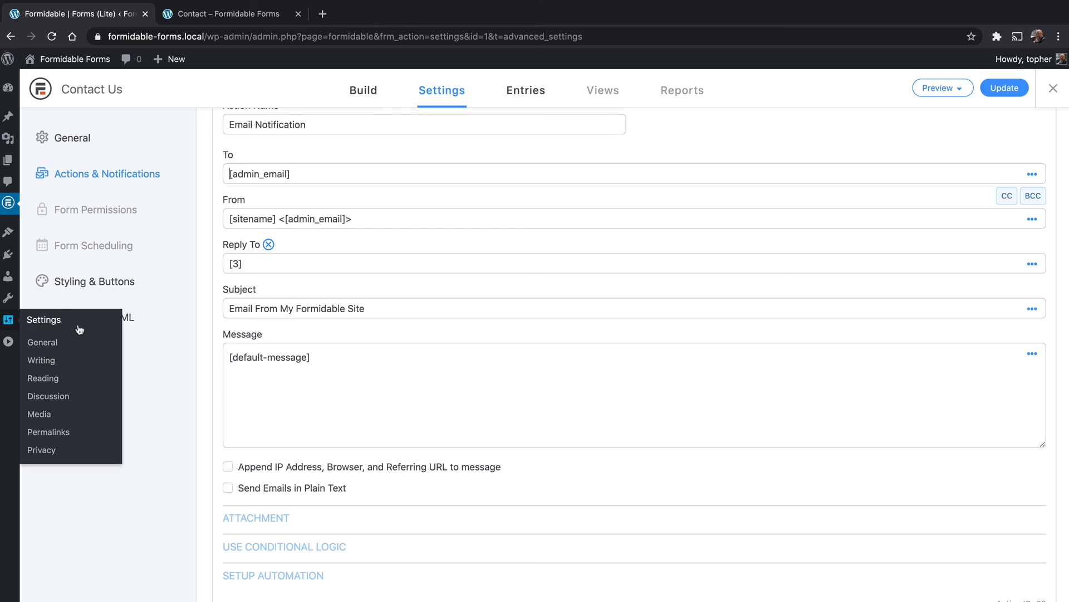
pyautogui.moveTo(41, 342)
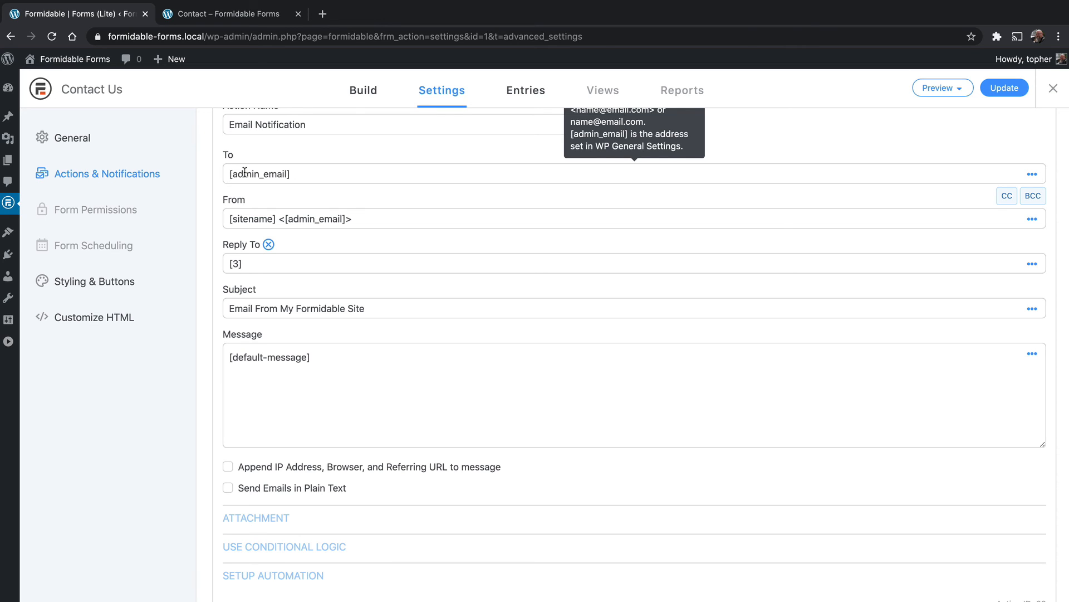
pyautogui.moveTo(272, 211)
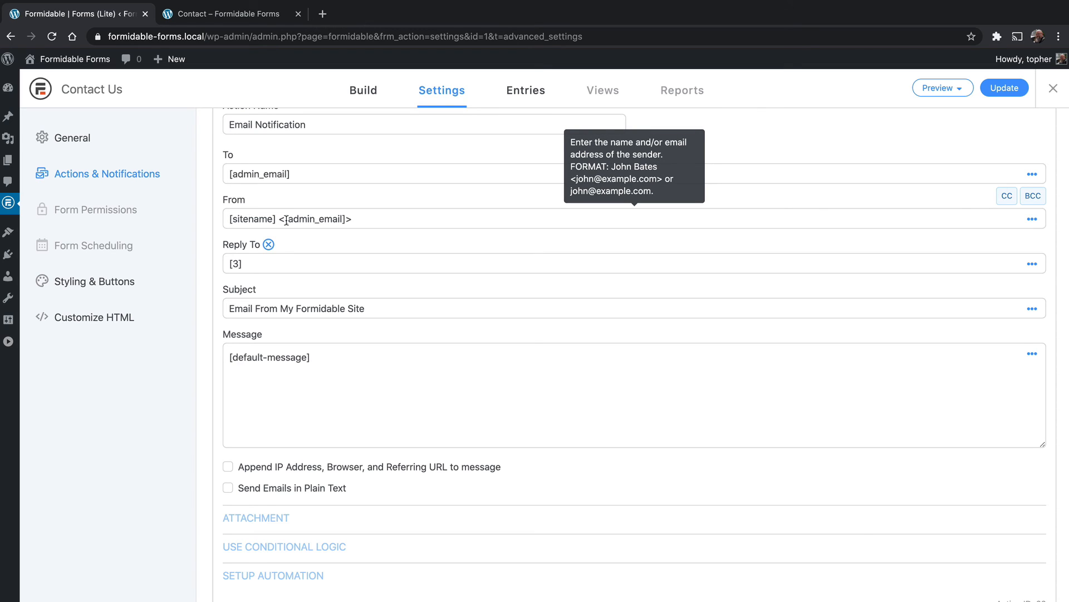
pyautogui.moveTo(363, 217)
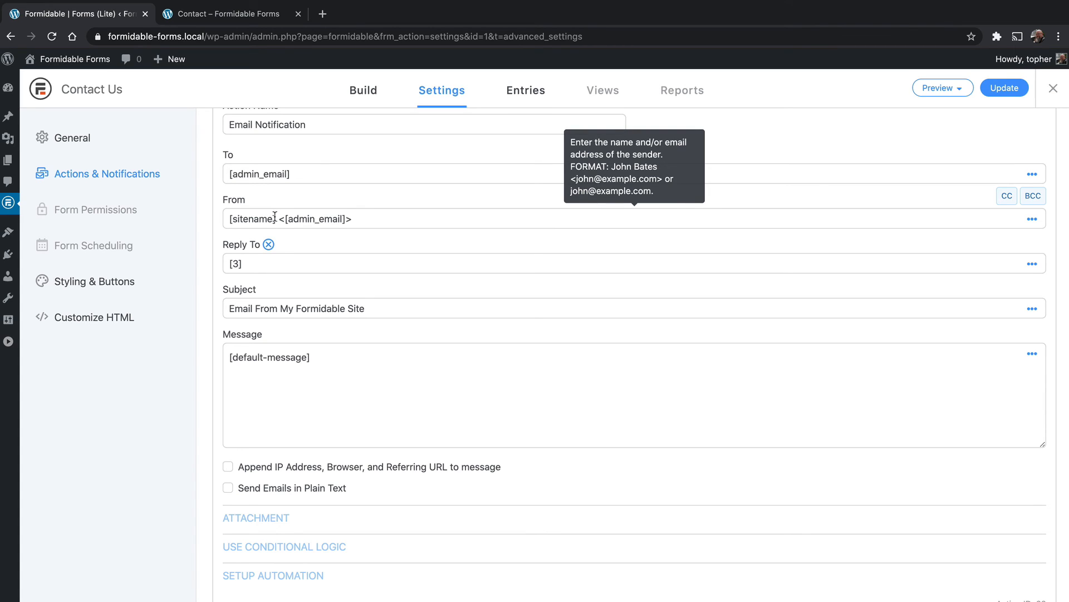
# Replace the From value with Name, Last and Email fields, reading [1] [2] <[3]>.
pyautogui.doubleClick(251, 218)
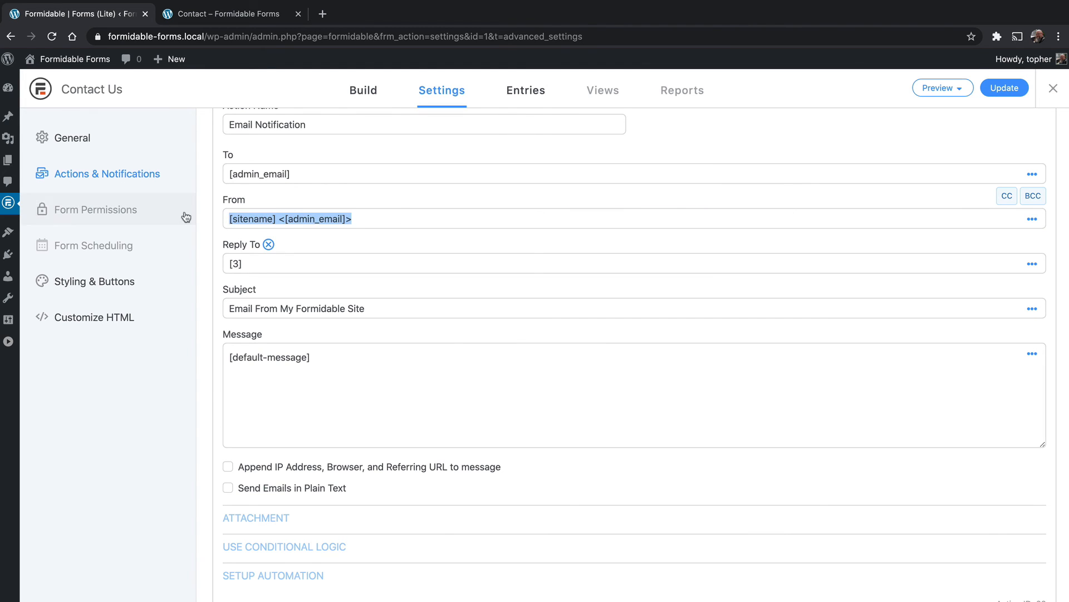
pyautogui.moveTo(366, 238)
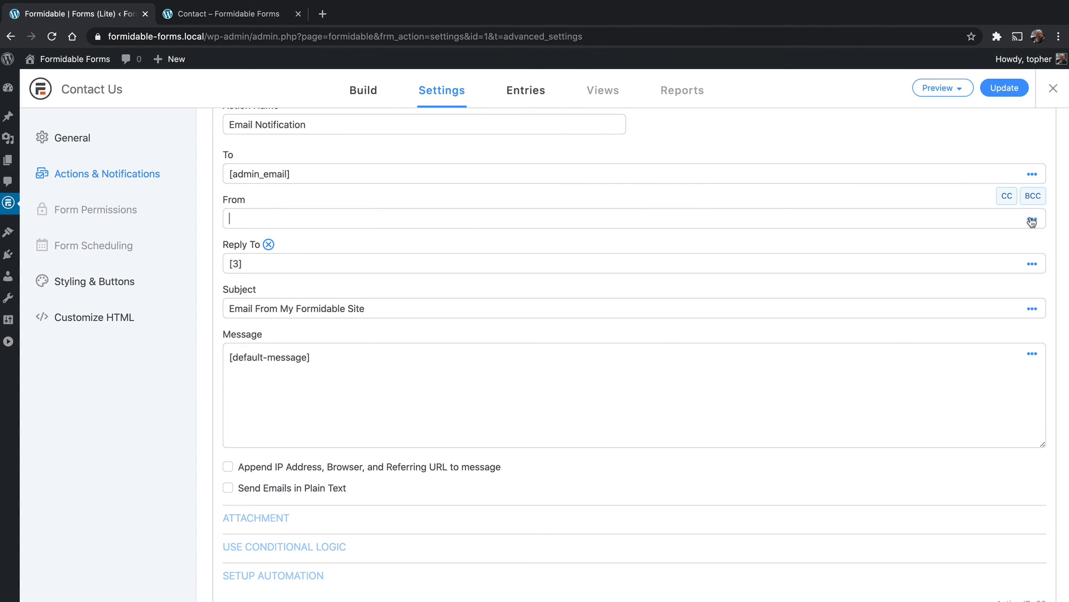
pyautogui.click(1032, 219)
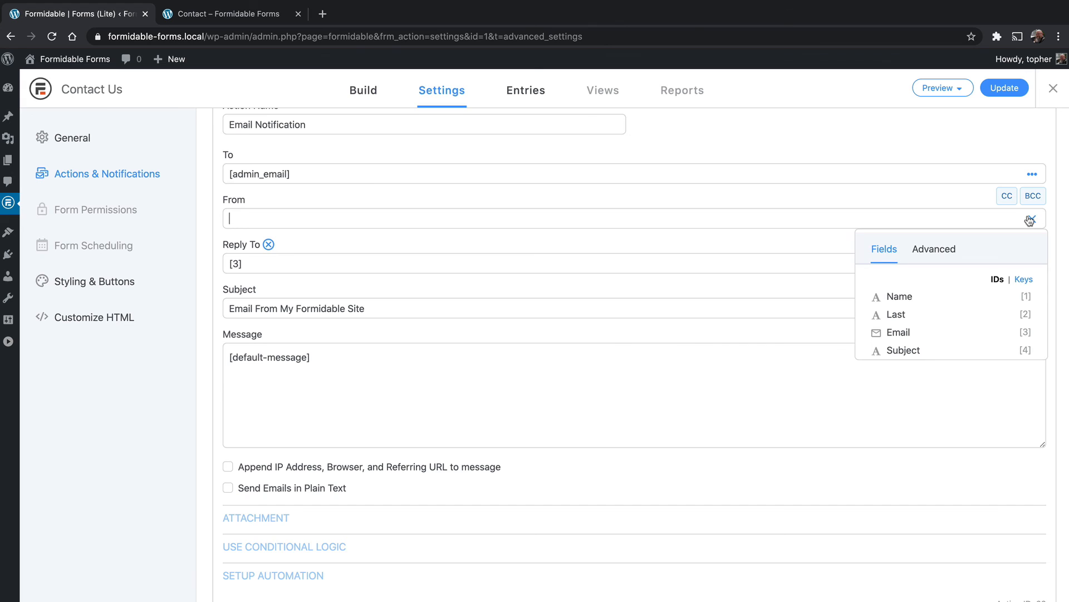
pyautogui.click(899, 296)
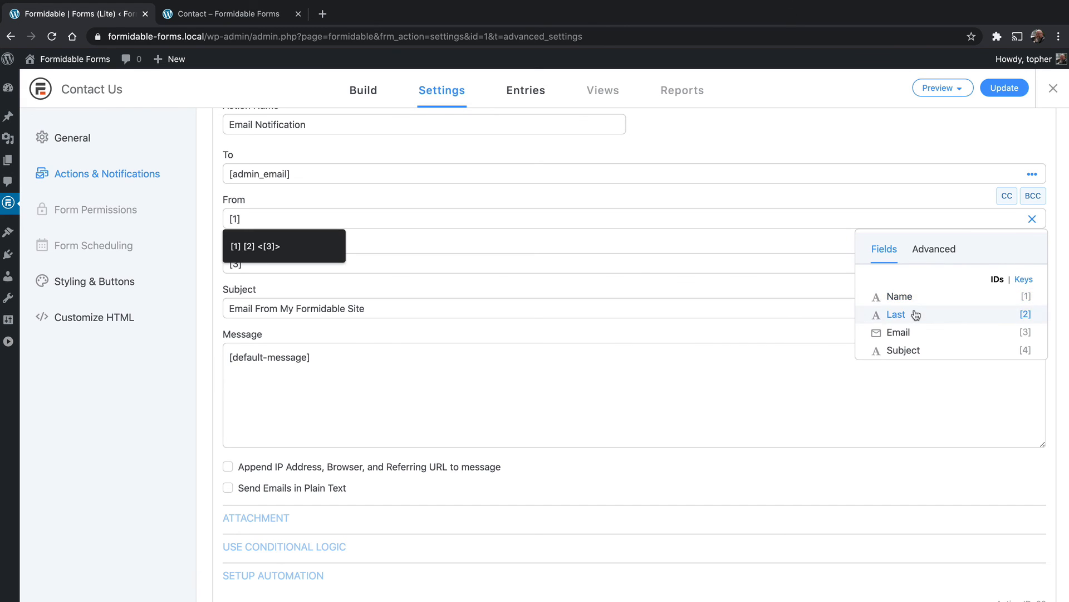
pyautogui.click(896, 314)
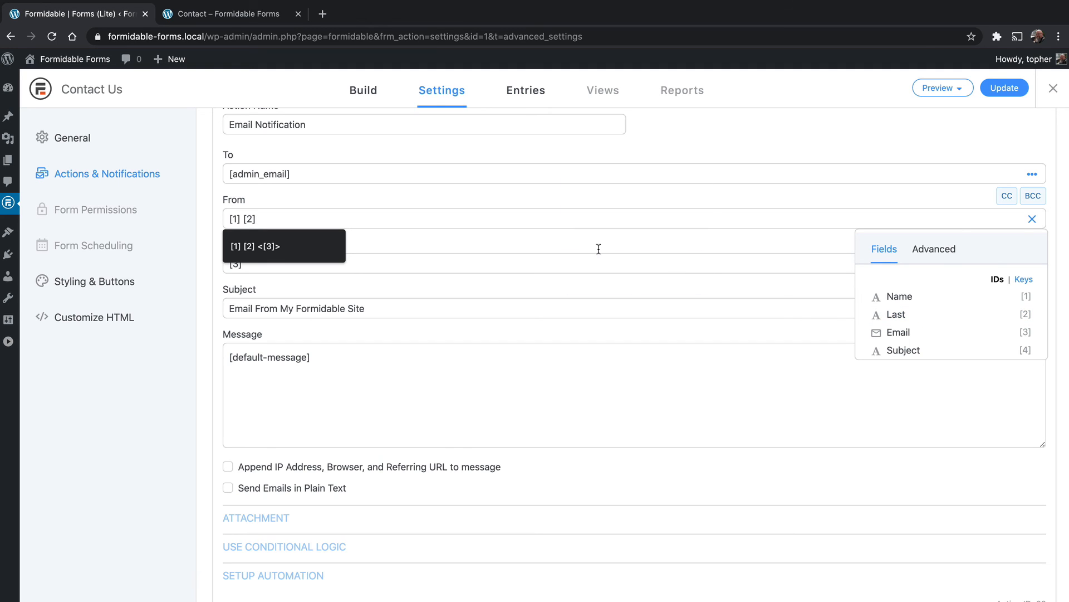
pyautogui.moveTo(606, 248)
pyautogui.write(' <>')
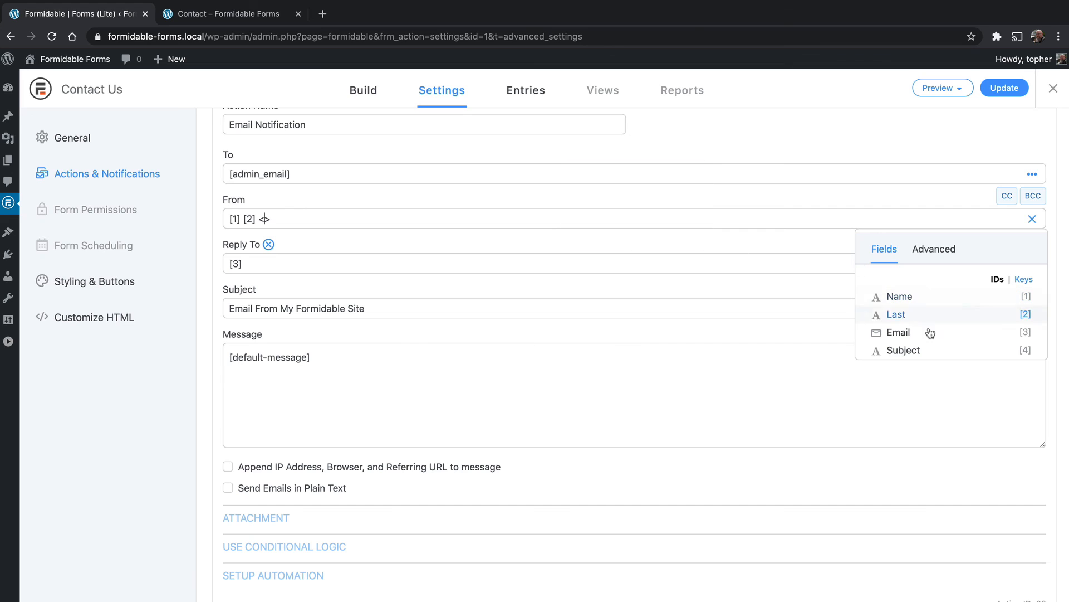
pyautogui.click(898, 332)
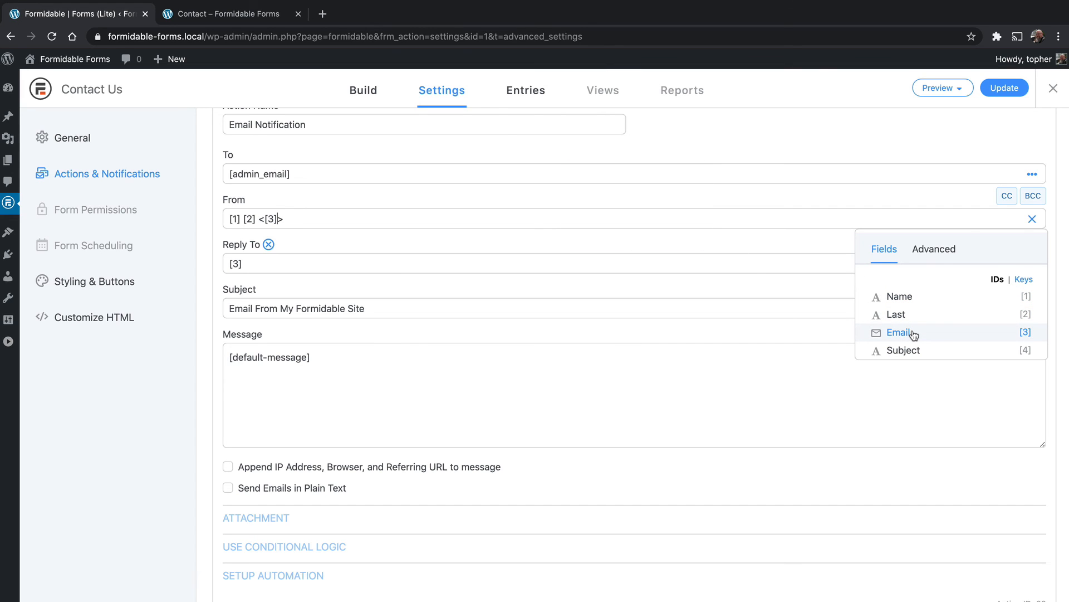
pyautogui.moveTo(876, 320)
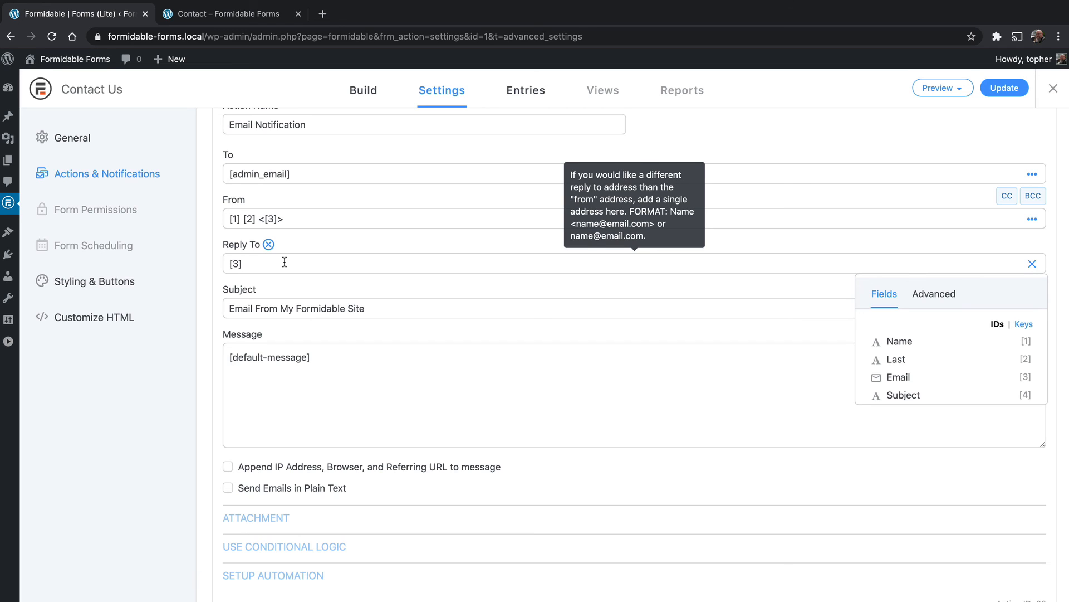
pyautogui.moveTo(293, 219)
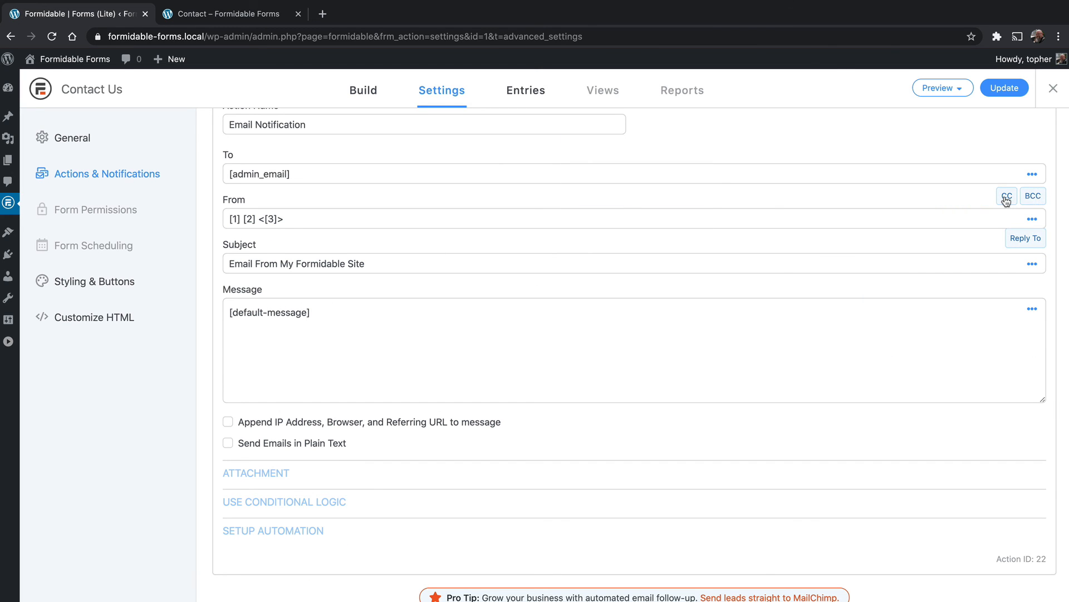
pyautogui.moveTo(1030, 239)
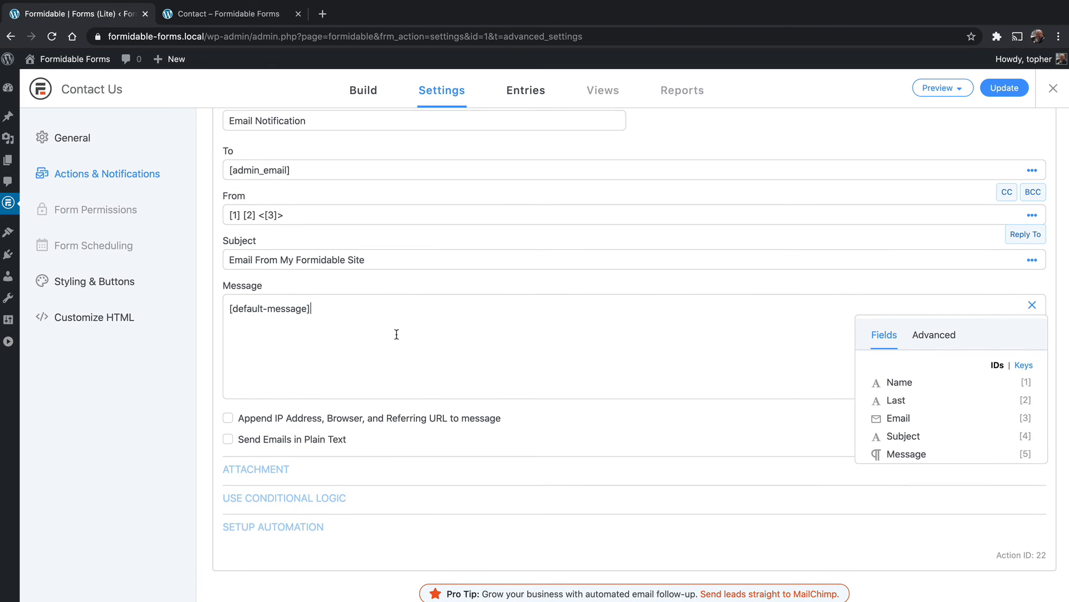
pyautogui.moveTo(311, 300)
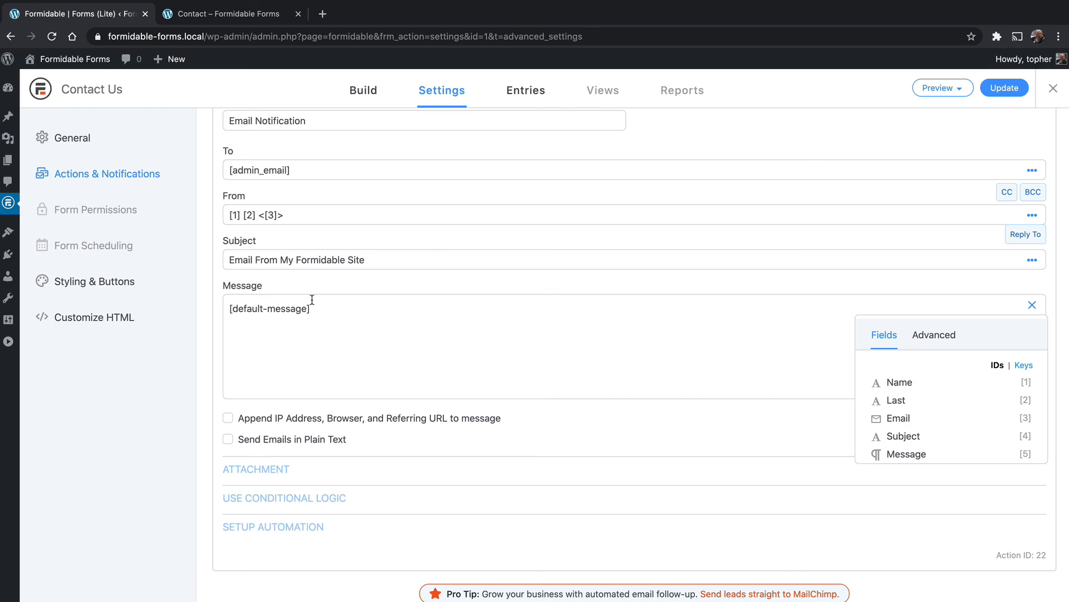
pyautogui.moveTo(791, 384)
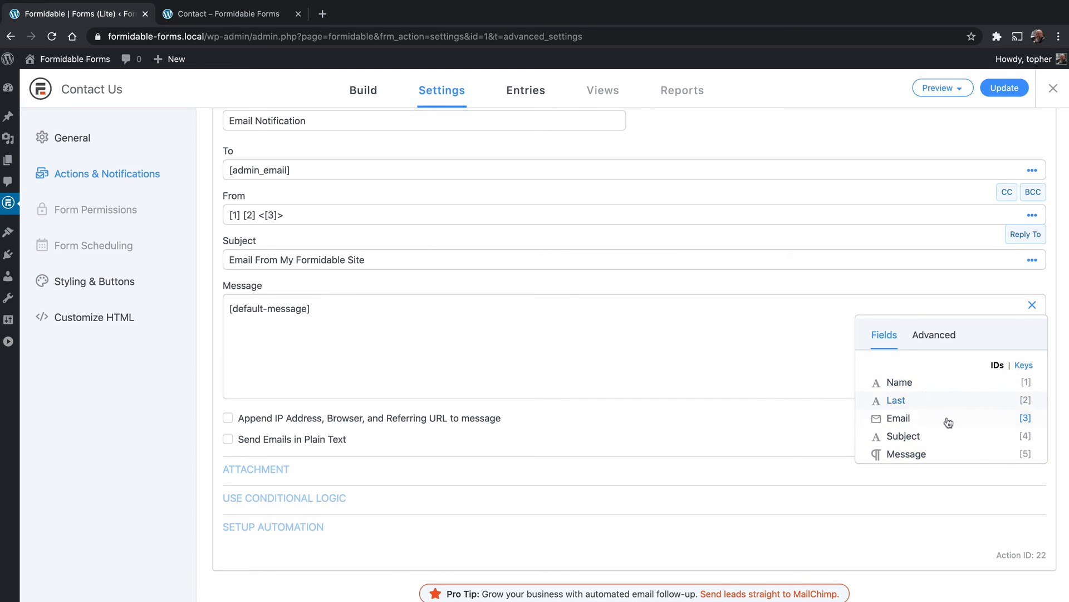
pyautogui.moveTo(947, 421)
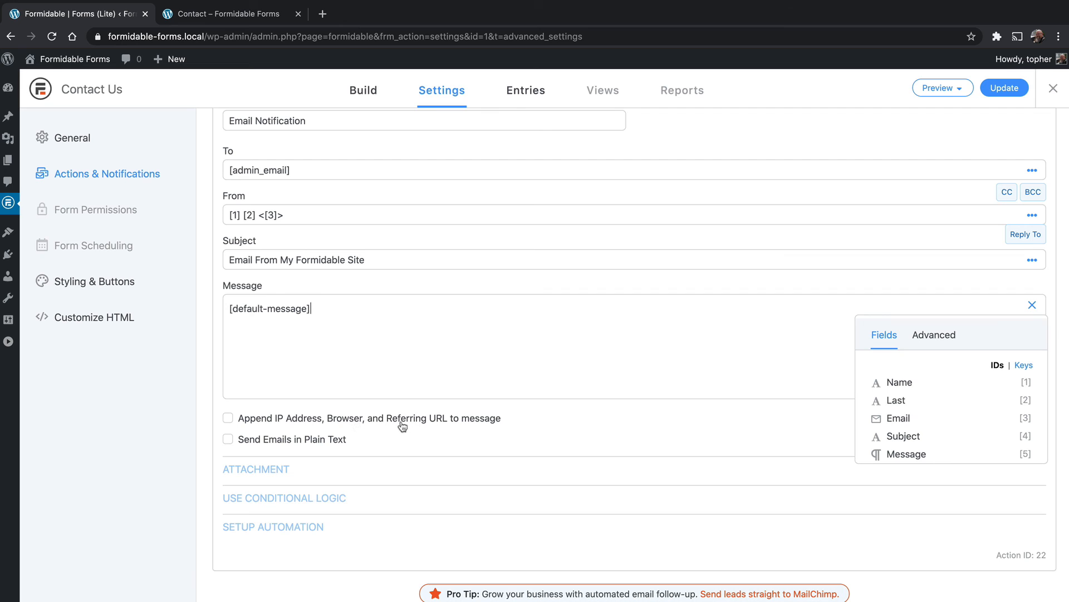
pyautogui.moveTo(445, 423)
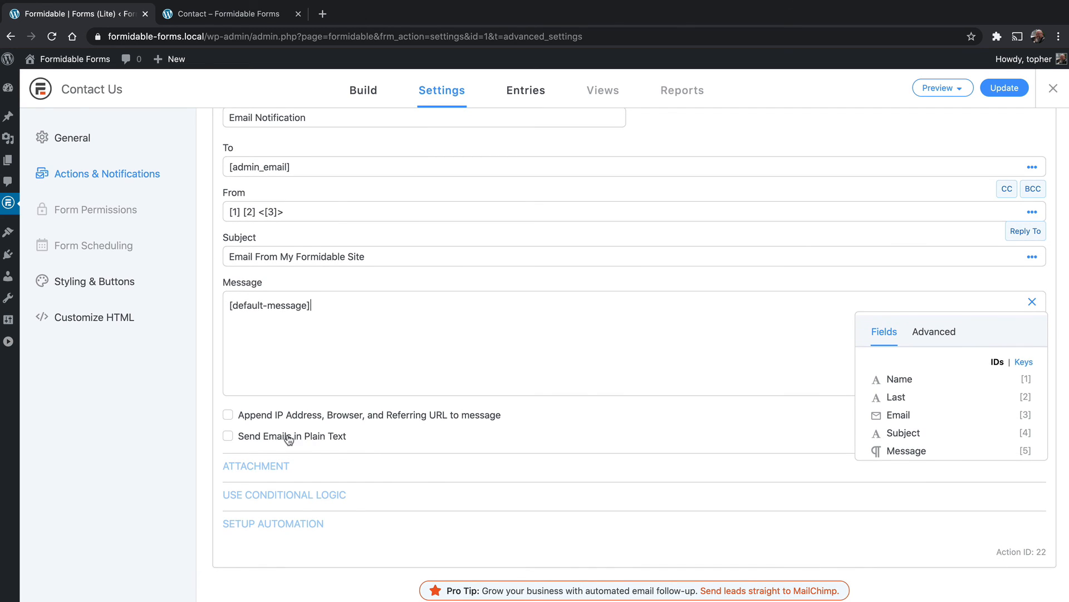
pyautogui.moveTo(323, 440)
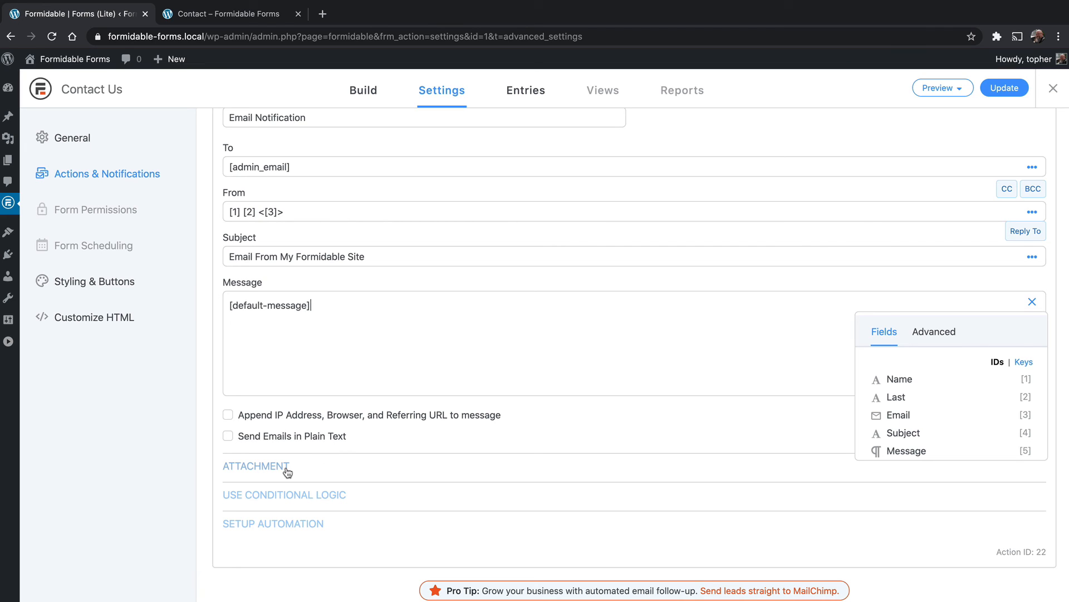
pyautogui.moveTo(309, 530)
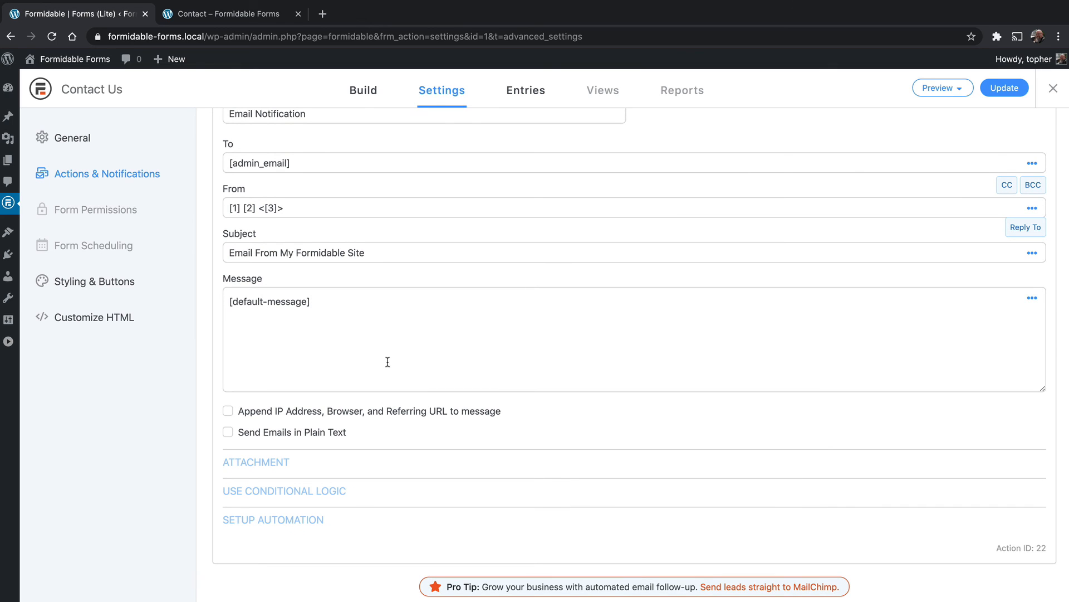
pyautogui.moveTo(526, 90)
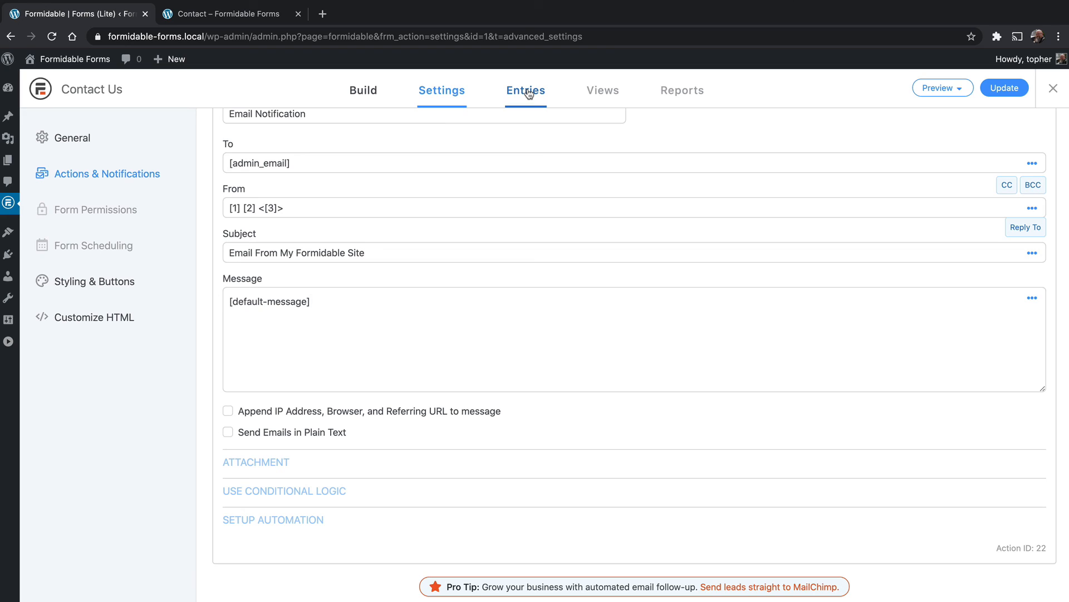
pyautogui.moveTo(525, 96)
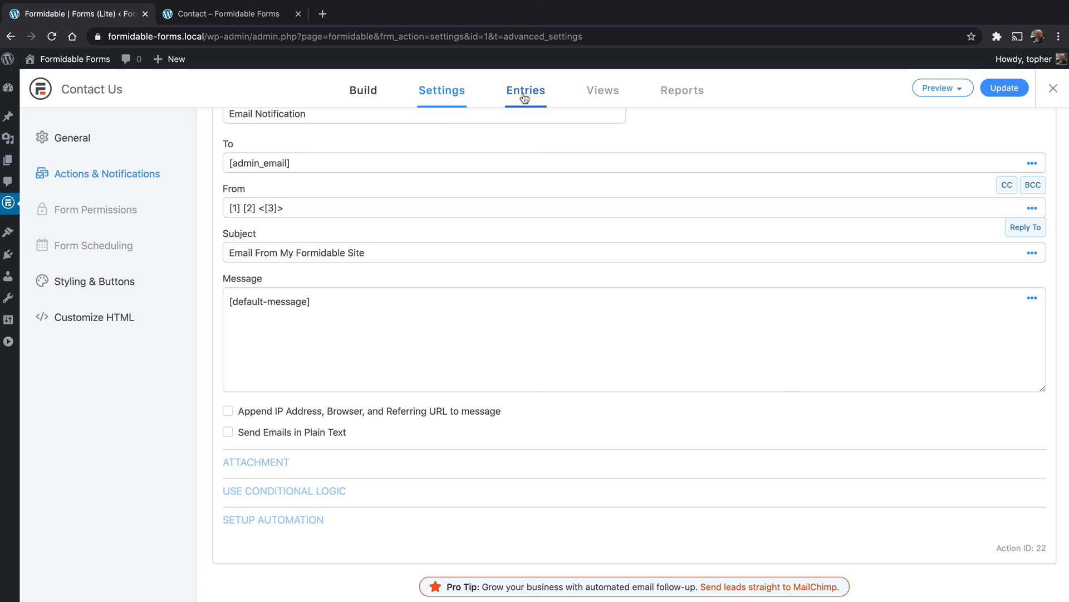